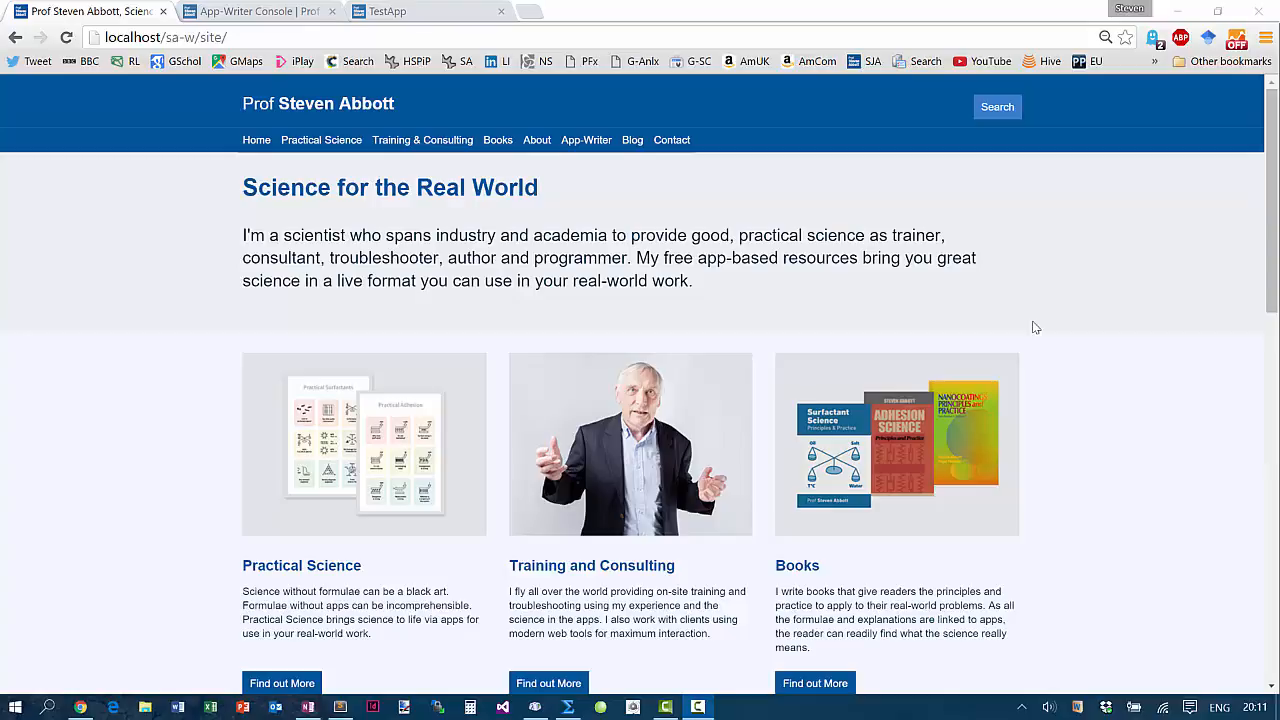
{"action": "mouse_move", "coordinate": [860, 457]}
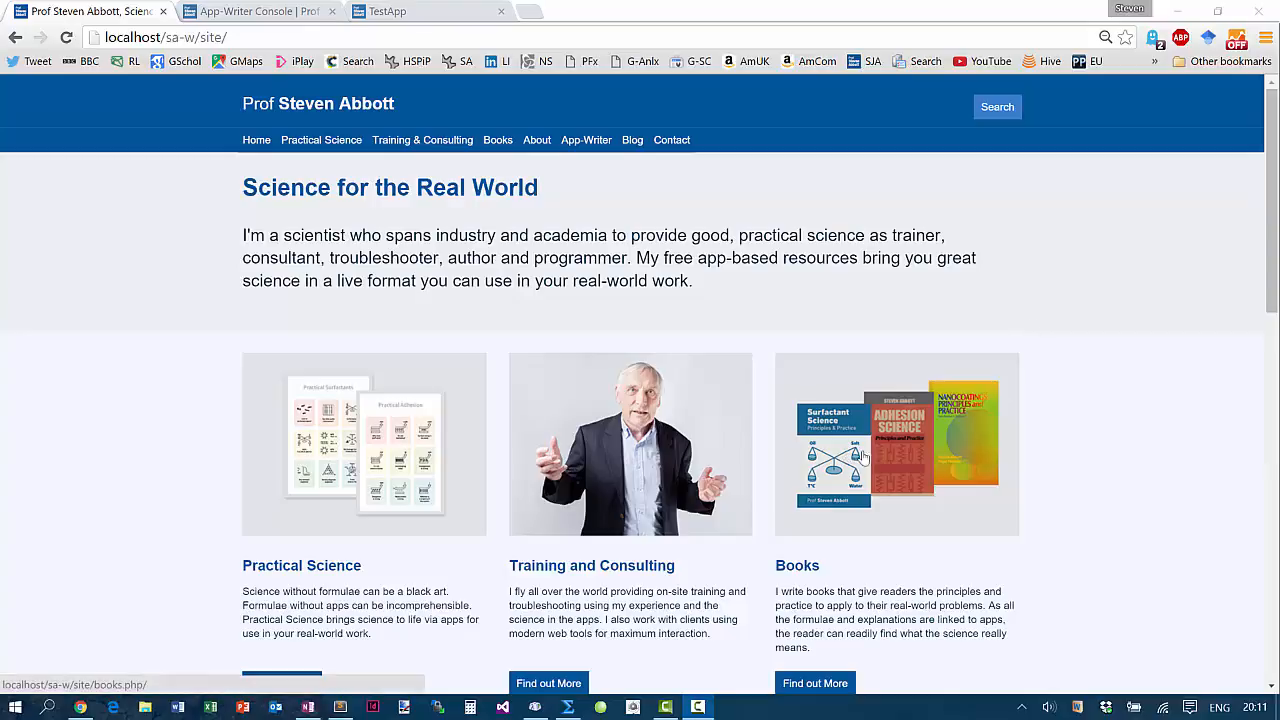
{"action": "mouse_move", "coordinate": [672, 538]}
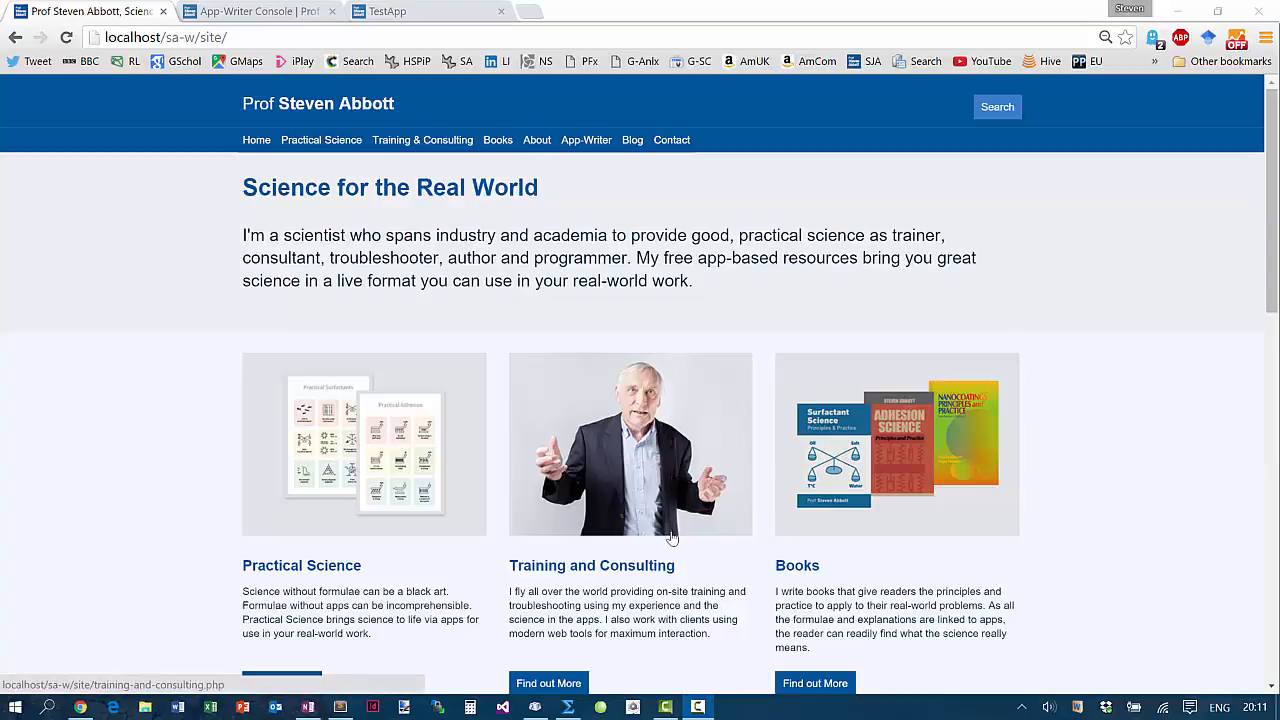
{"action": "mouse_move", "coordinate": [440, 510]}
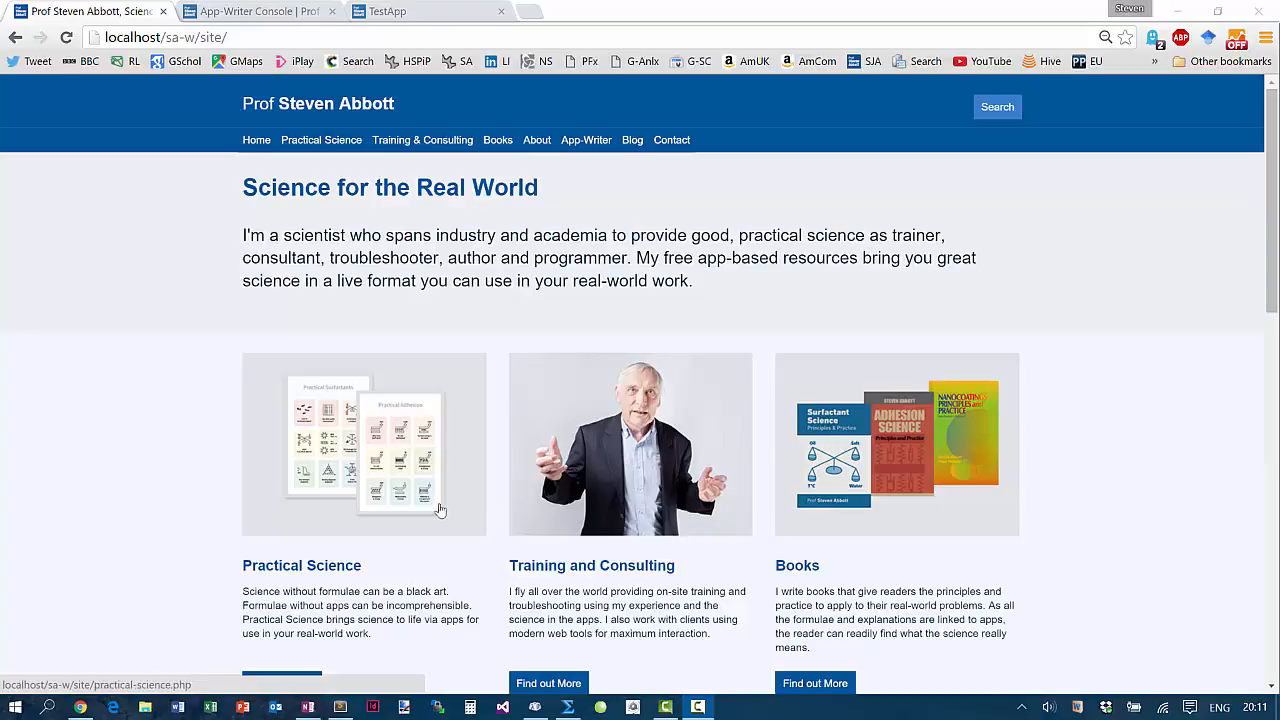
{"action": "mouse_move", "coordinate": [391, 503]}
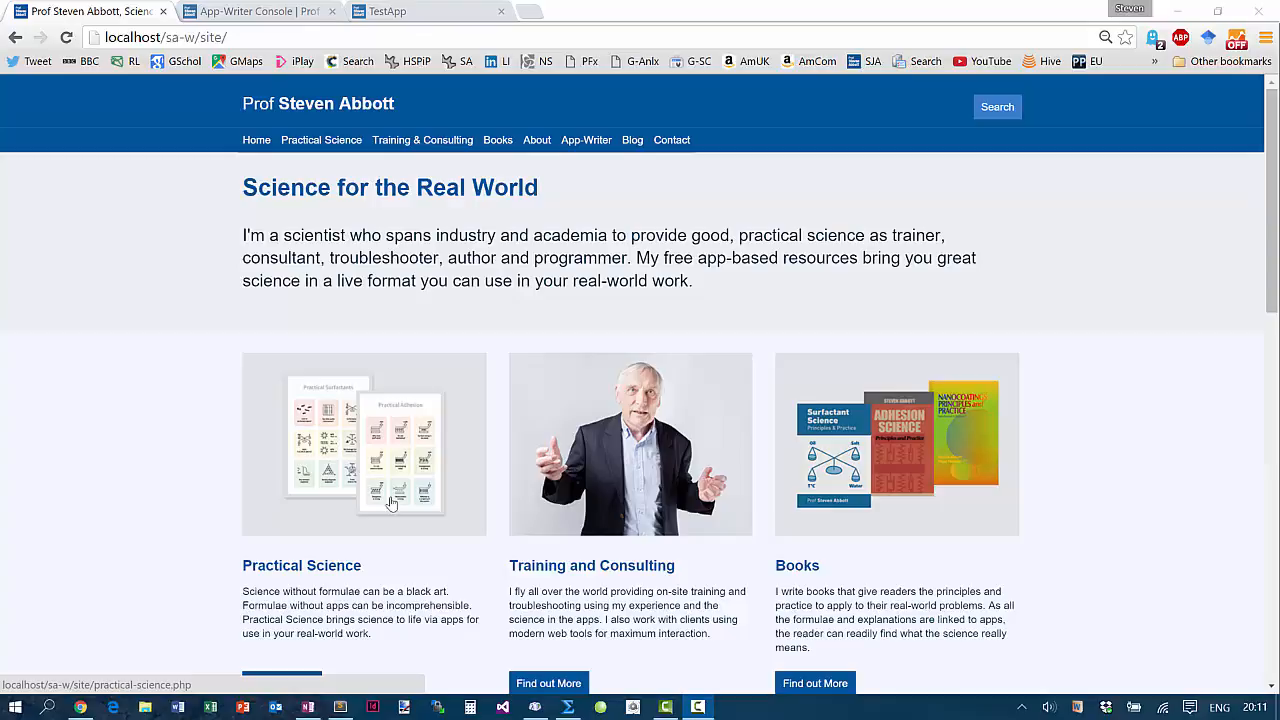
{"action": "mouse_move", "coordinate": [322, 217]}
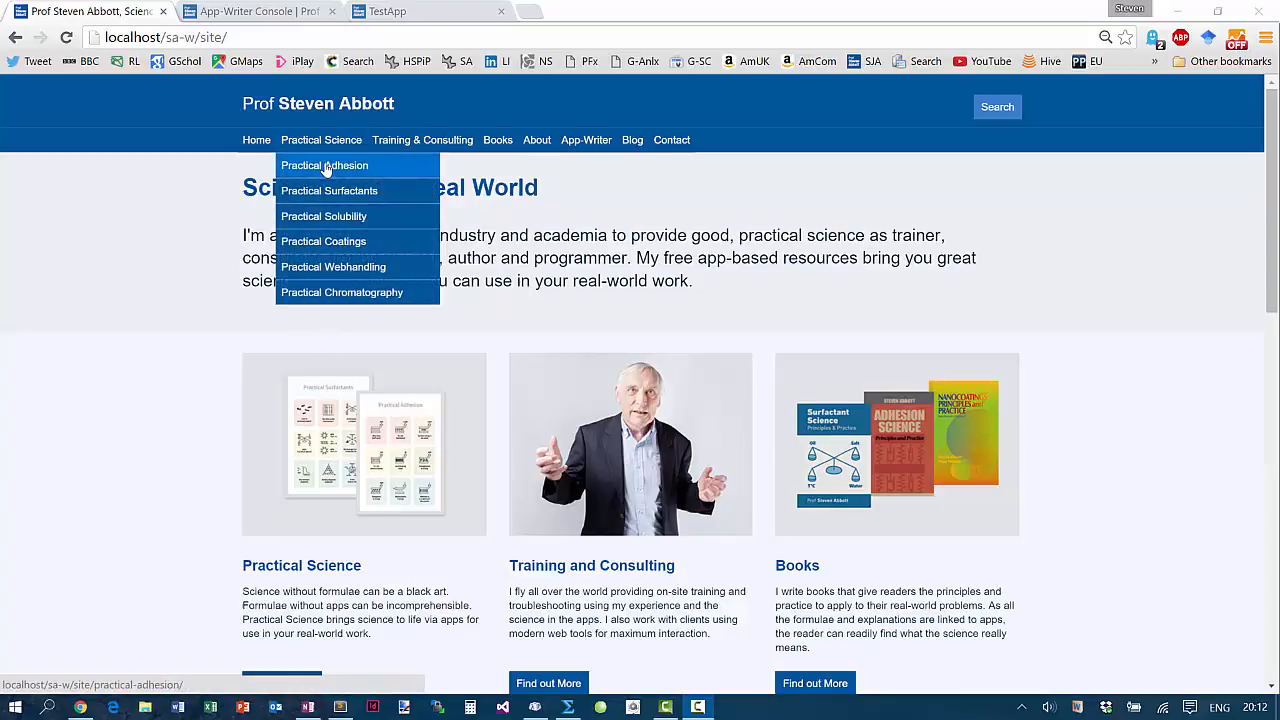
Choose Practical Adhesion from the Practical Science menu
{"action": "left_click", "coordinate": [324, 165]}
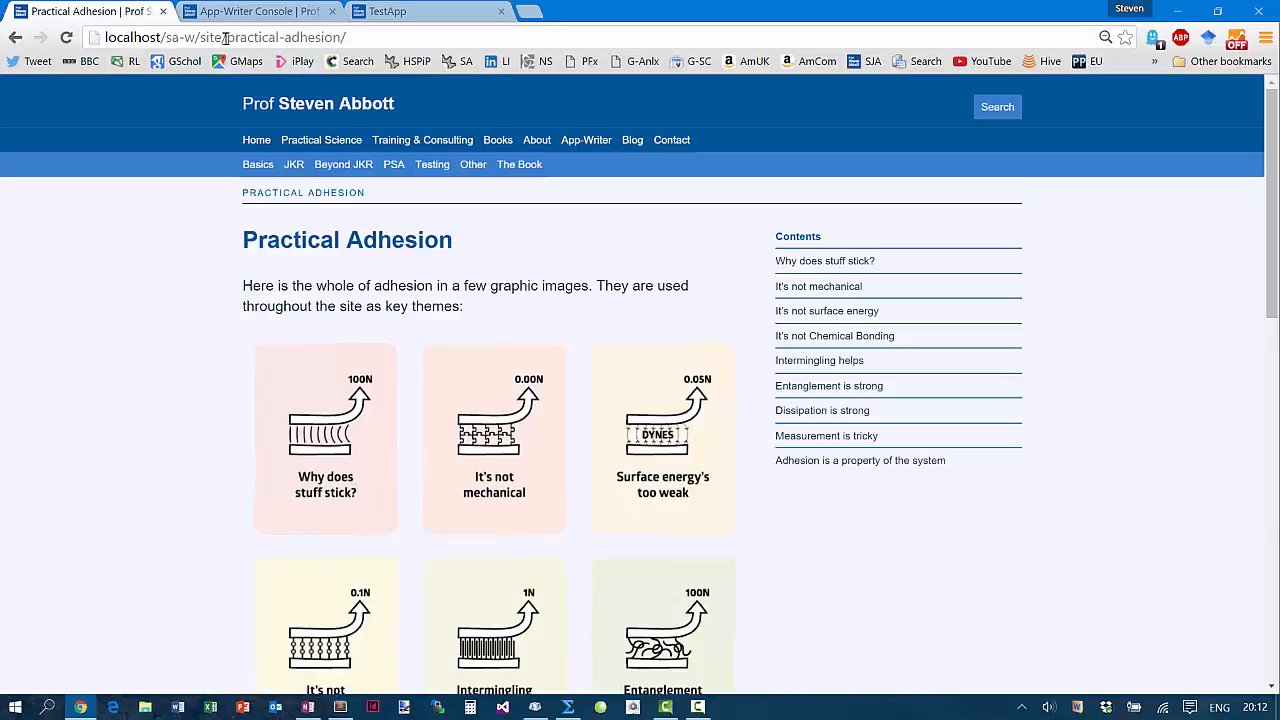
Open the Kaelble peel model page via the Testing menu and scroll to its Peel app
{"action": "left_click", "coordinate": [294, 164]}
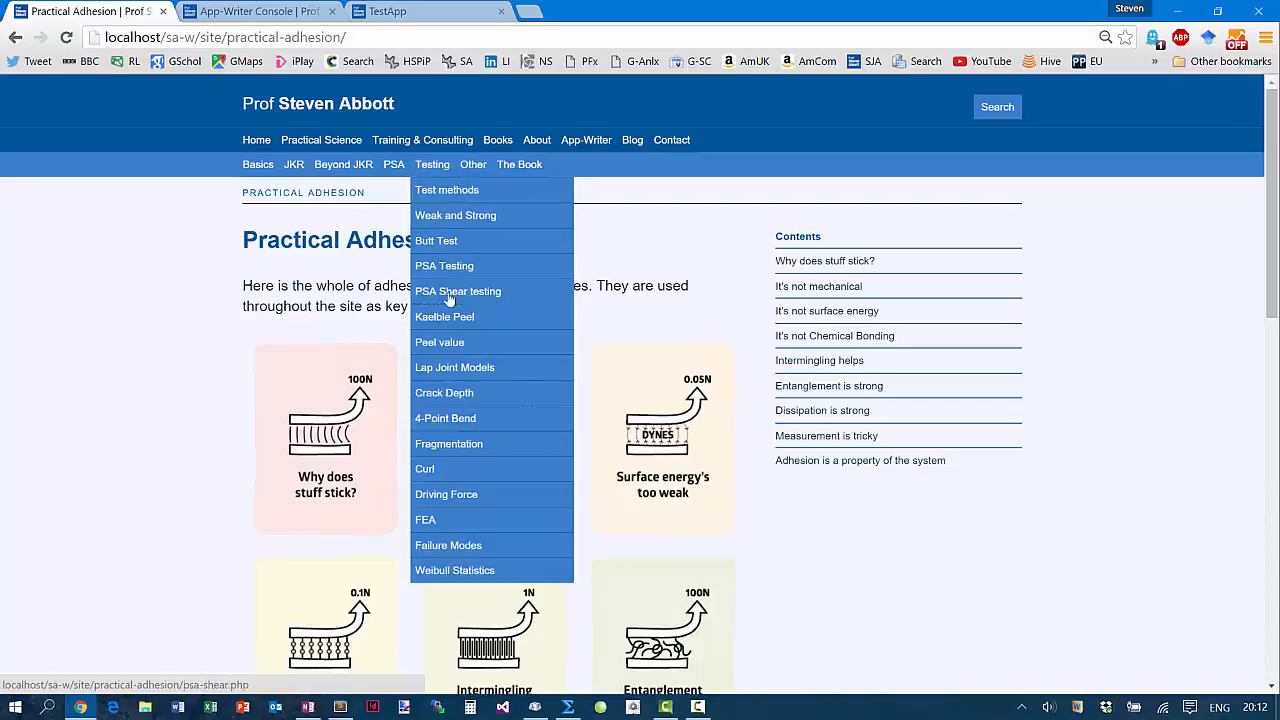
{"action": "left_click", "coordinate": [444, 316]}
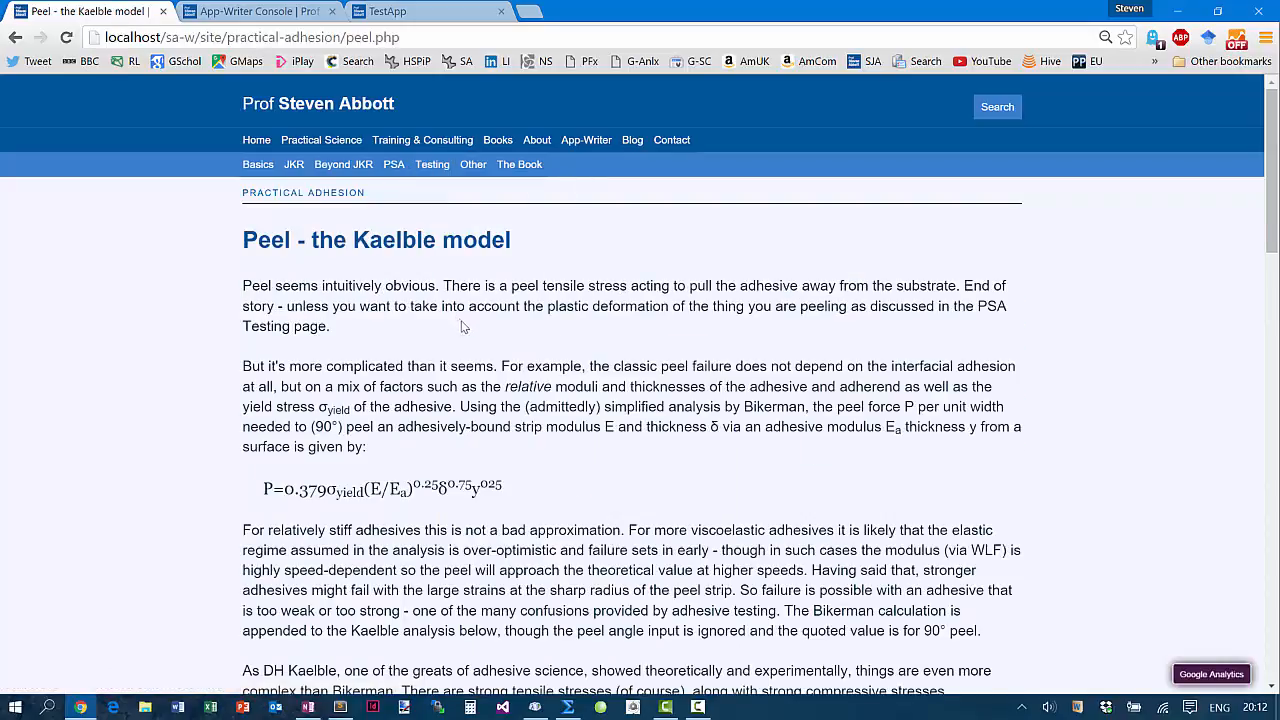
{"action": "mouse_move", "coordinate": [493, 485]}
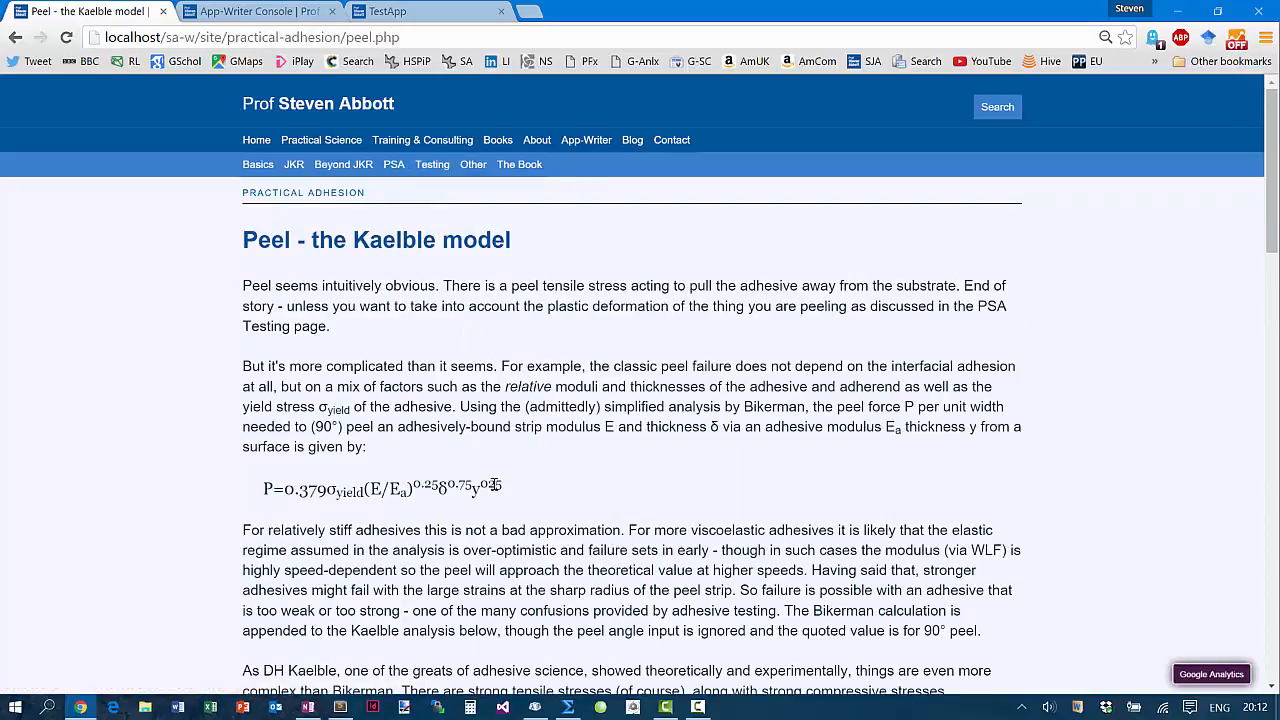
{"action": "scroll", "scroll_direction": "down", "scroll_amount": 3}
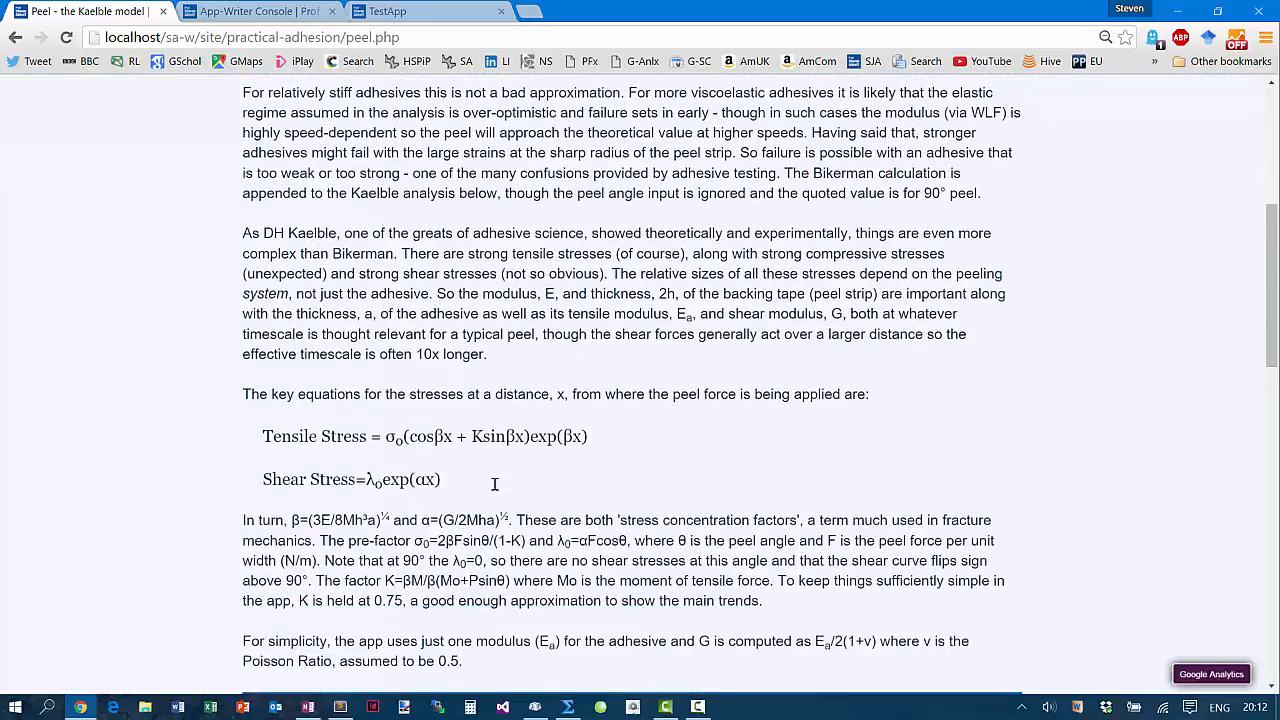
{"action": "scroll", "scroll_direction": "down", "scroll_amount": 3}
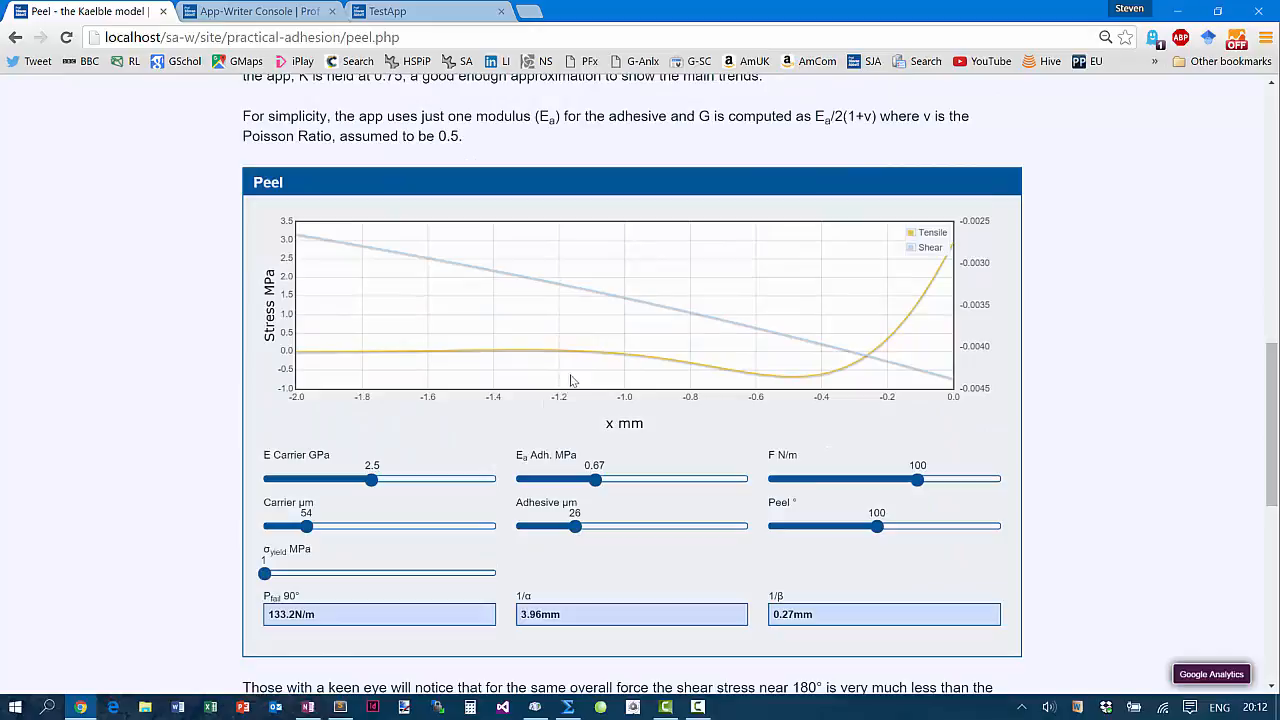
Adjust the sliders to carrier modulus 2.7, adhesive modulus 0.38 and peel angle 94°
{"action": "left_click_drag", "start_coordinate": [595, 480], "coordinate": [580, 480]}
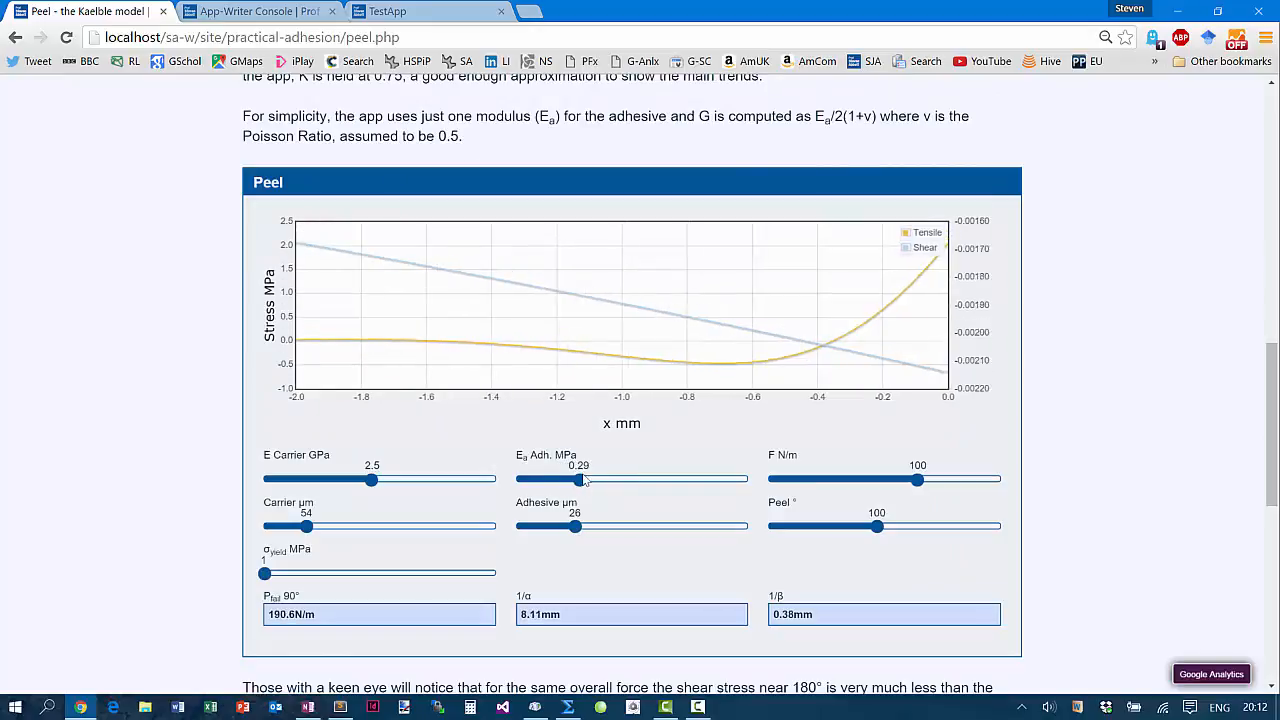
{"action": "left_click_drag", "start_coordinate": [579, 480], "coordinate": [585, 480]}
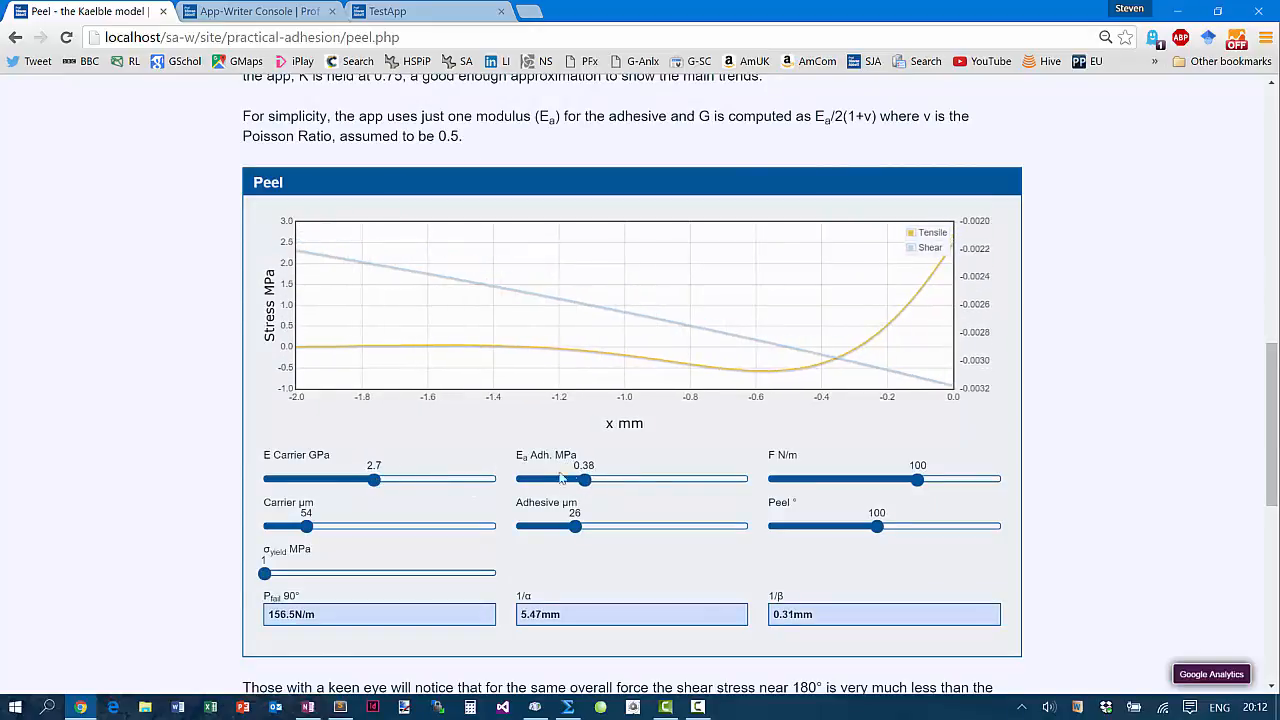
{"action": "left_click_drag", "start_coordinate": [877, 526], "coordinate": [868, 526]}
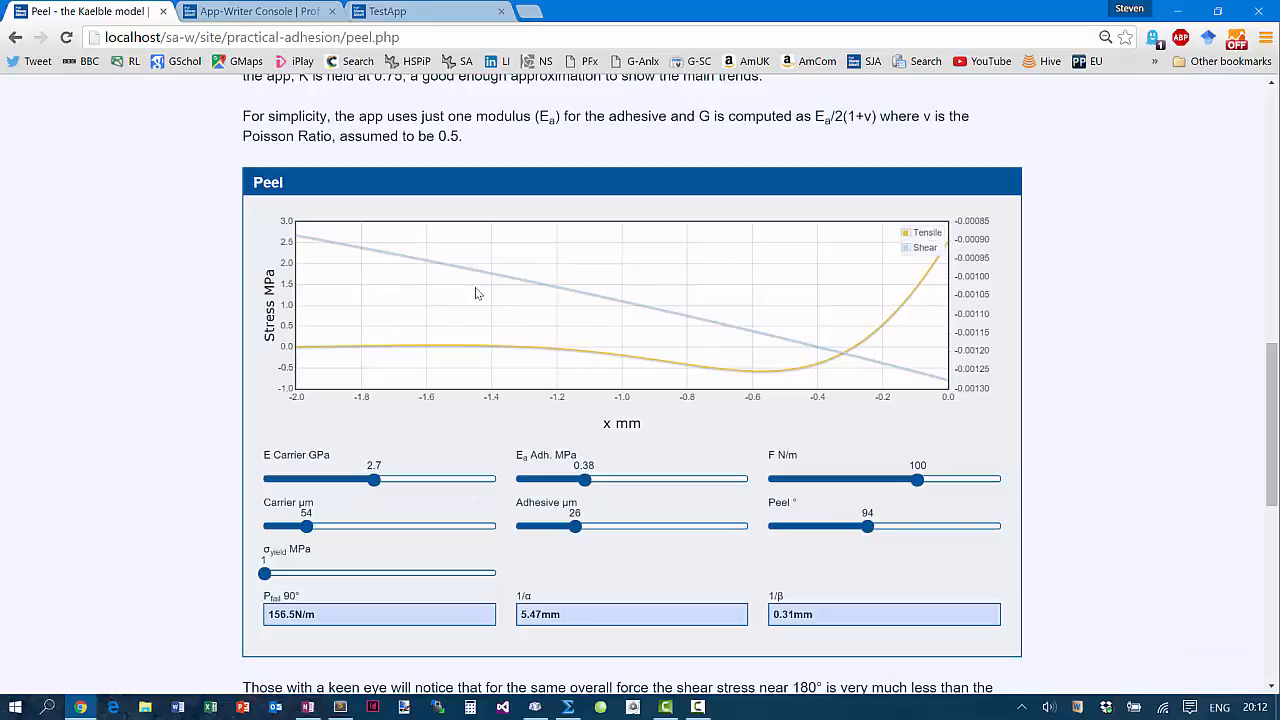
{"action": "mouse_move", "coordinate": [461, 304]}
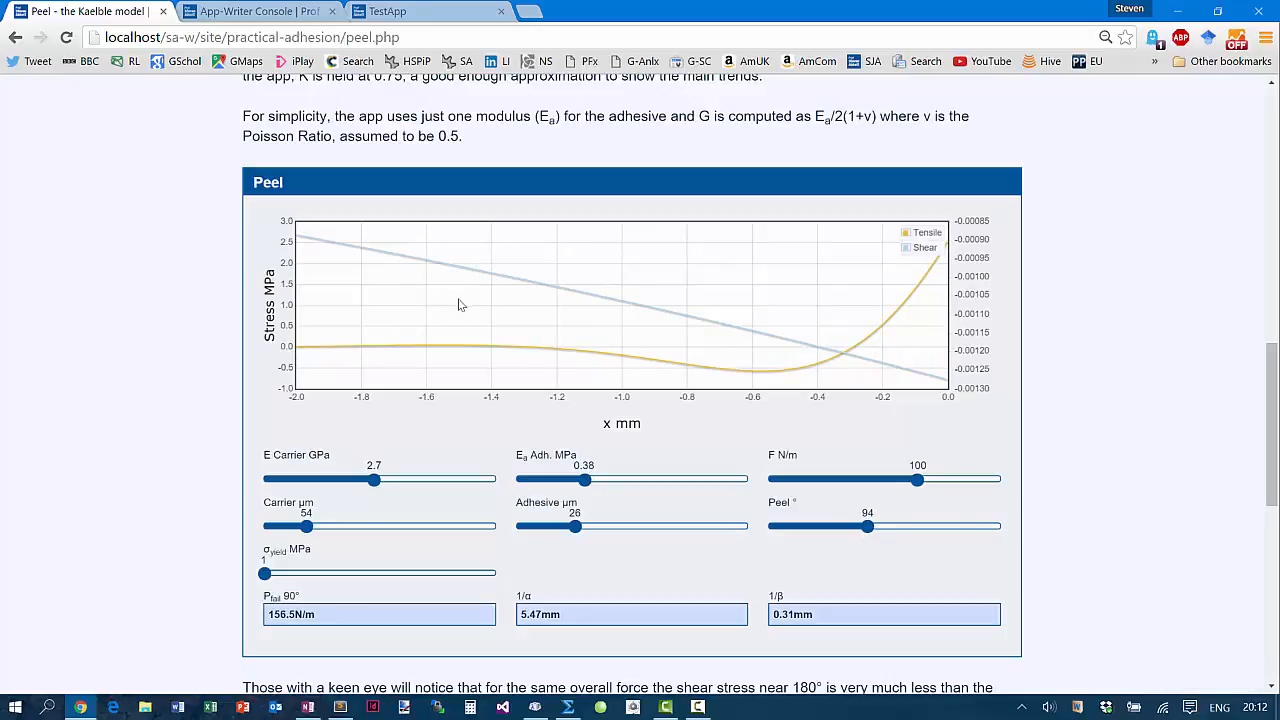
{"action": "mouse_move", "coordinate": [553, 368]}
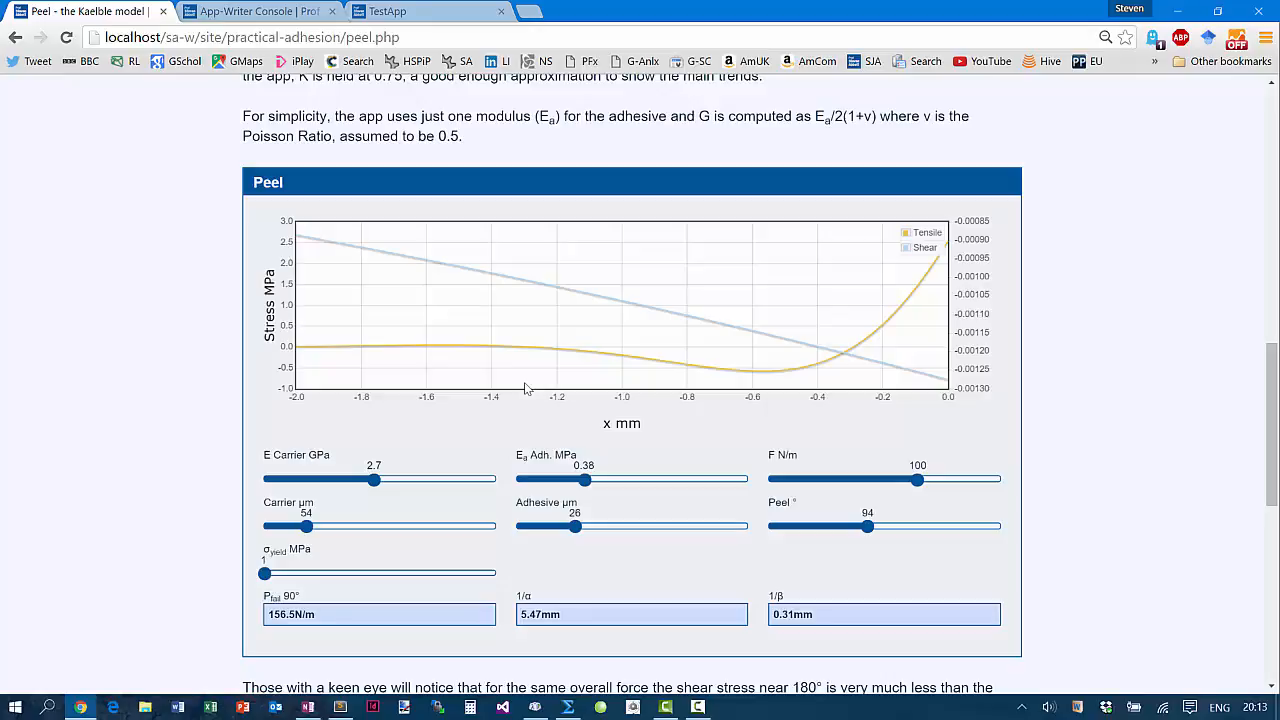
{"action": "mouse_move", "coordinate": [368, 183]}
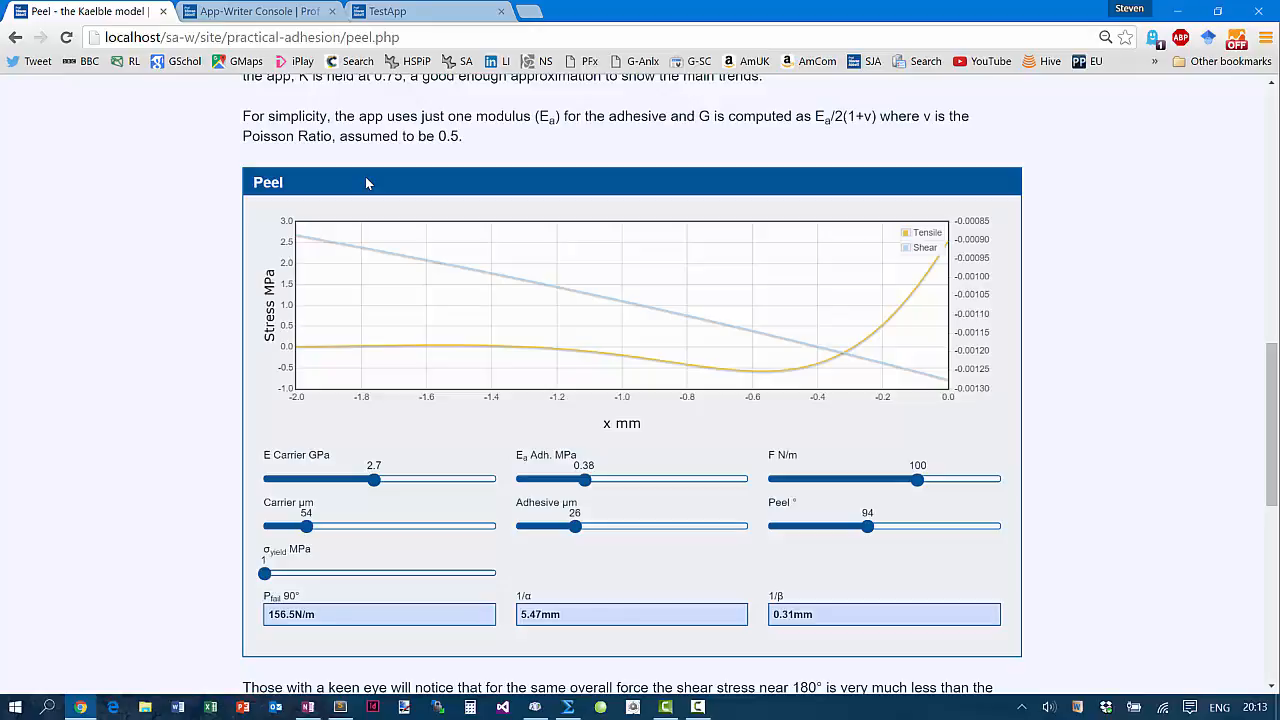
{"action": "mouse_move", "coordinate": [360, 186]}
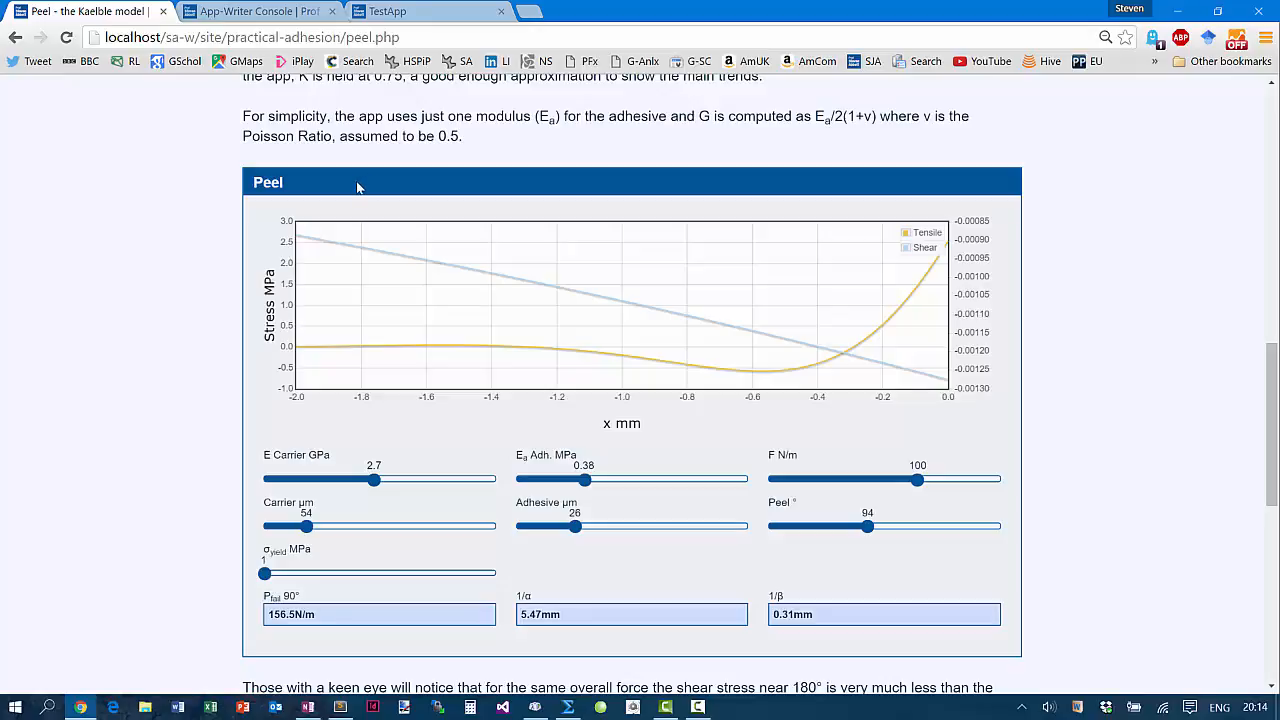
{"action": "mouse_move", "coordinate": [230, 330]}
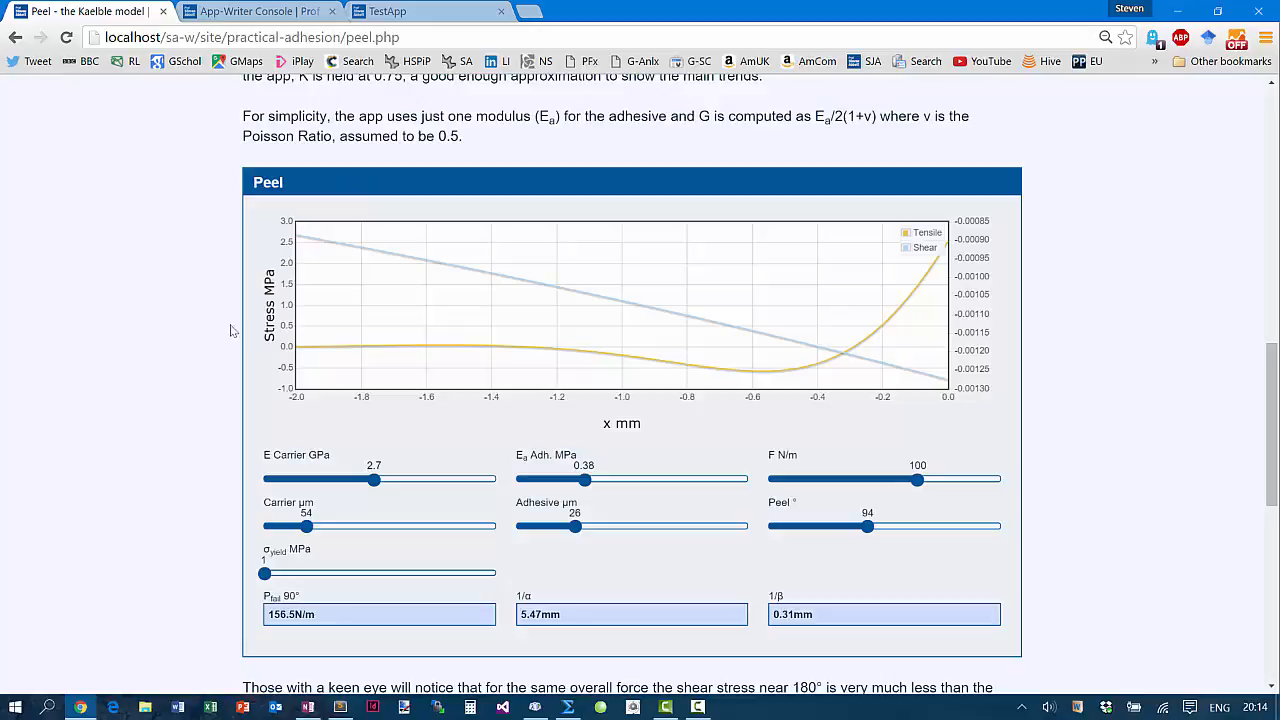
{"action": "mouse_move", "coordinate": [590, 489]}
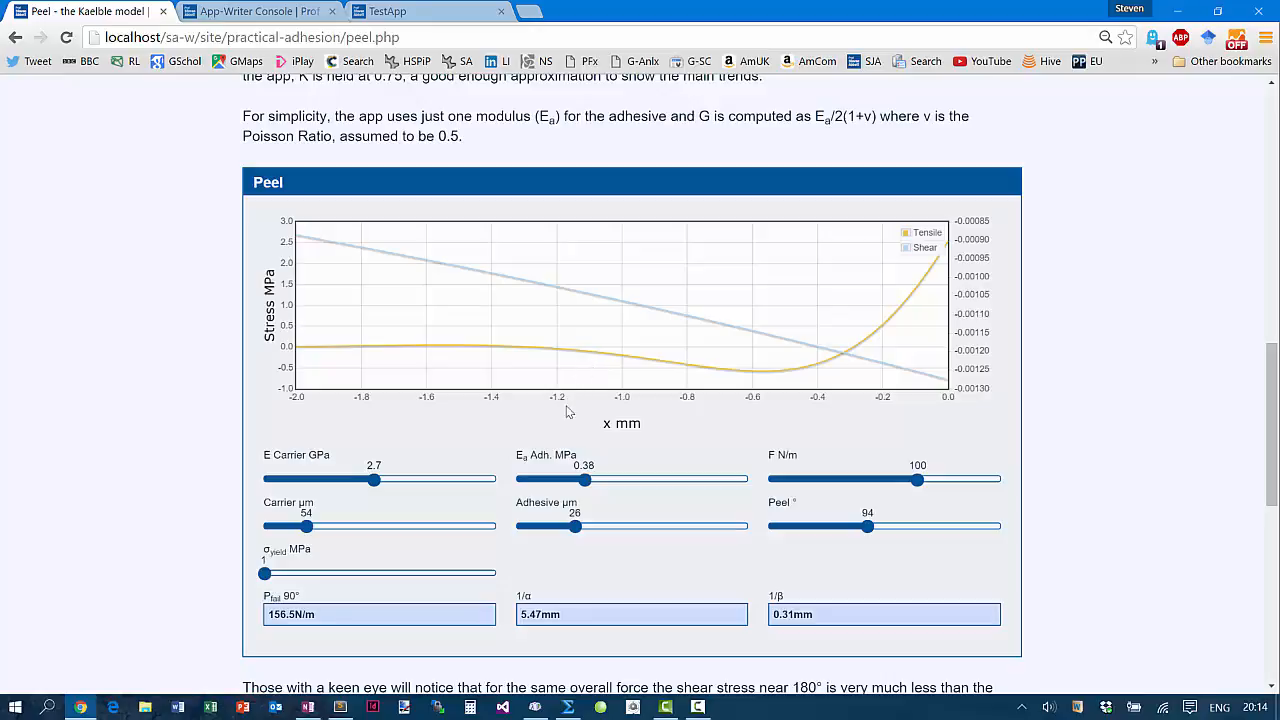
{"action": "mouse_move", "coordinate": [562, 428]}
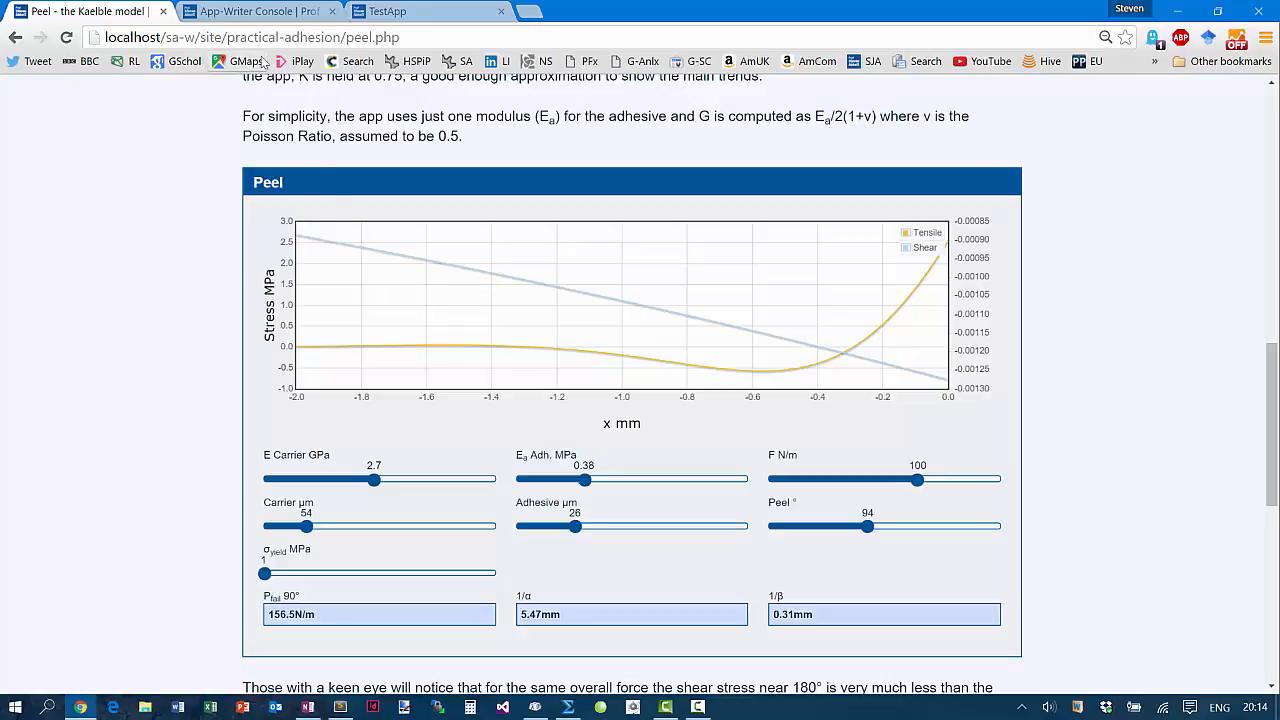
View the blank TestApp page showing only its title, then go back to the console
{"action": "left_click", "coordinate": [258, 11]}
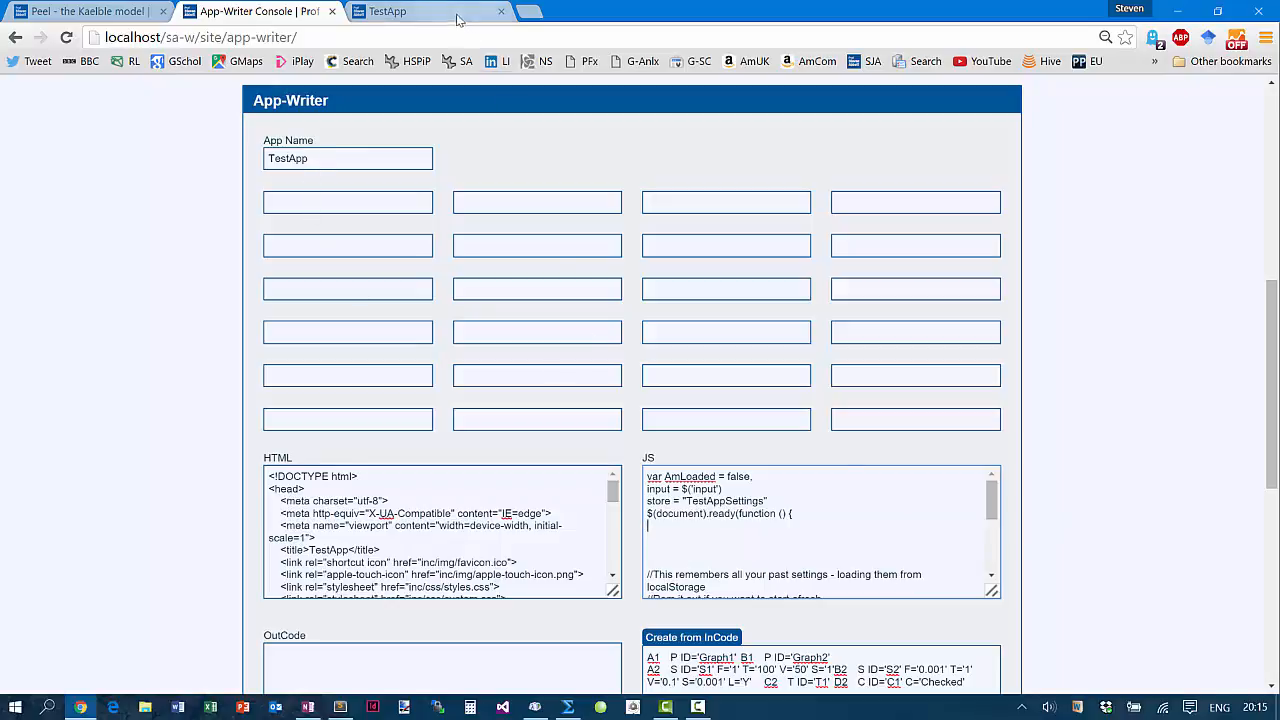
{"action": "left_click", "coordinate": [388, 11]}
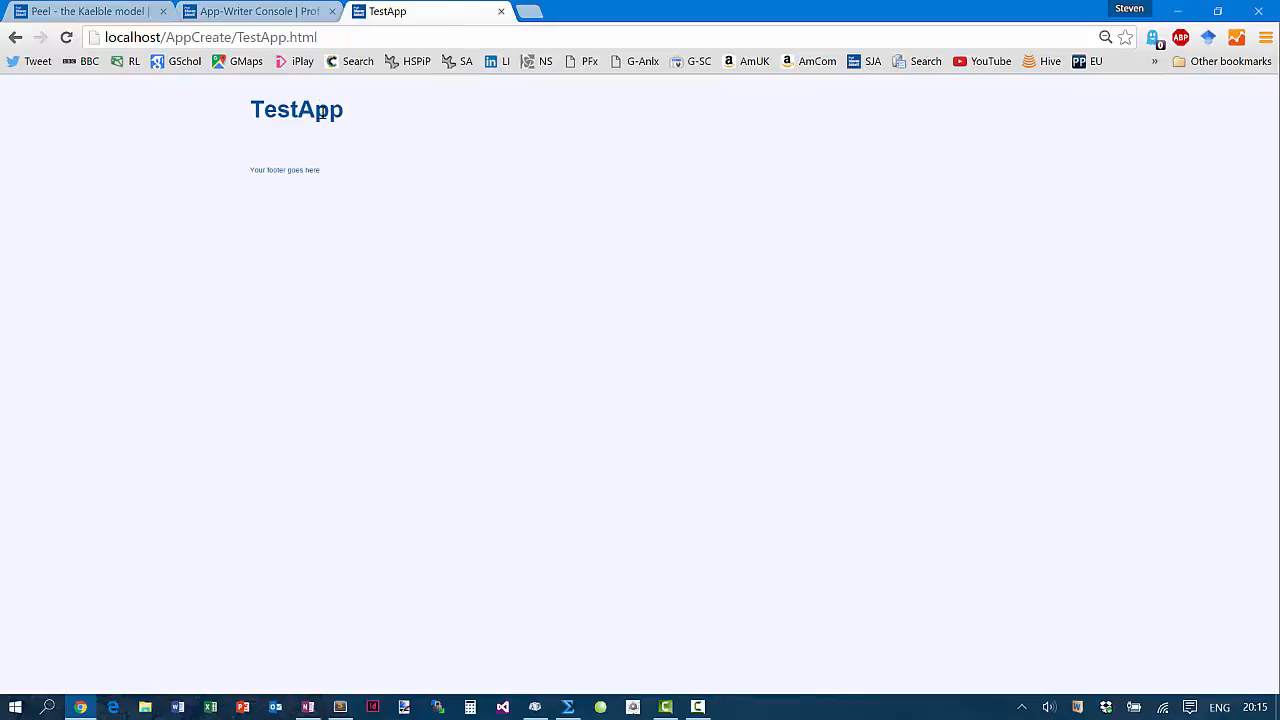
{"action": "left_click", "coordinate": [260, 11]}
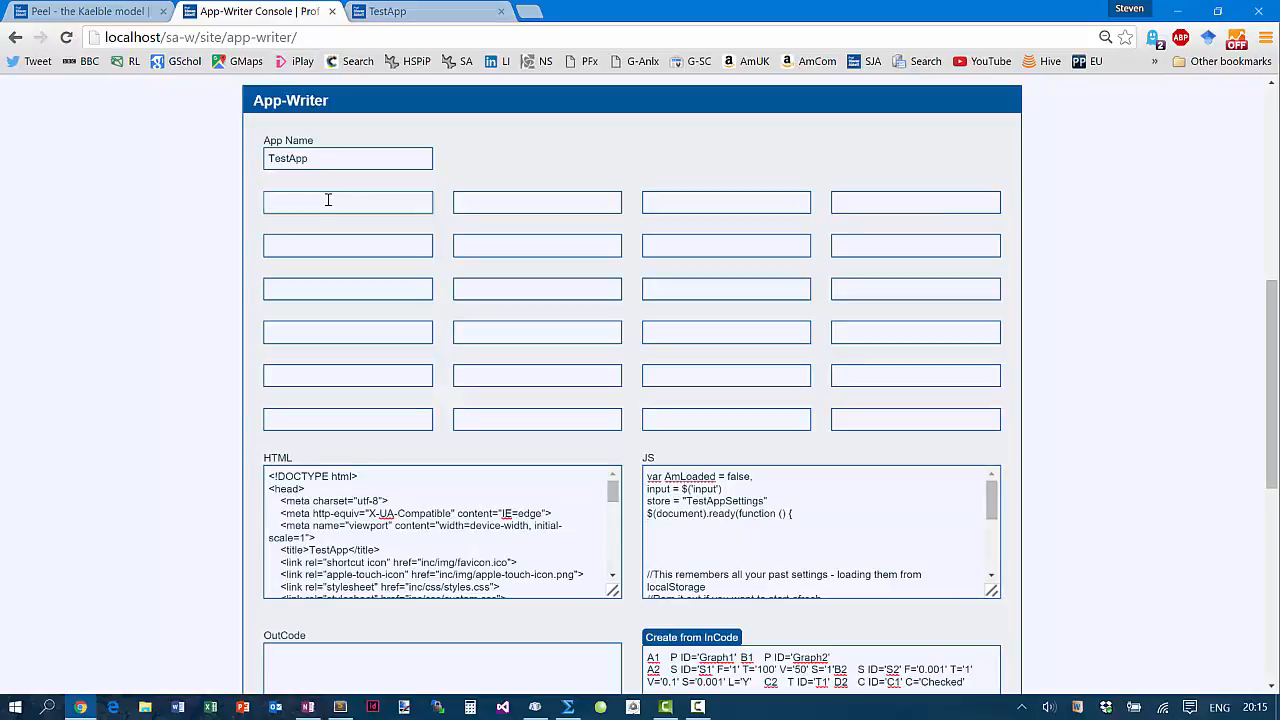
{"action": "type", "text": "P ID"}
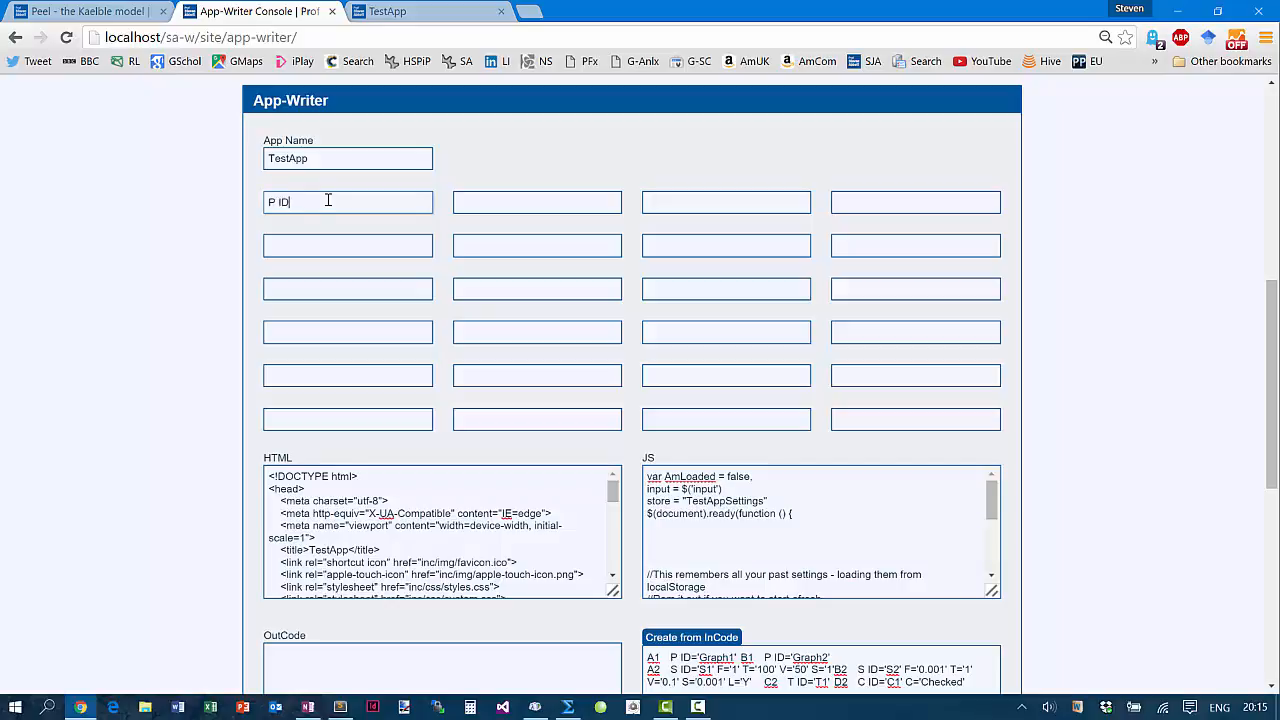
{"action": "type", "text": "=My"}
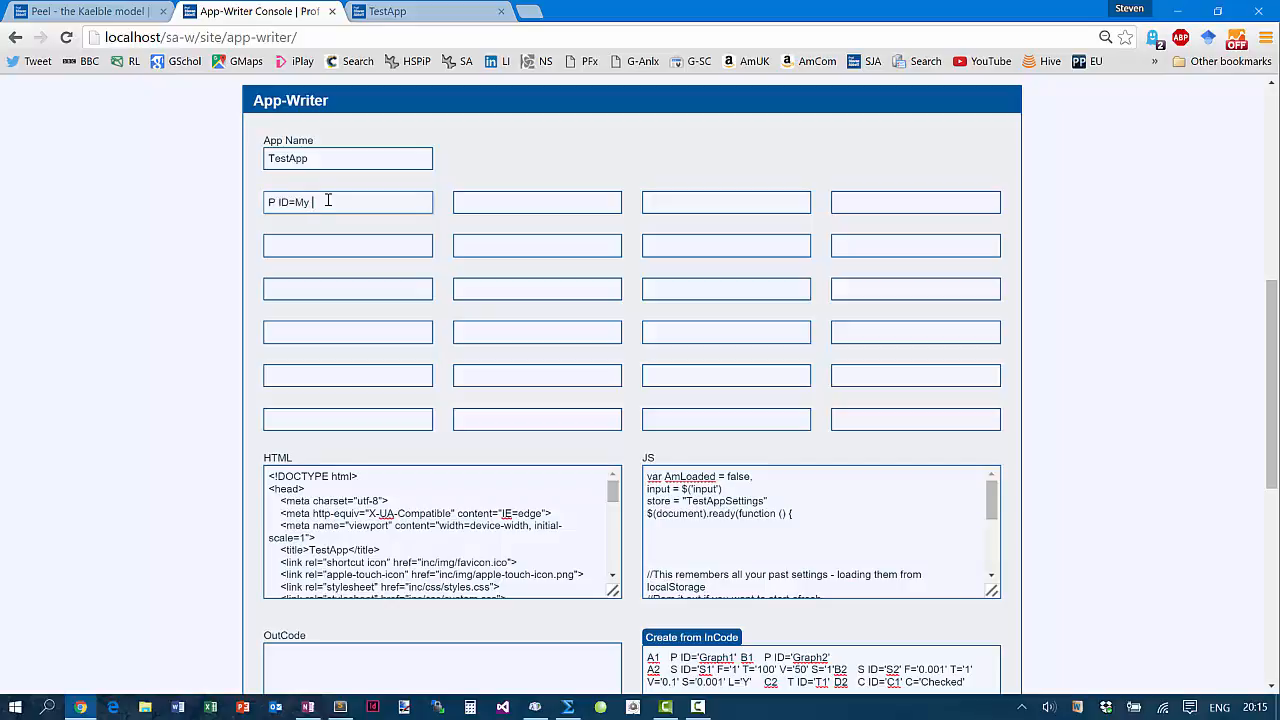
{"action": "type", "text": "Grab"}
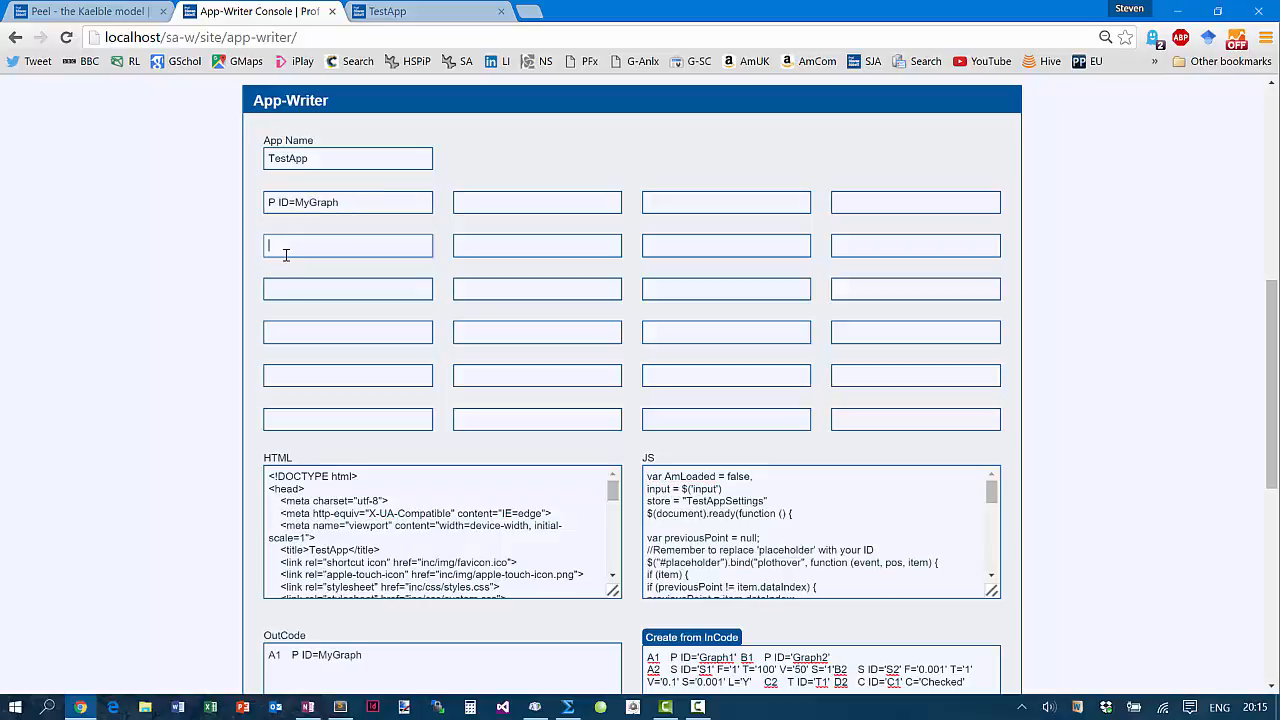
{"action": "type", "text": "T ID"}
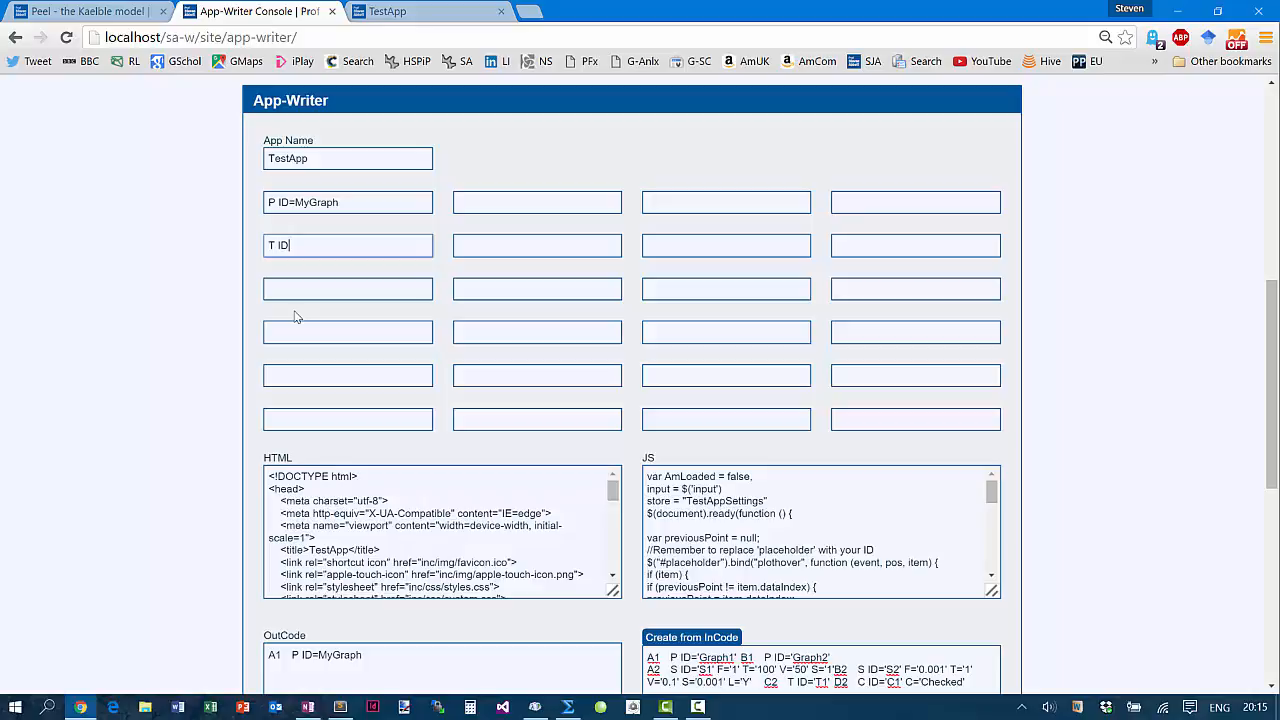
{"action": "type", "text": "="}
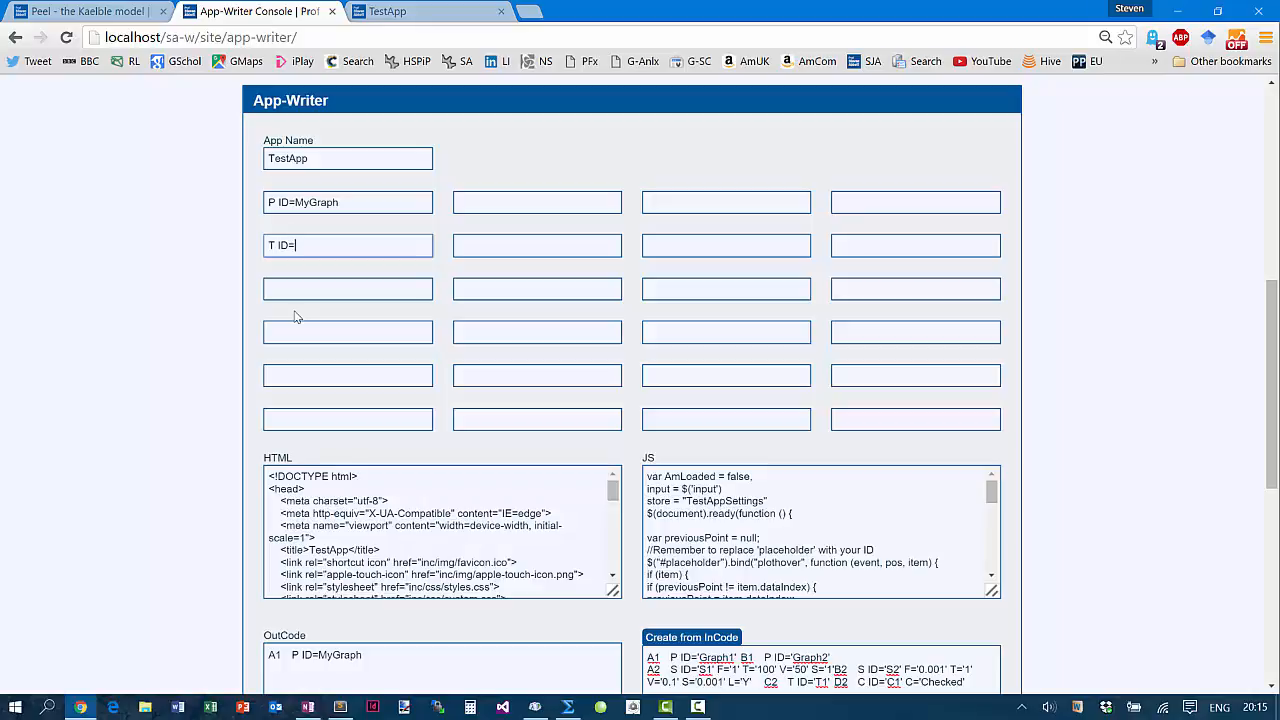
{"action": "type", "text": "TBox"}
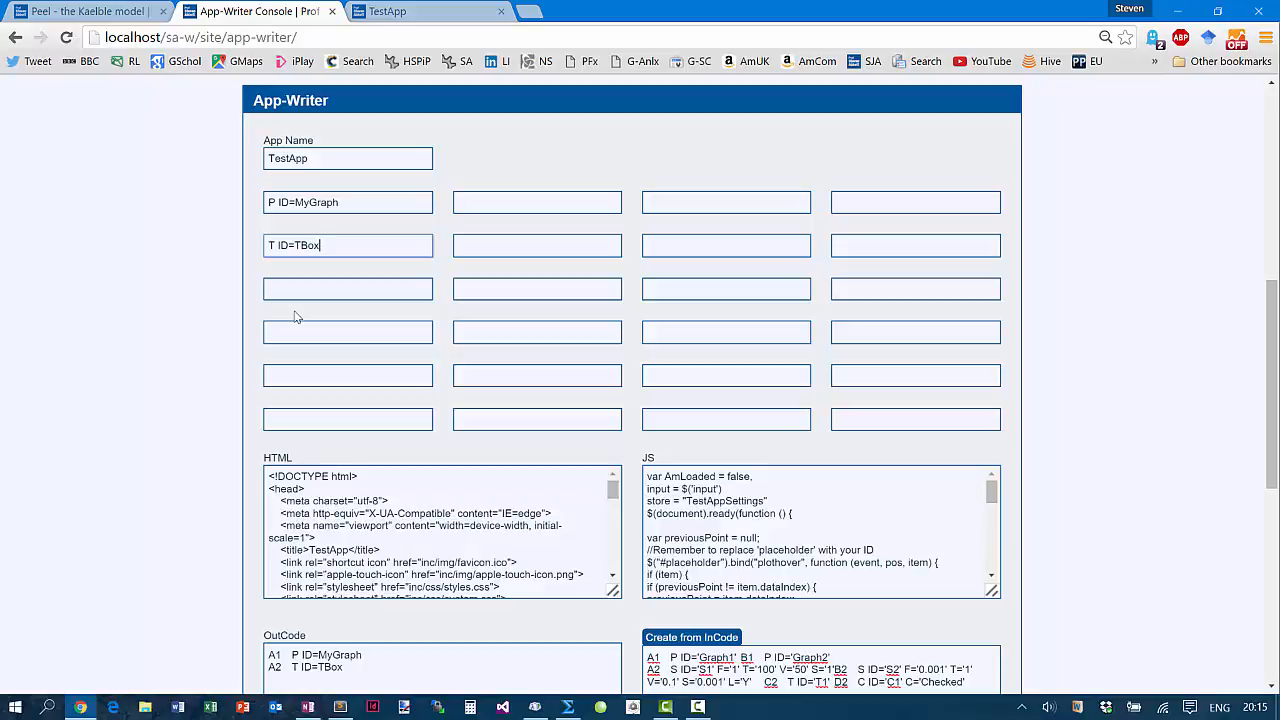
{"action": "scroll", "scroll_direction": "up", "scroll_amount": 3}
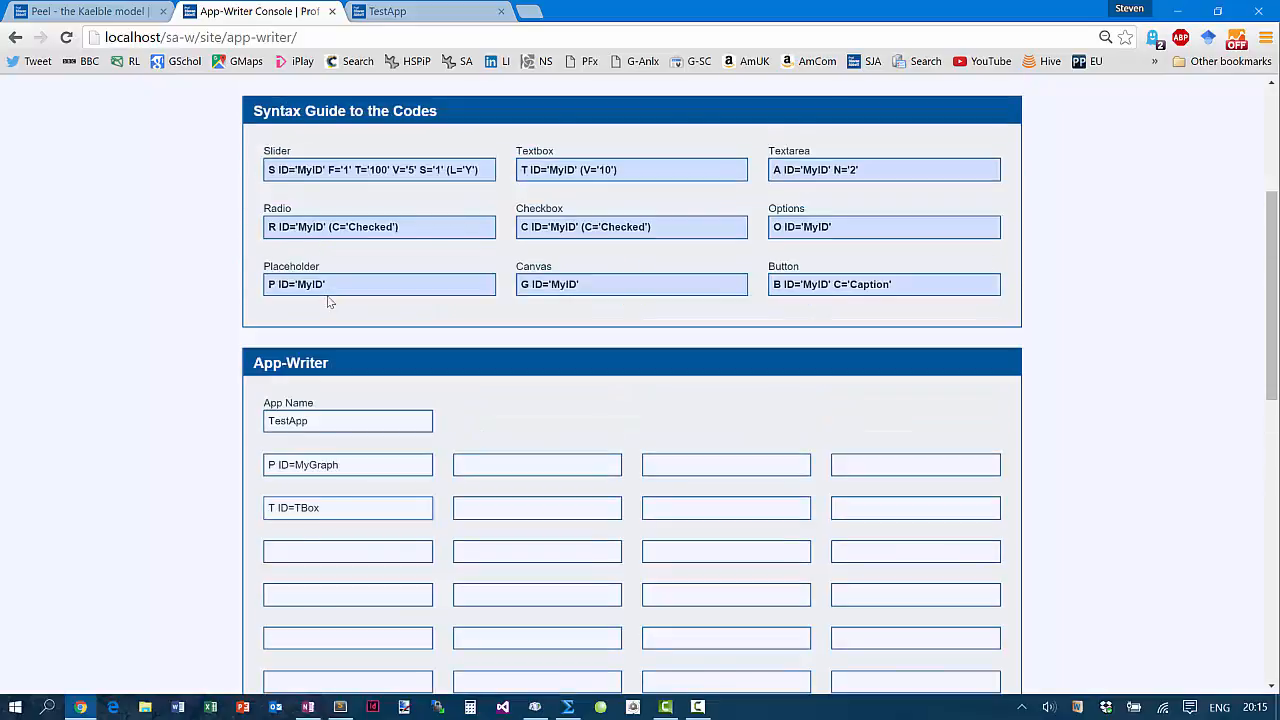
{"action": "scroll", "scroll_direction": "up", "scroll_amount": 3}
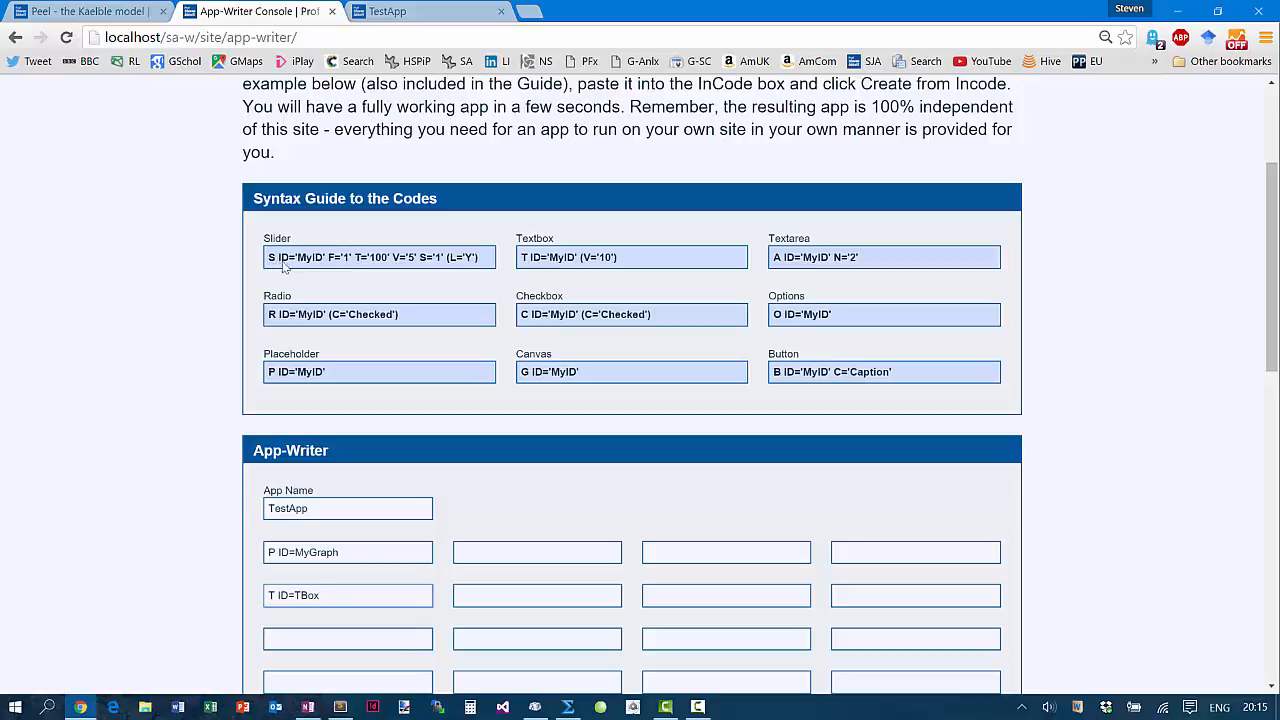
{"action": "mouse_move", "coordinate": [360, 268]}
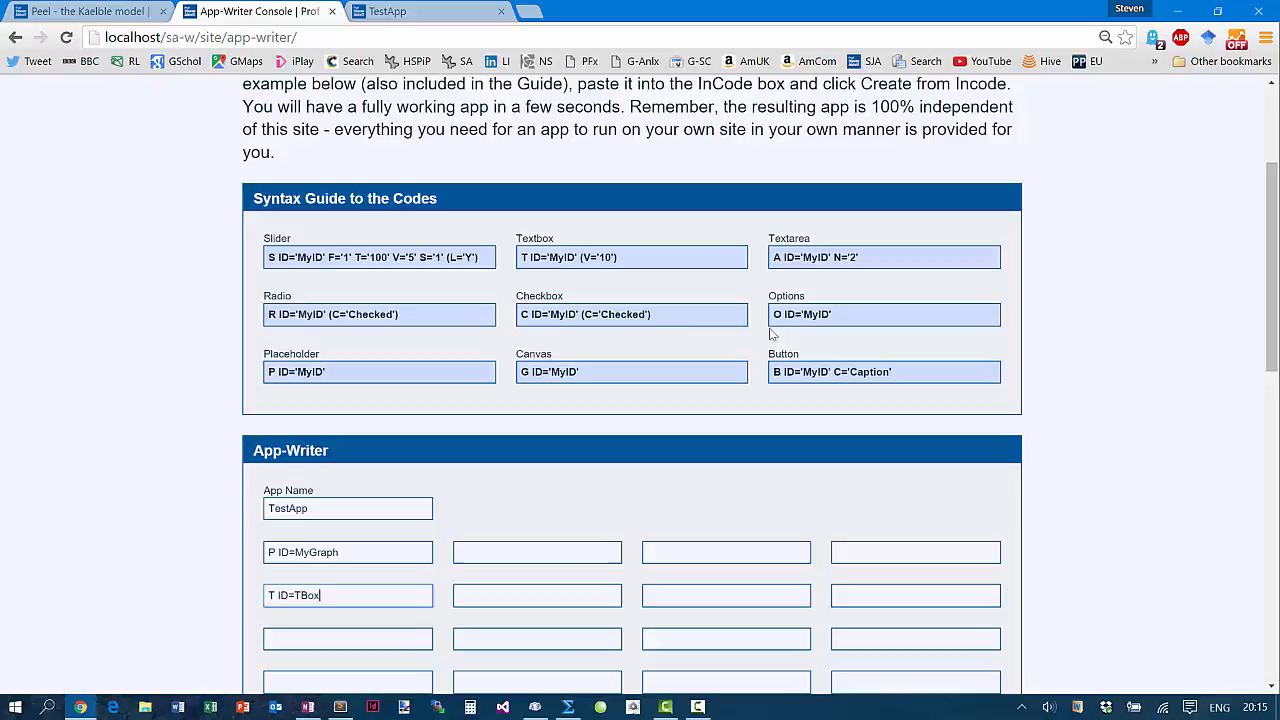
{"action": "mouse_move", "coordinate": [737, 324]}
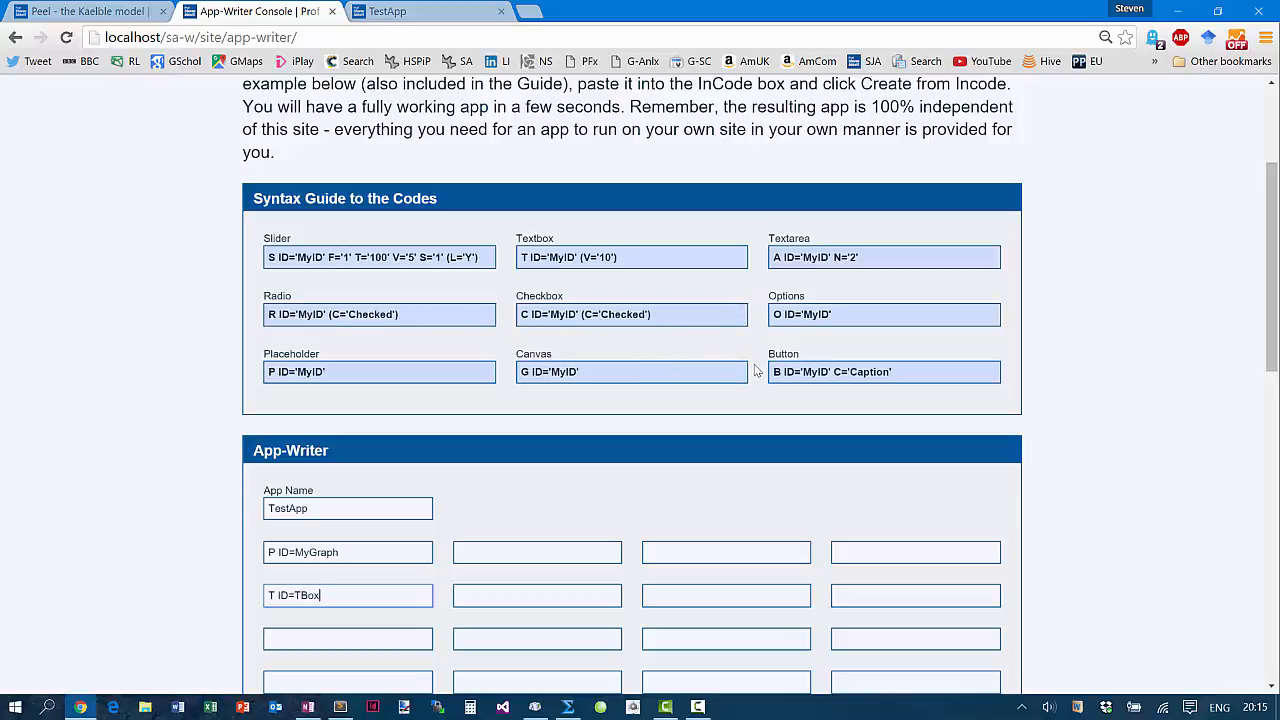
{"action": "scroll", "scroll_direction": "down", "scroll_amount": 3}
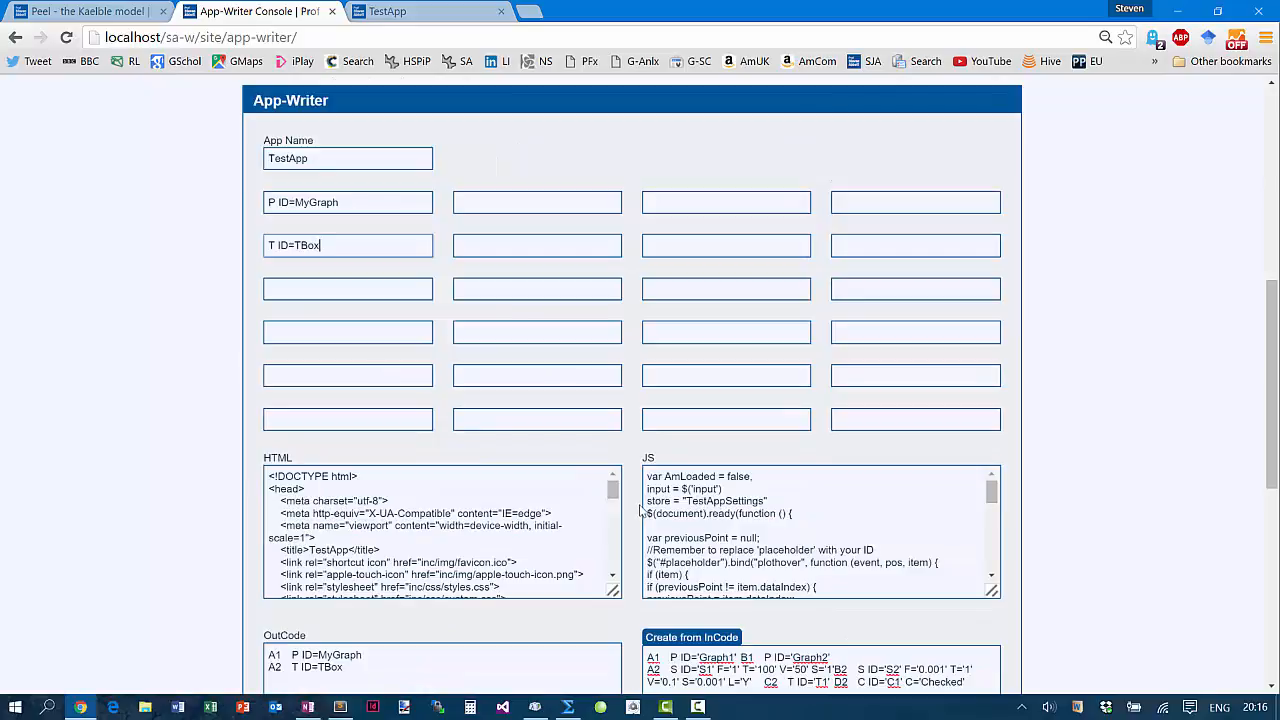
{"action": "mouse_move", "coordinate": [490, 314]}
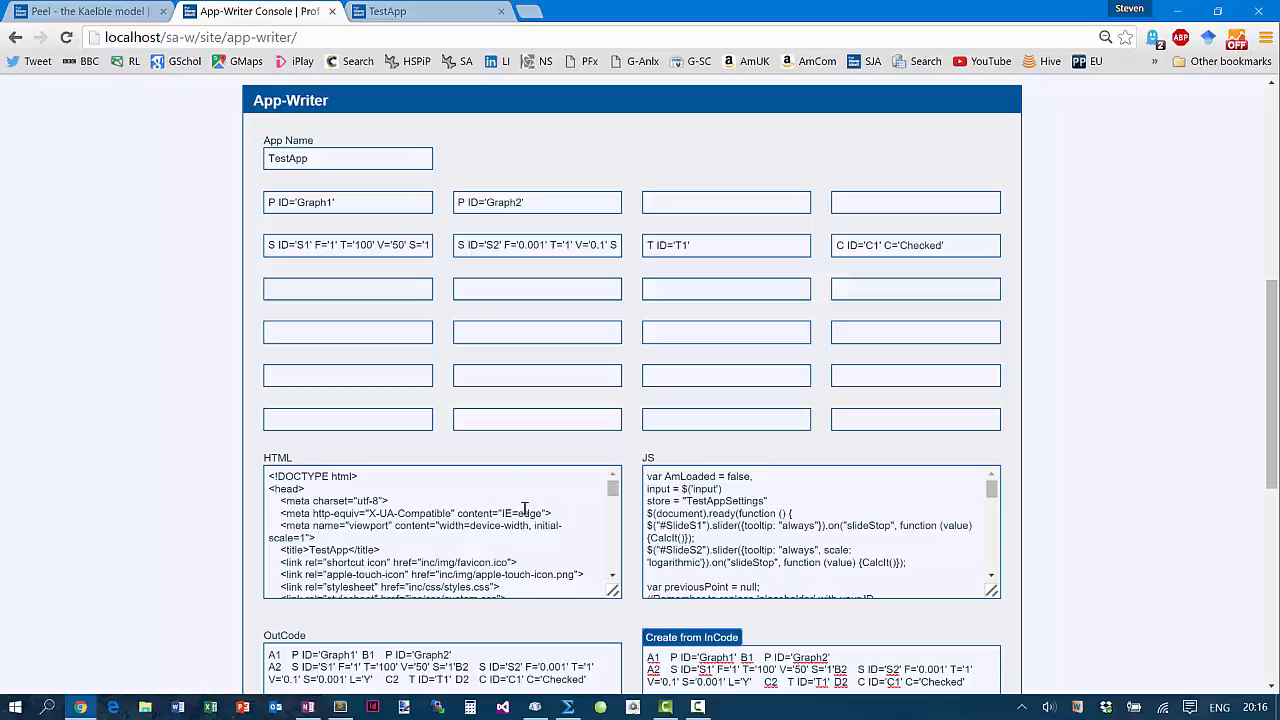
Preview the current TestApp page, then return to the App-Writer console
{"action": "left_click", "coordinate": [430, 11]}
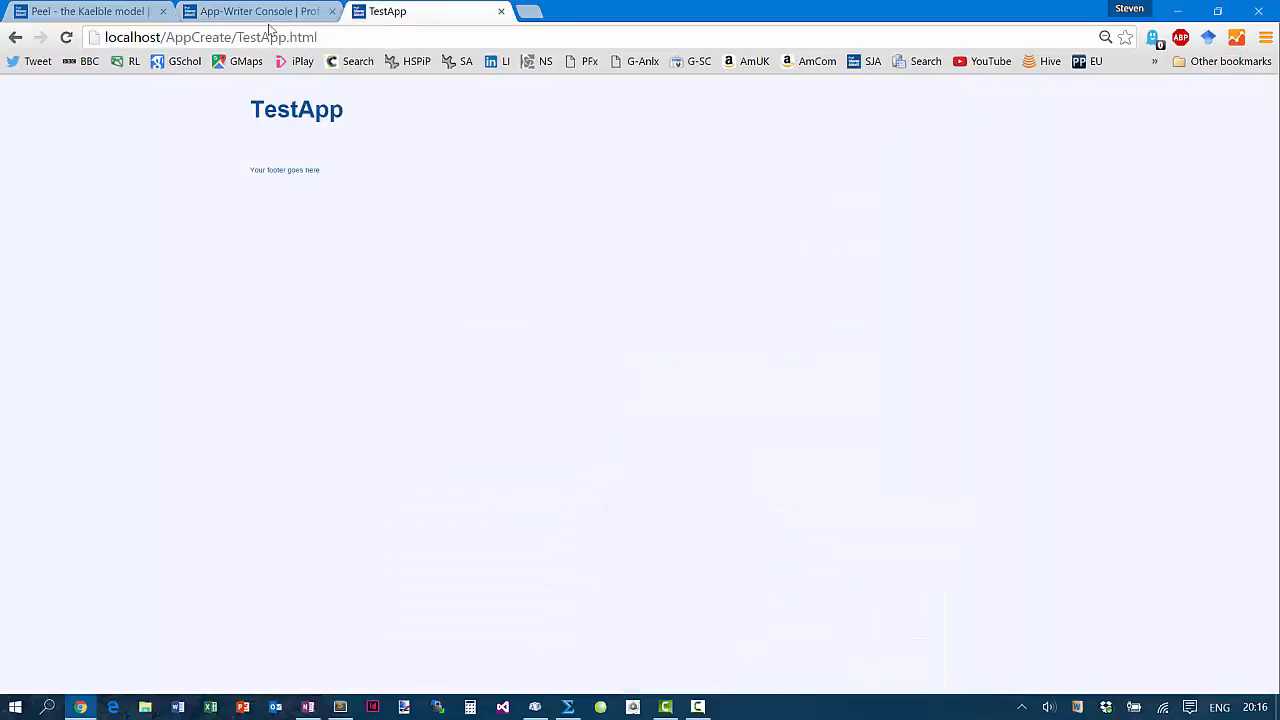
{"action": "left_click", "coordinate": [260, 11]}
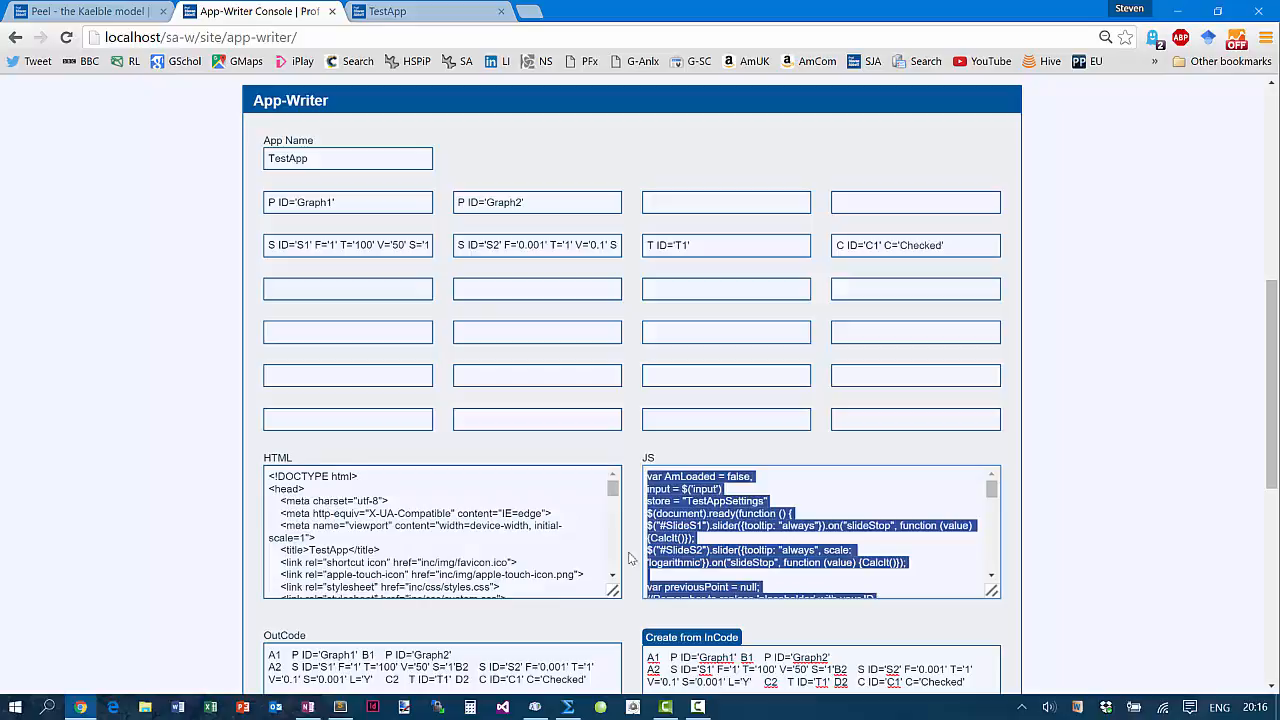
In Sublime Text, paste the generated JavaScript into testapp.js and save the app files
{"action": "left_click", "coordinate": [340, 707]}
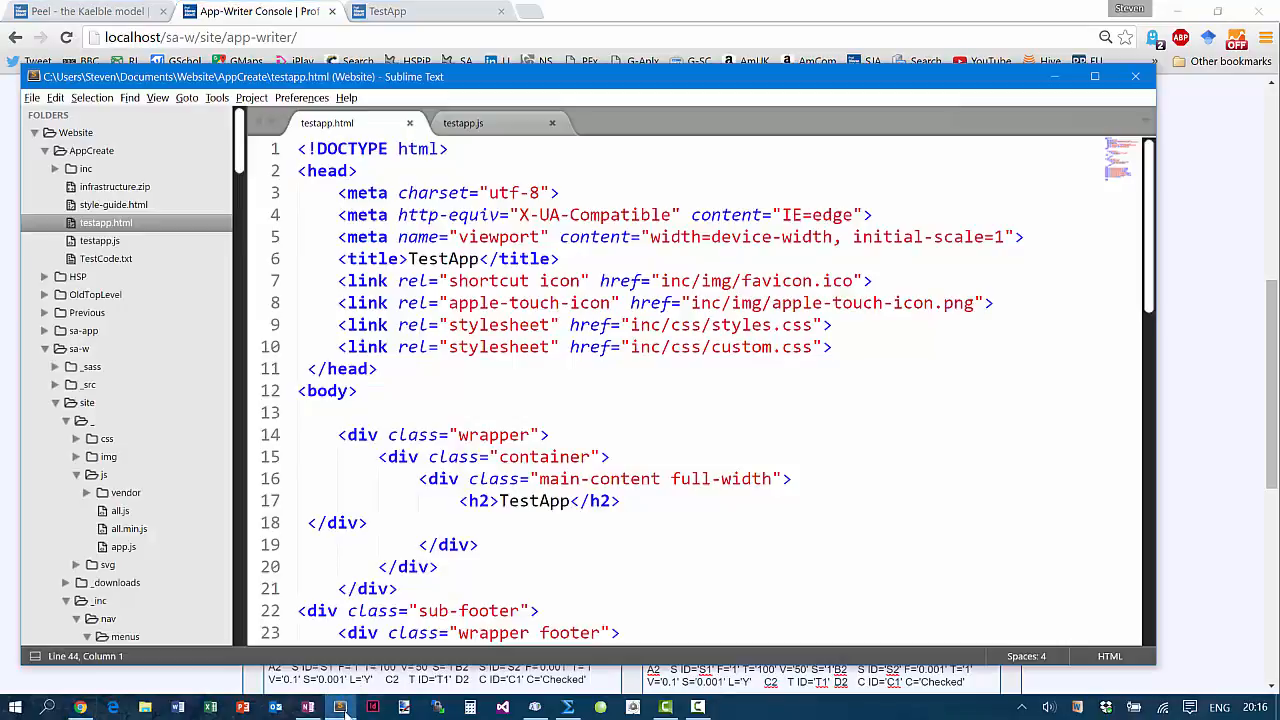
{"action": "left_click", "coordinate": [462, 123]}
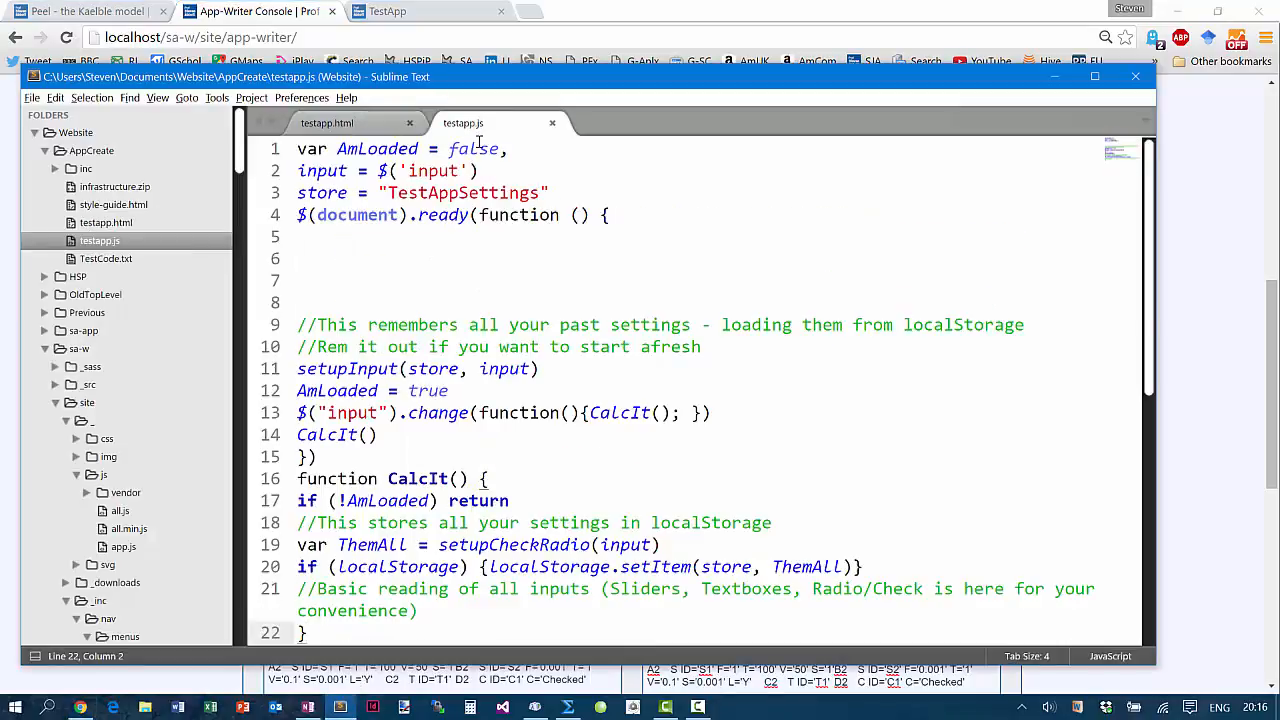
{"action": "key", "text": "ctrl+a"}
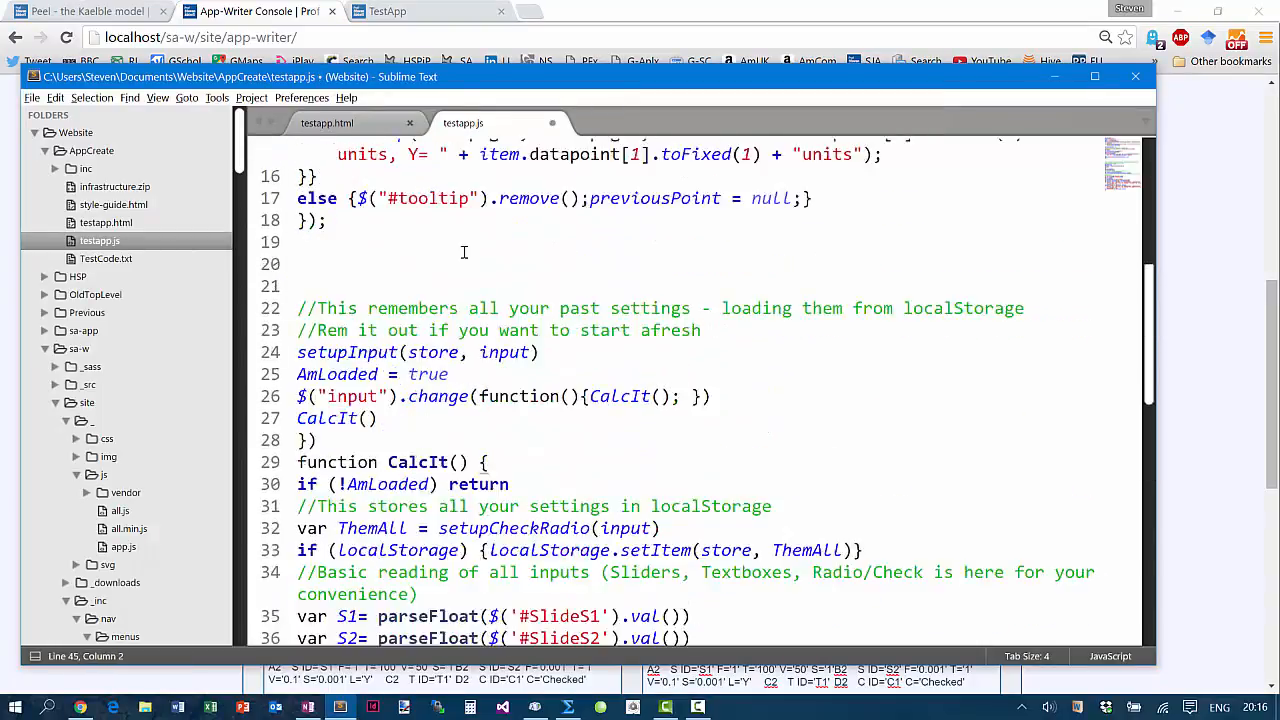
{"action": "left_click", "coordinate": [327, 122]}
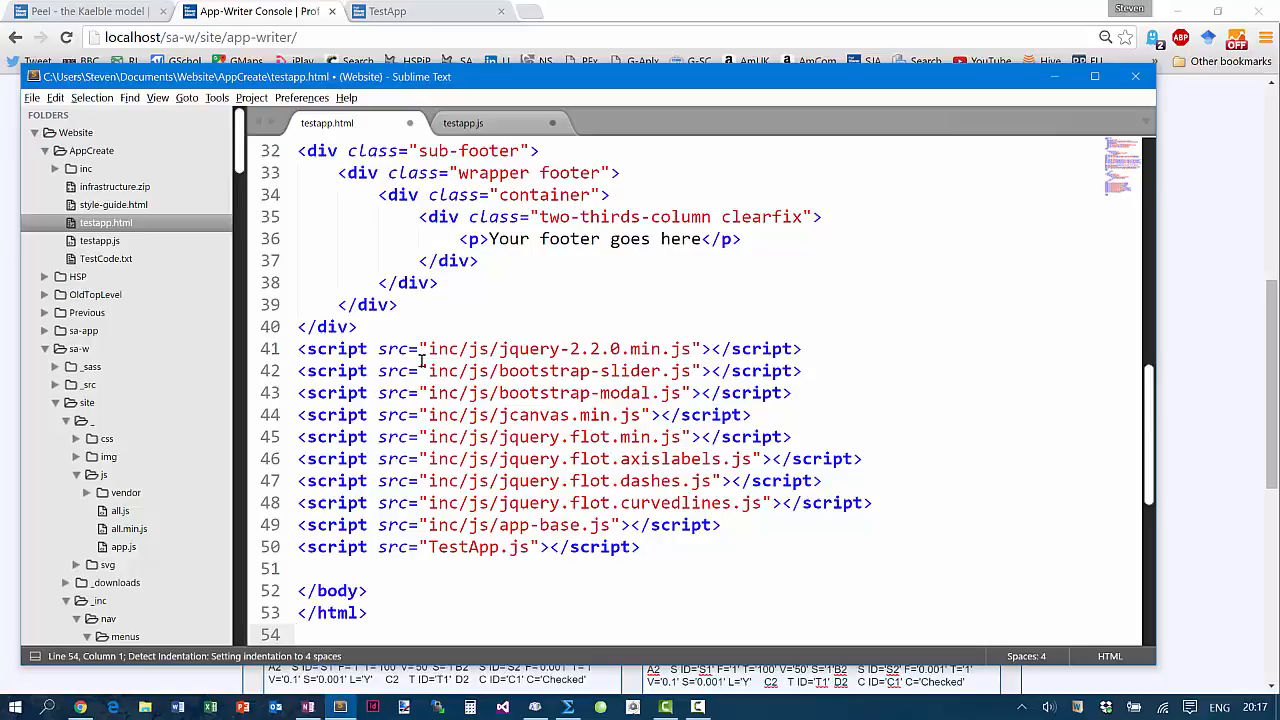
{"action": "key", "text": "ctrl+s"}
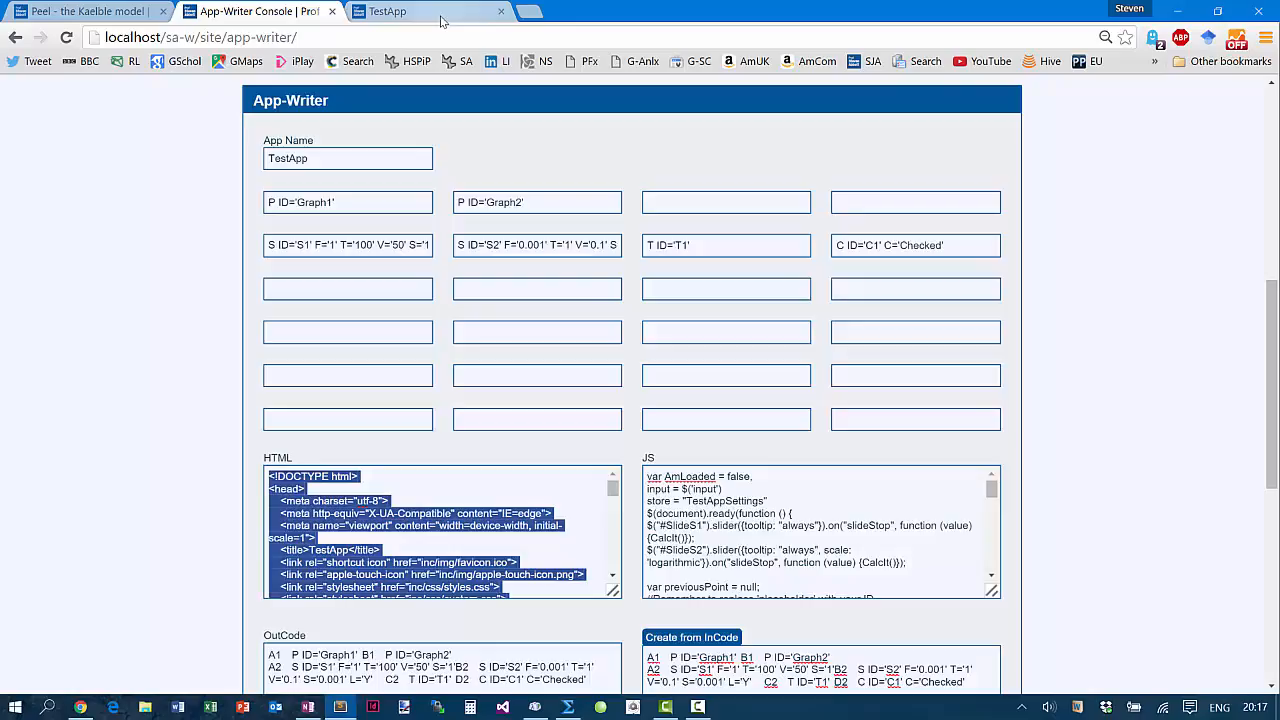
Reload TestApp and test both sliders, leaving S2 at 0.077 and S1 at 54
{"action": "left_click", "coordinate": [388, 11]}
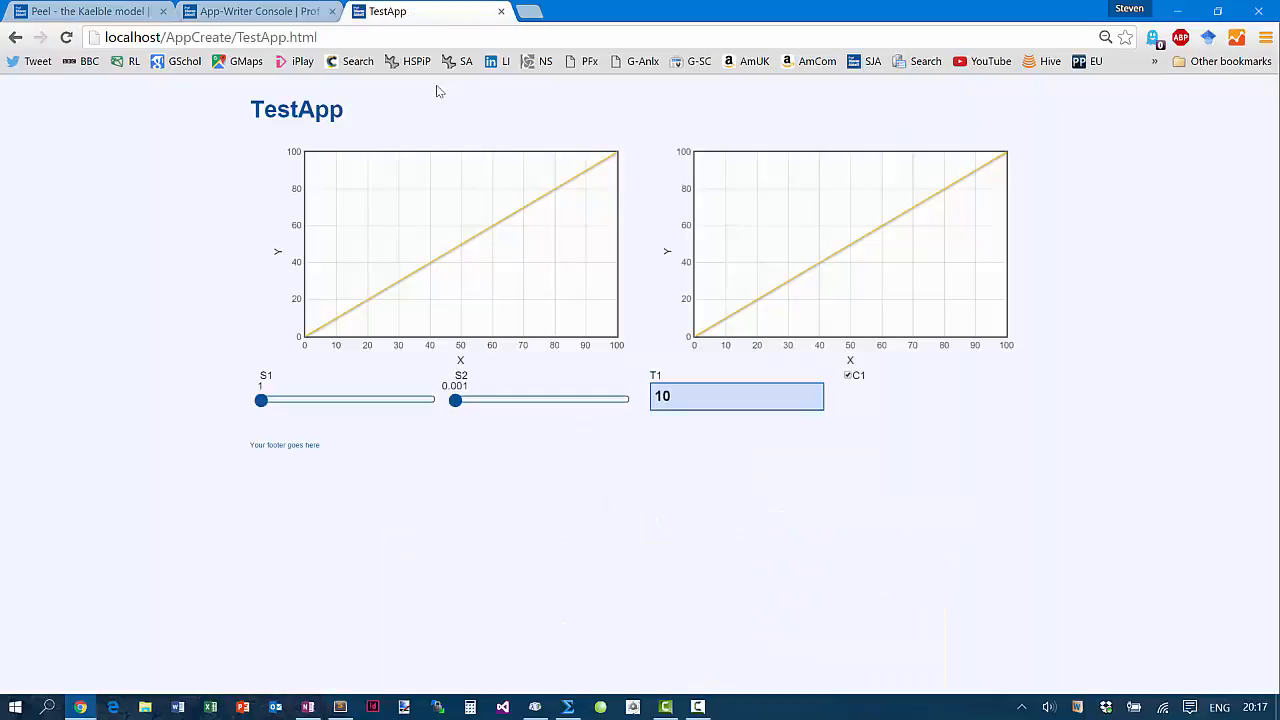
{"action": "mouse_move", "coordinate": [573, 409]}
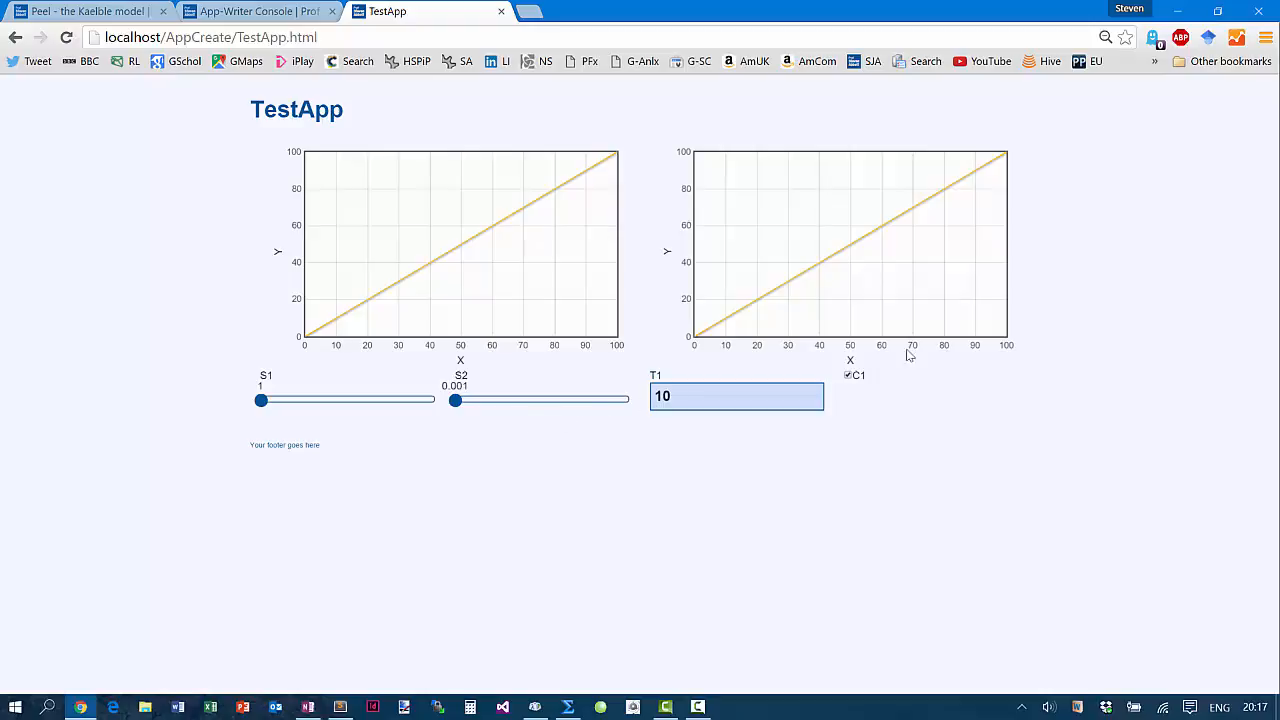
{"action": "mouse_move", "coordinate": [484, 424]}
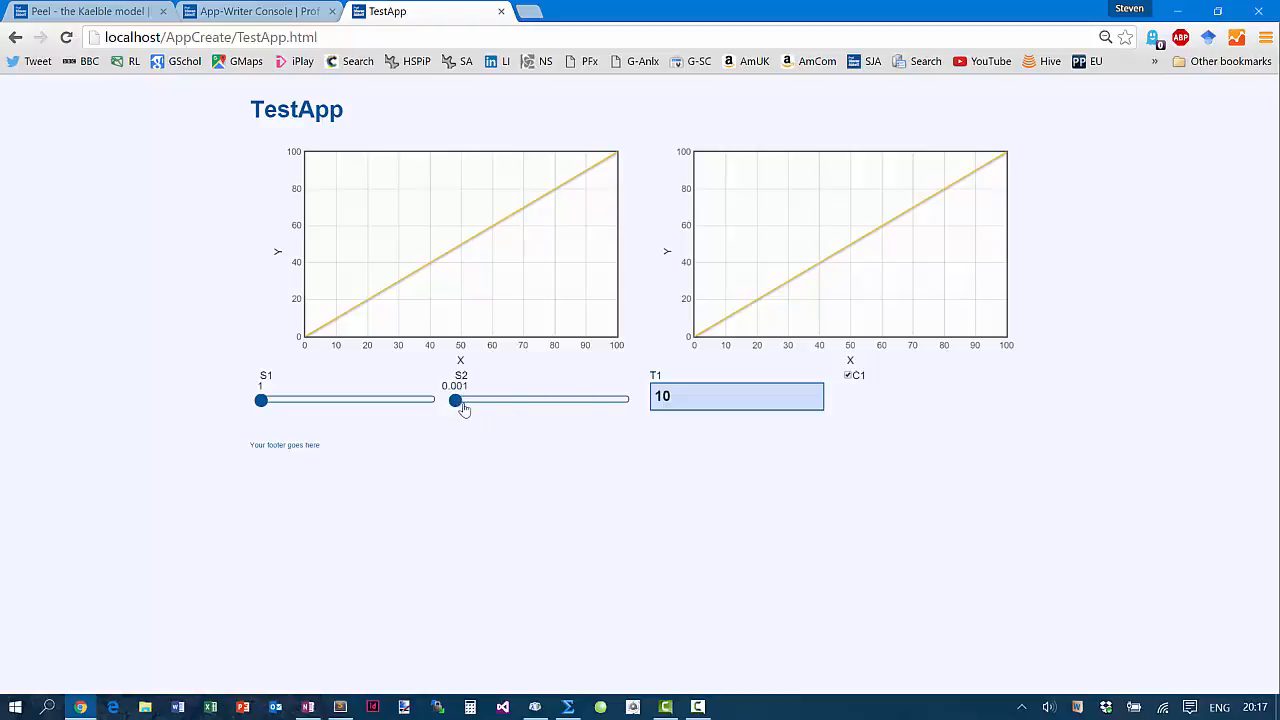
{"action": "left_click_drag", "start_coordinate": [457, 400], "coordinate": [497, 400]}
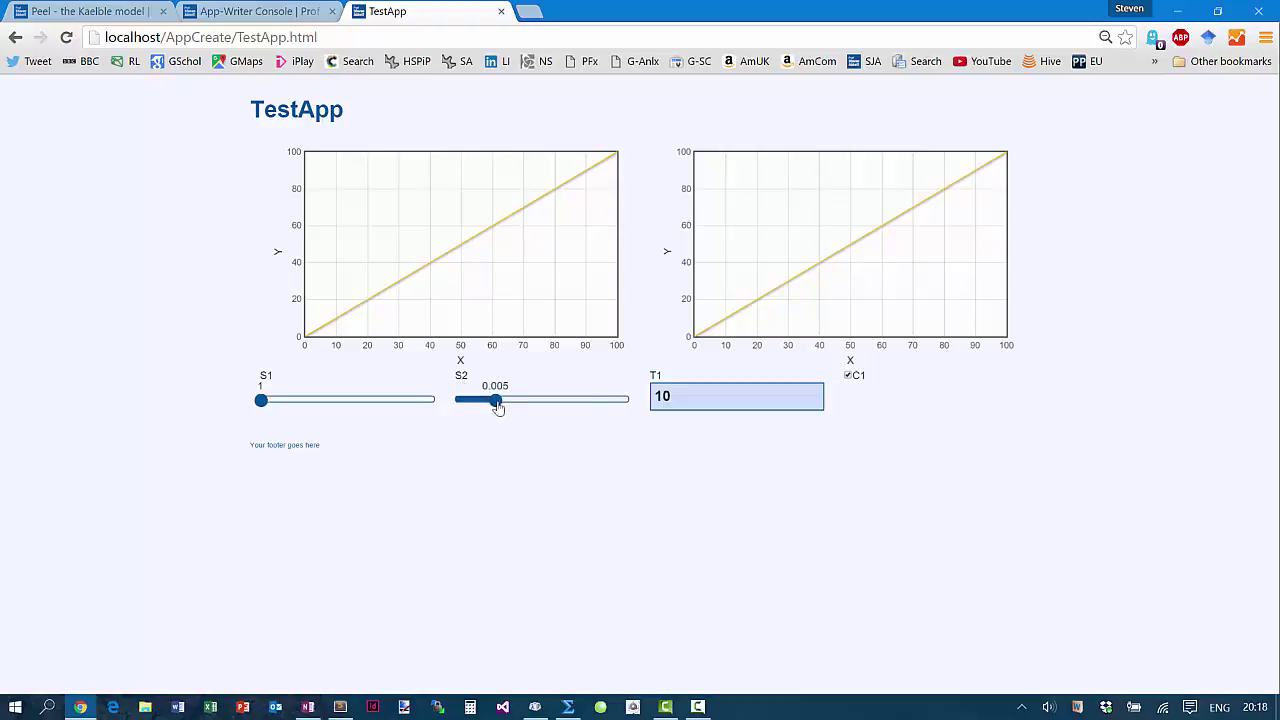
{"action": "left_click_drag", "start_coordinate": [497, 400], "coordinate": [531, 400]}
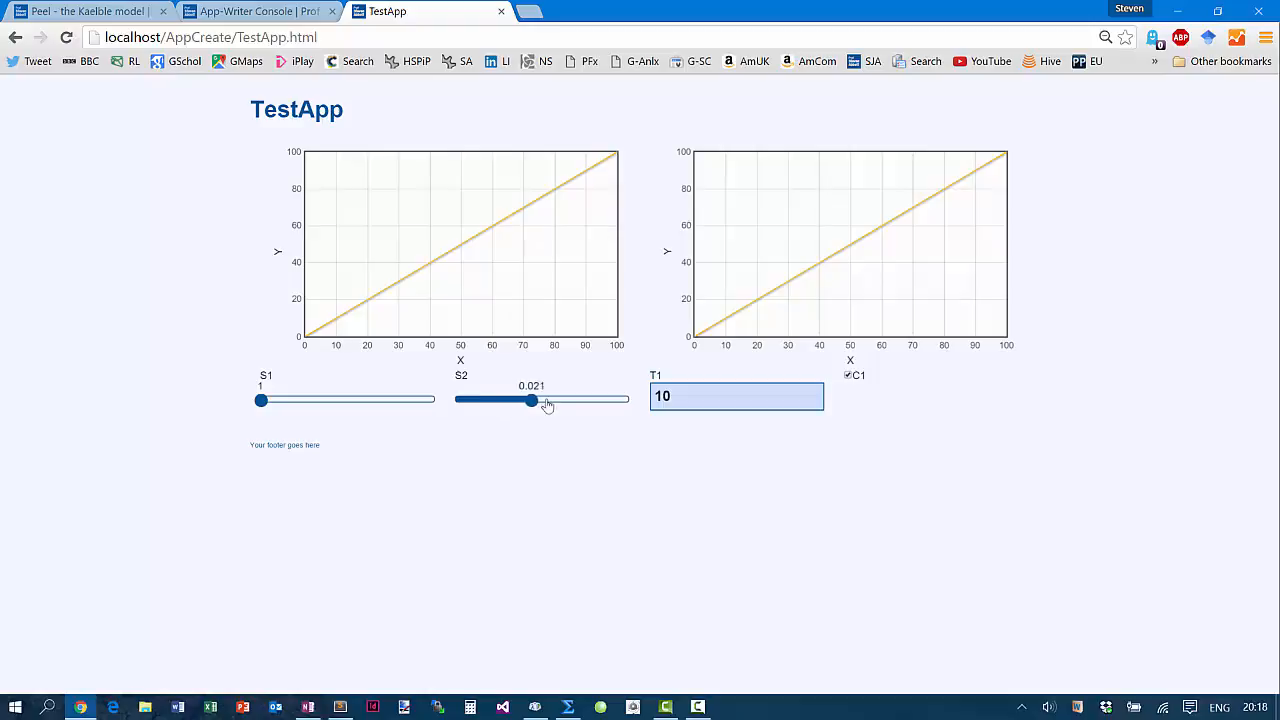
{"action": "left_click_drag", "start_coordinate": [530, 400], "coordinate": [628, 400]}
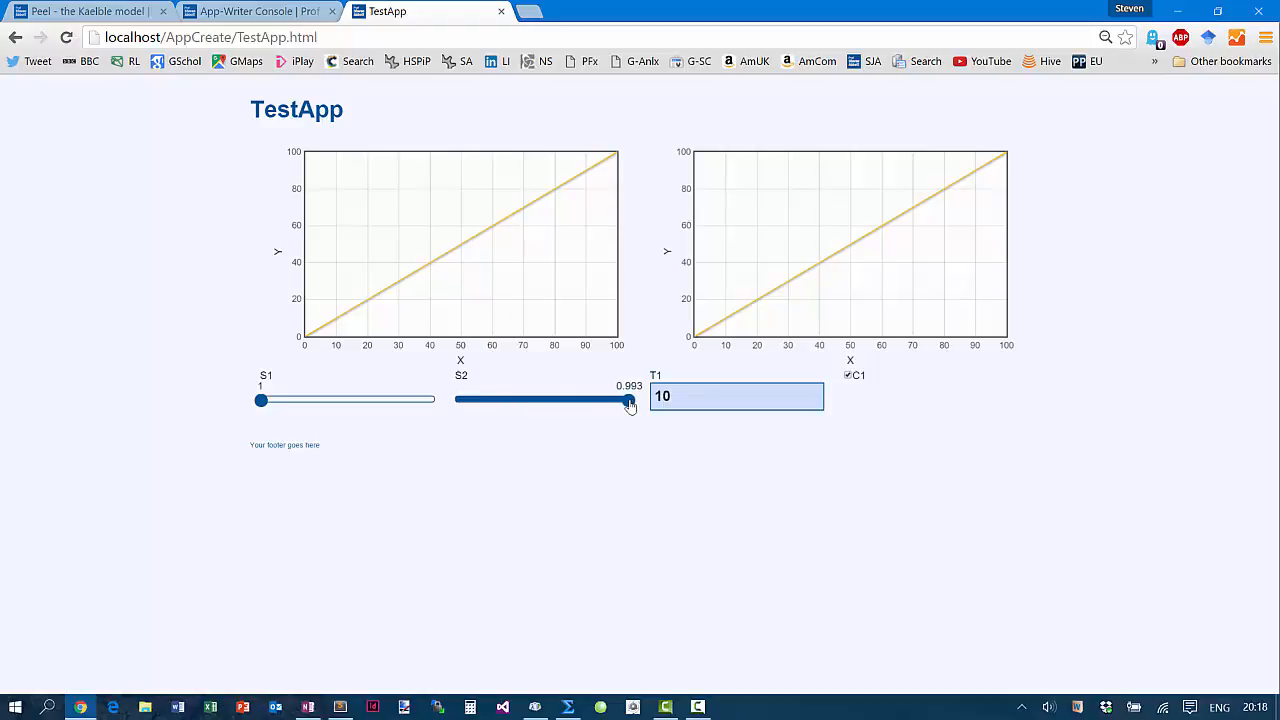
{"action": "left_click_drag", "start_coordinate": [628, 400], "coordinate": [598, 400]}
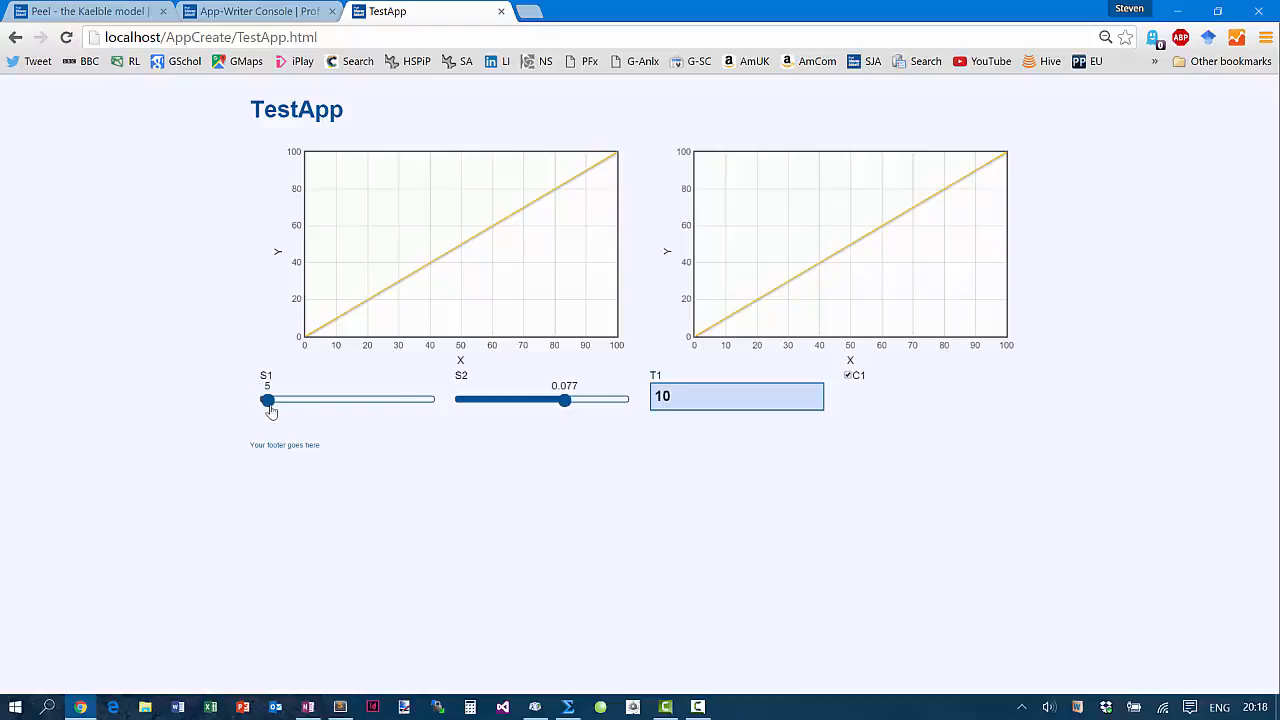
{"action": "left_click_drag", "start_coordinate": [267, 400], "coordinate": [430, 400]}
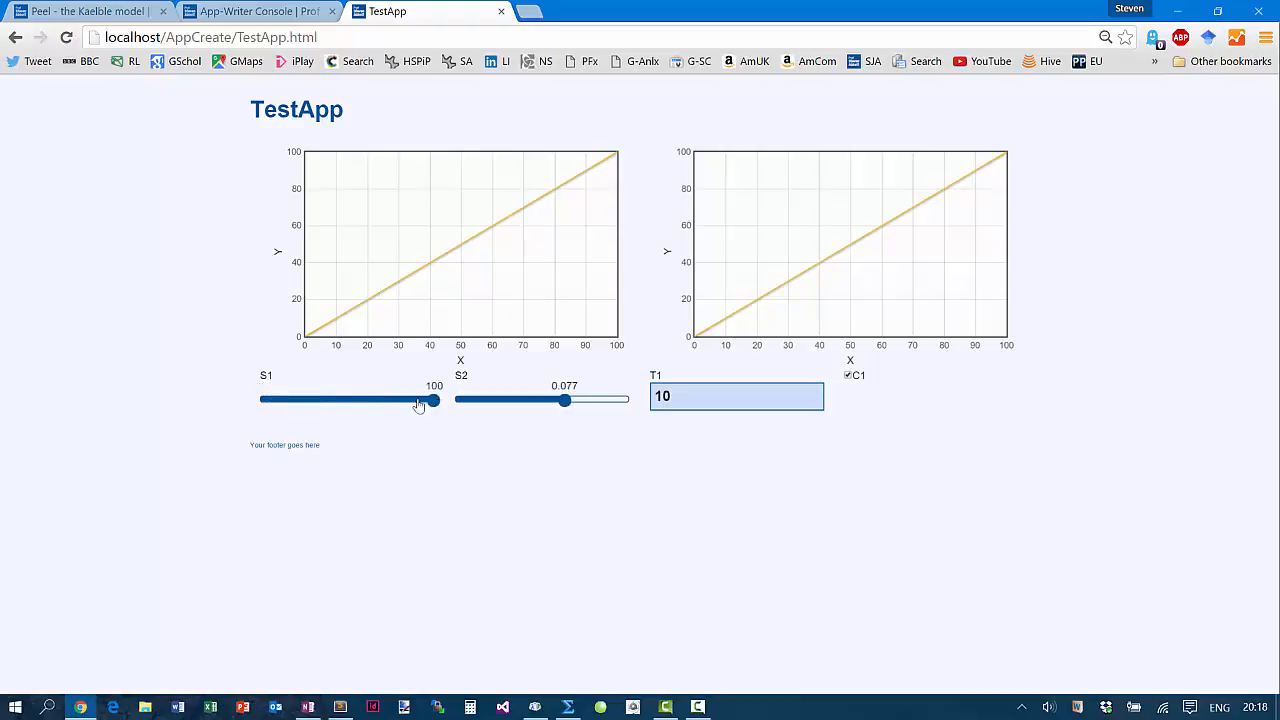
{"action": "left_click_drag", "start_coordinate": [430, 400], "coordinate": [353, 400]}
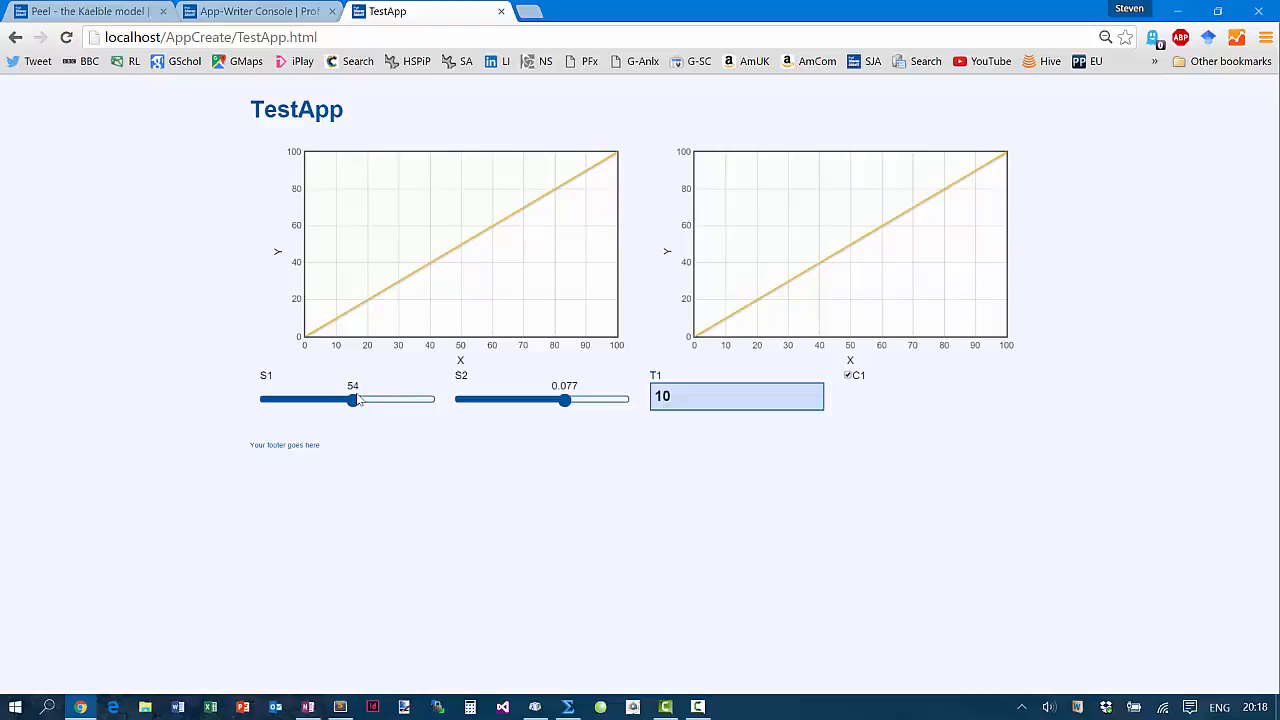
{"action": "mouse_move", "coordinate": [351, 356]}
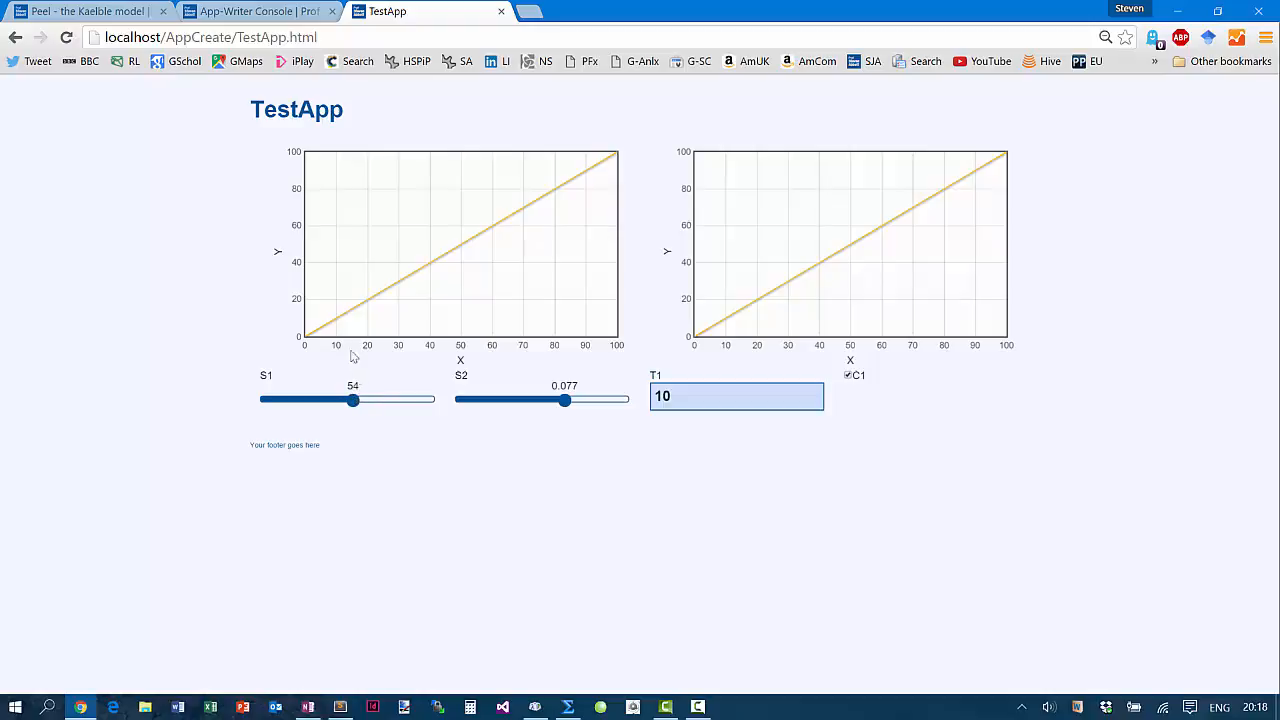
Type the button code B ID=MyB C=Press_Me into App-Writer's fourth-row code box
{"action": "left_click", "coordinate": [255, 11]}
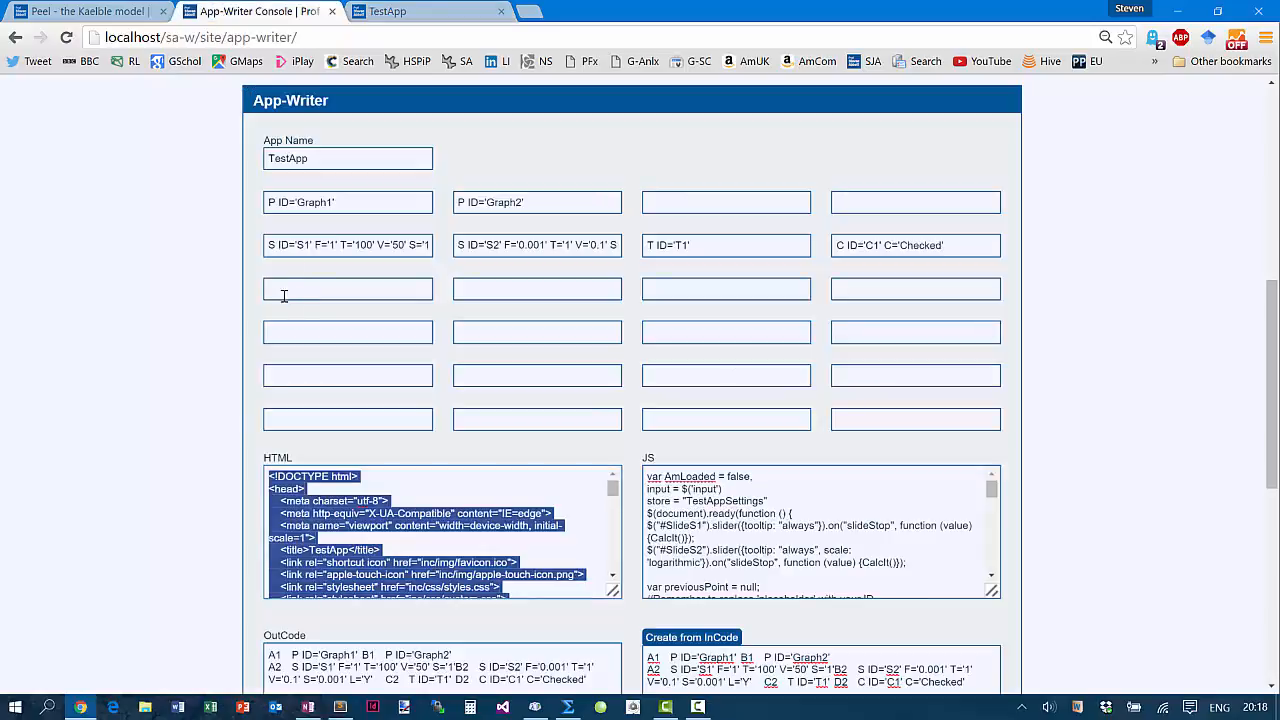
{"action": "type", "text": "B"}
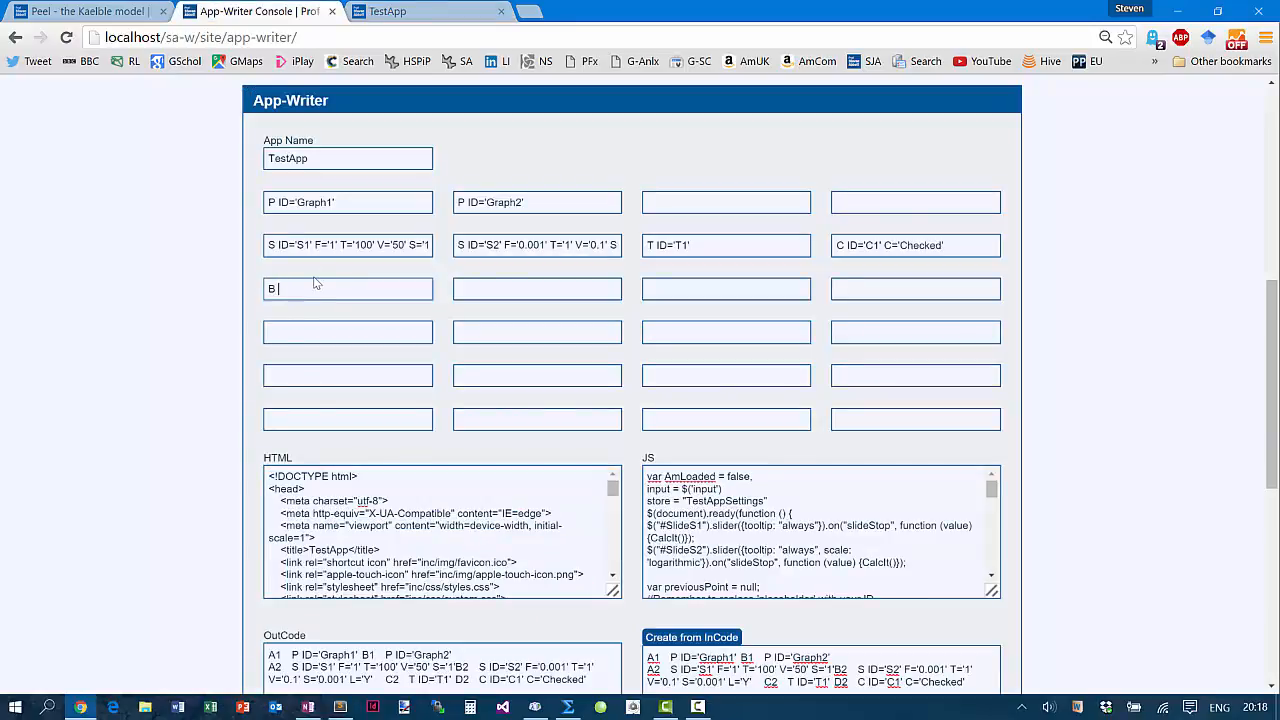
{"action": "type", "text": "ID="}
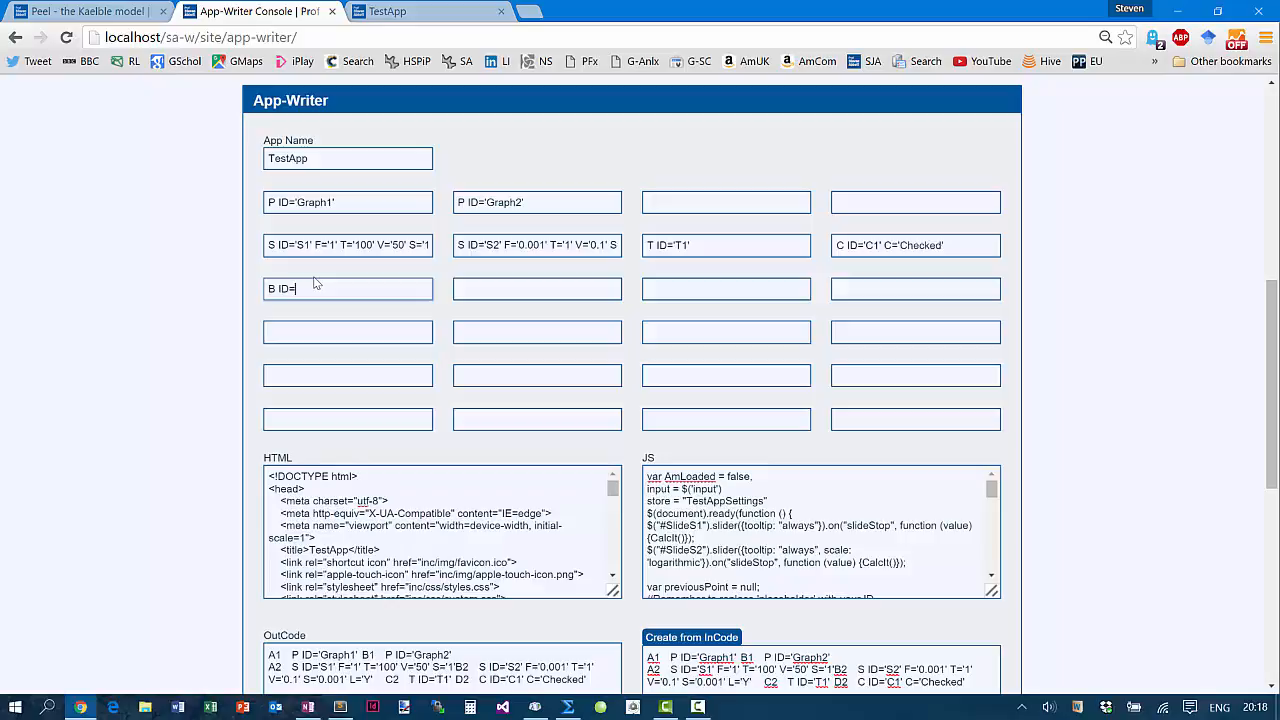
{"action": "type", "text": "My"}
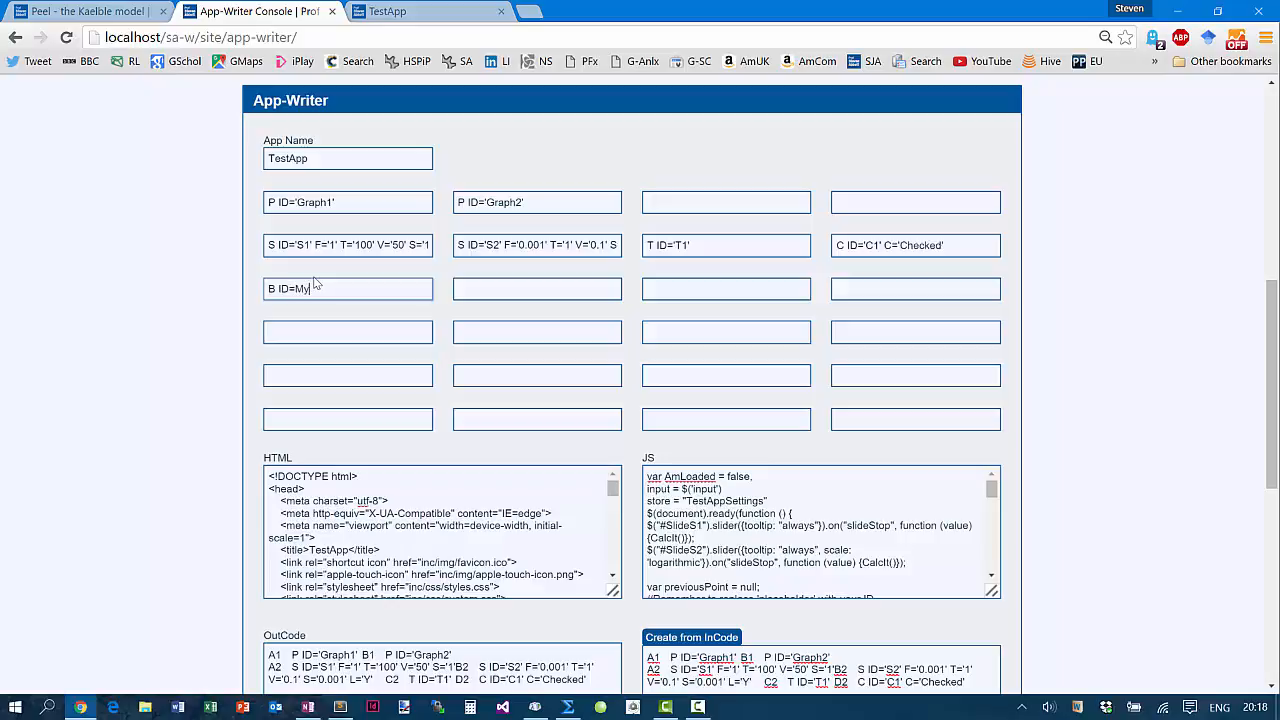
{"action": "type", "text": "B1"}
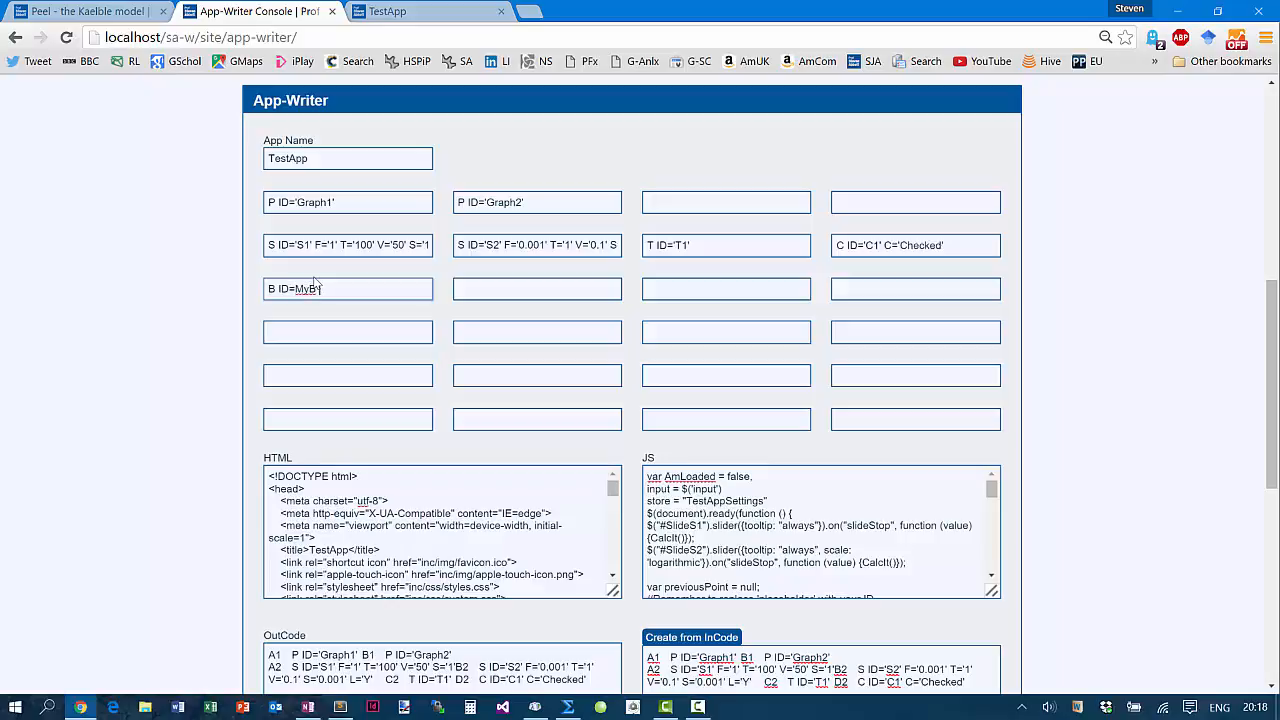
{"action": "type", "text": "C="}
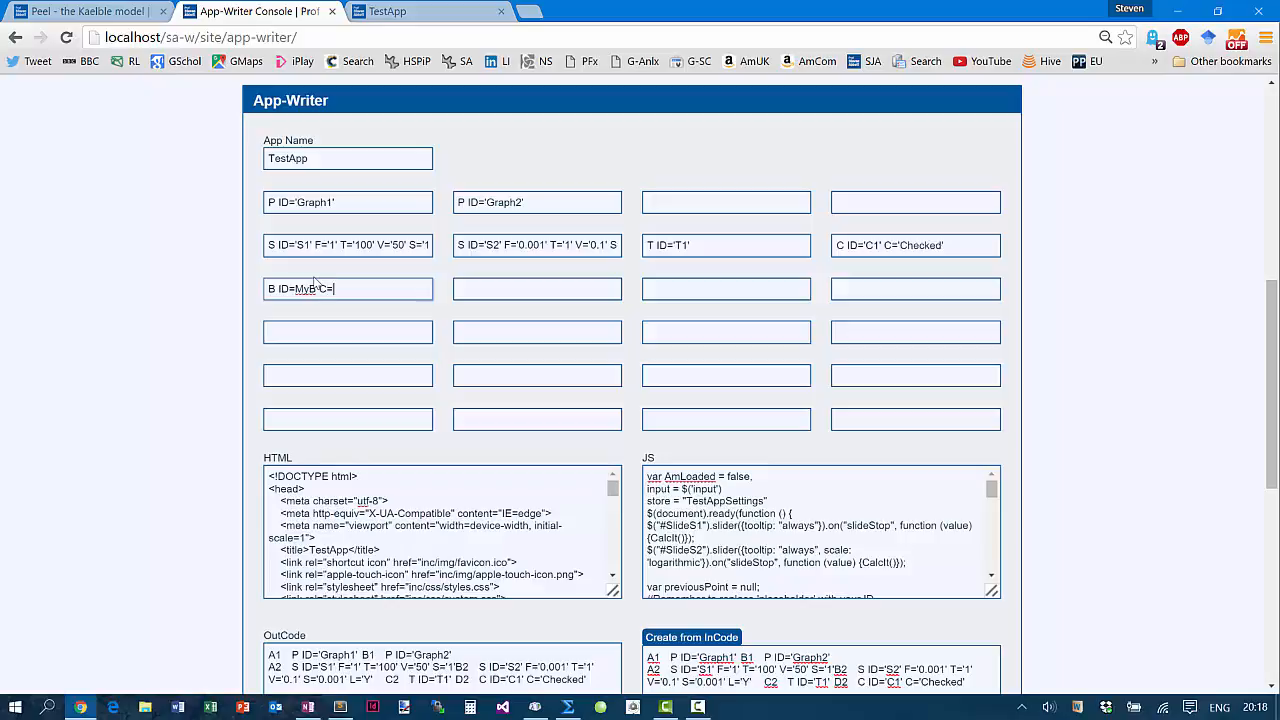
{"action": "type", "text": "Press_"}
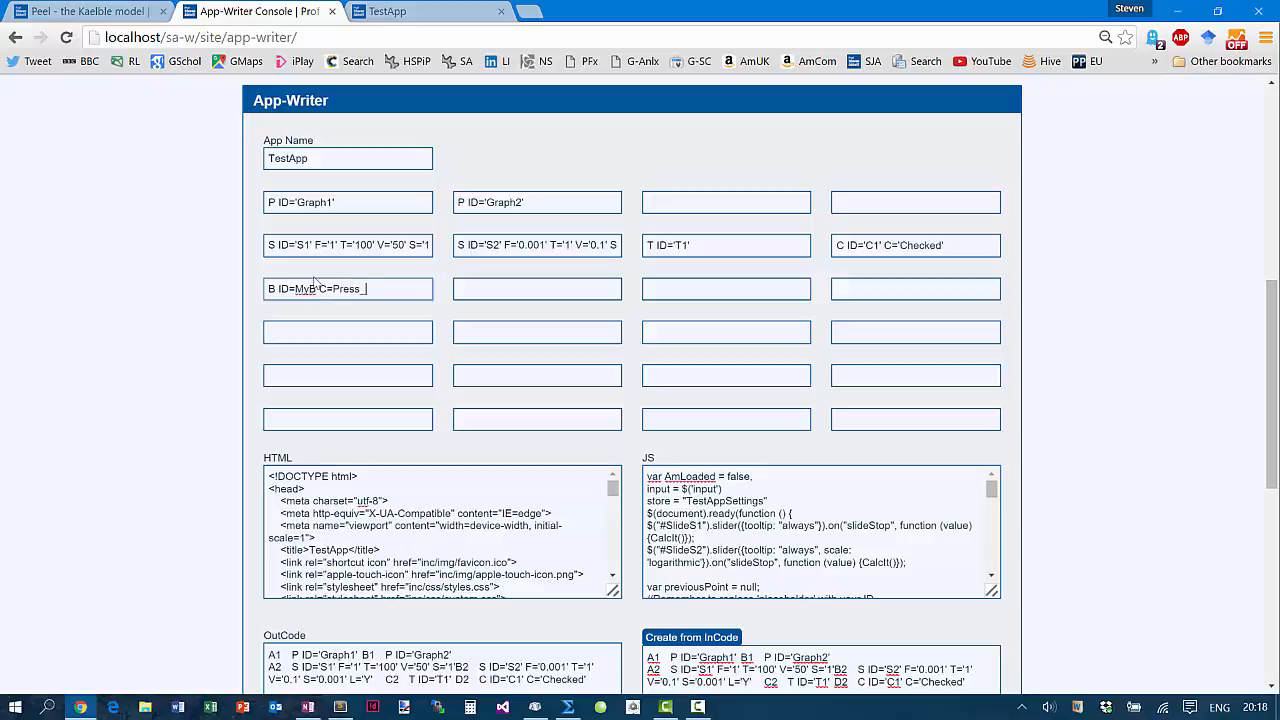
{"action": "type", "text": "Me"}
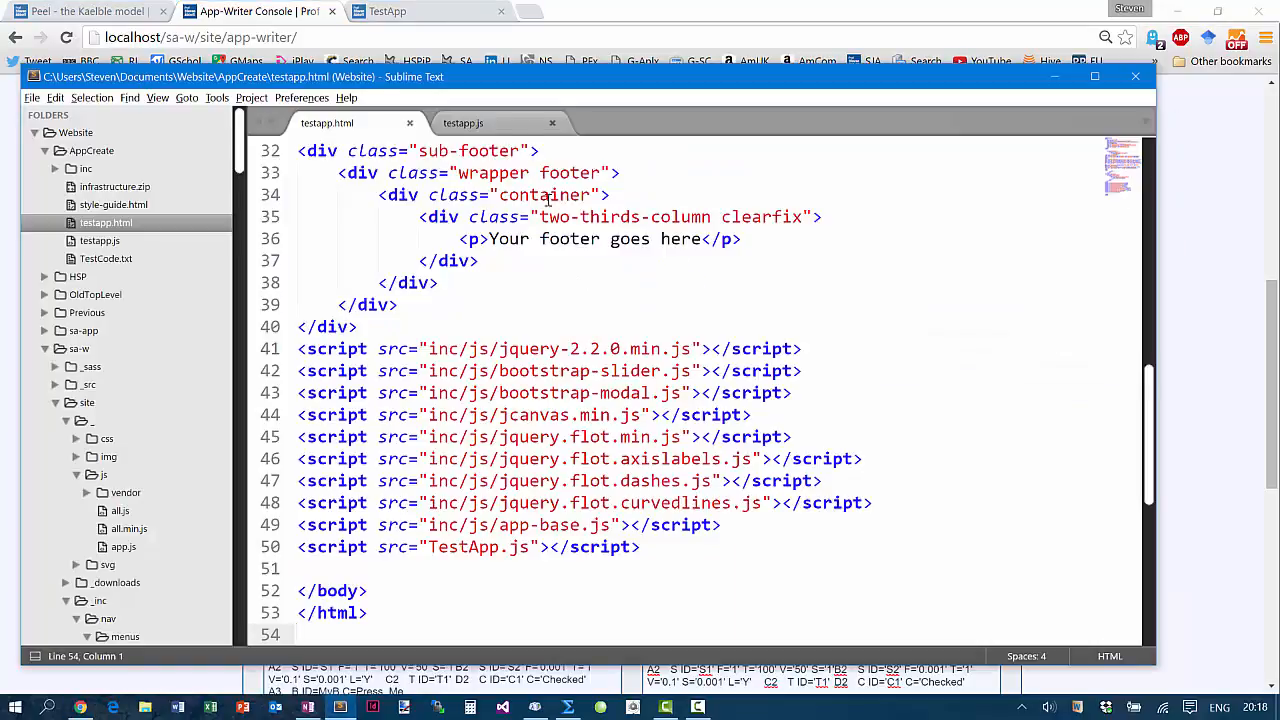
Paste the new code into testapp.js and testapp.html and save both files
{"action": "left_click", "coordinate": [462, 122]}
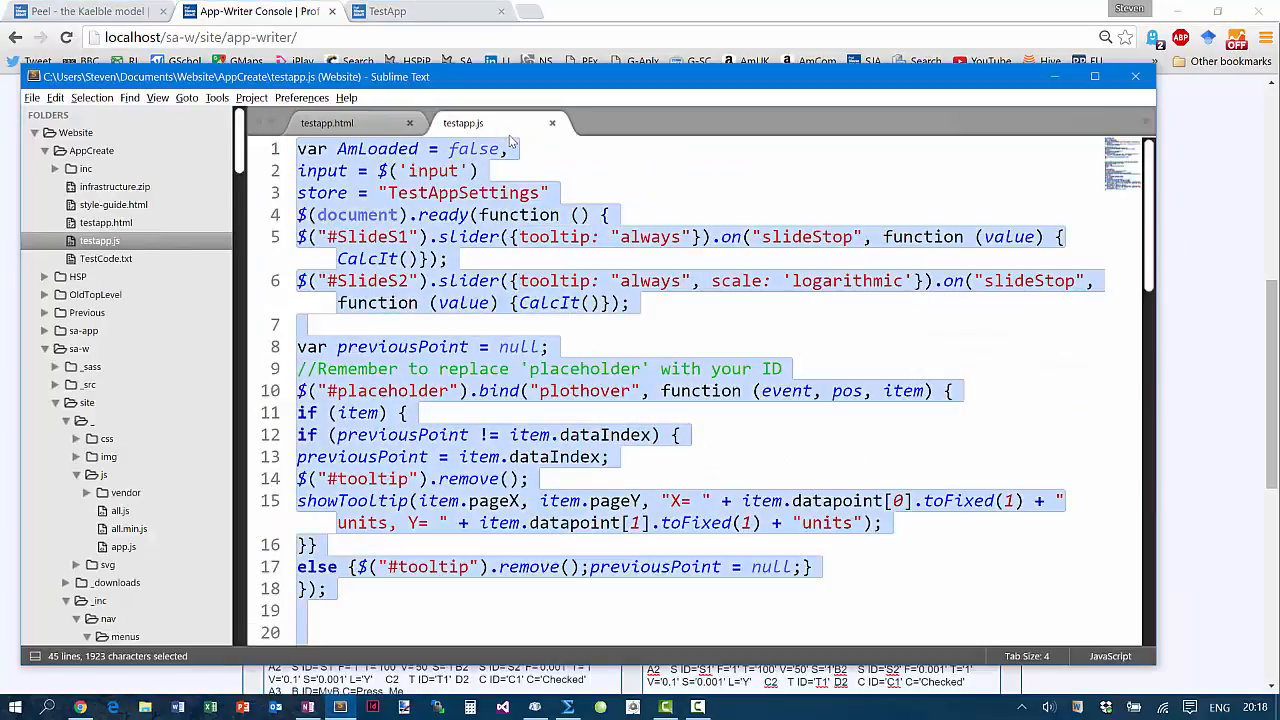
{"action": "scroll", "scroll_direction": "down", "scroll_amount": 3}
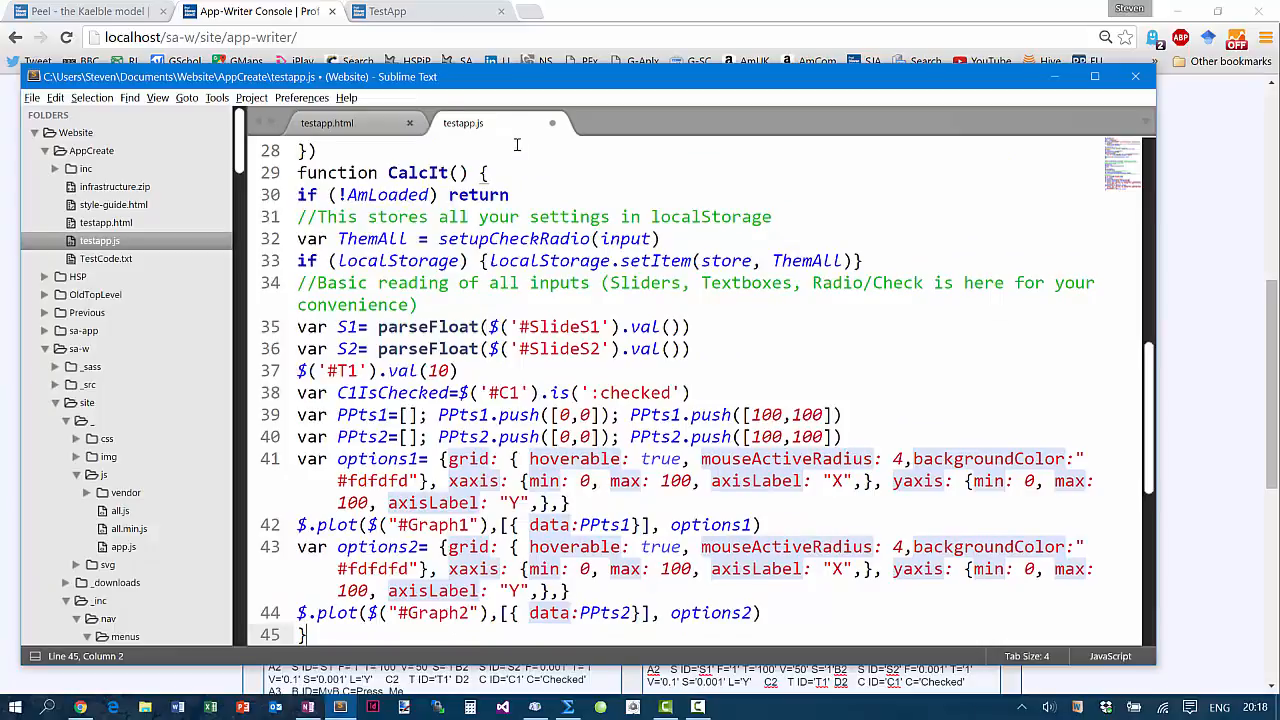
{"action": "key", "text": "ctrl+s"}
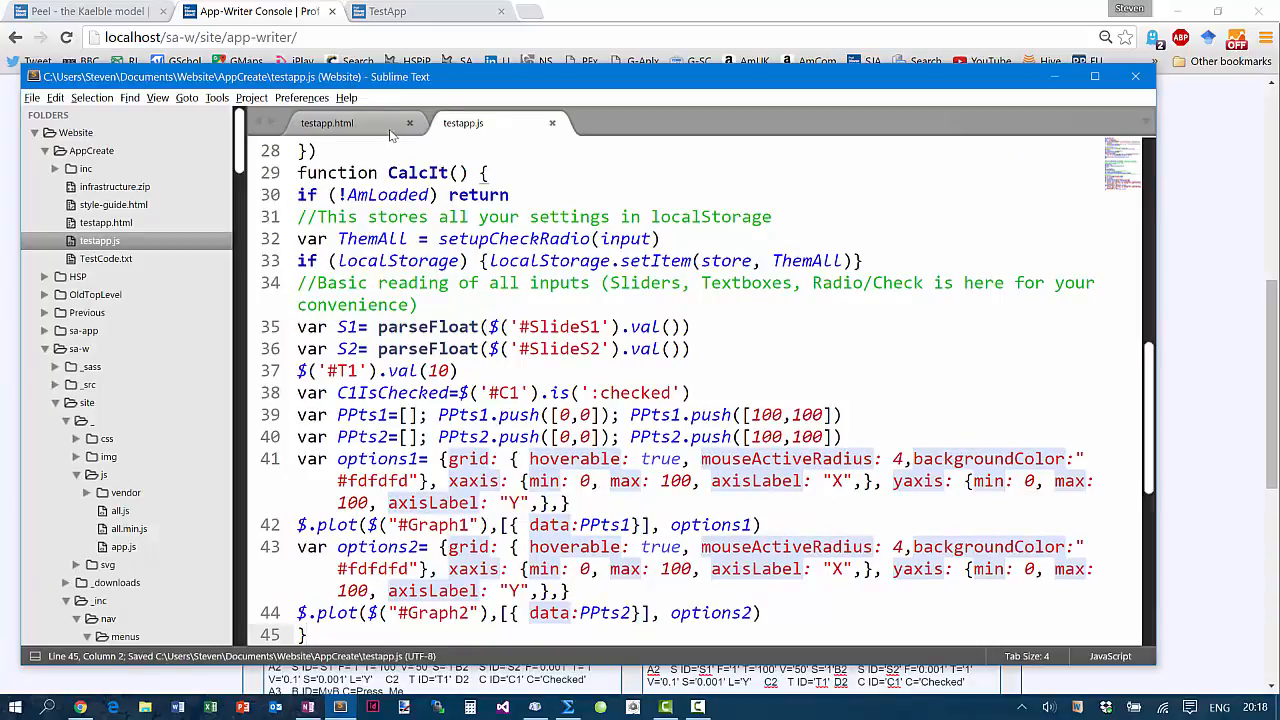
{"action": "left_click", "coordinate": [260, 11]}
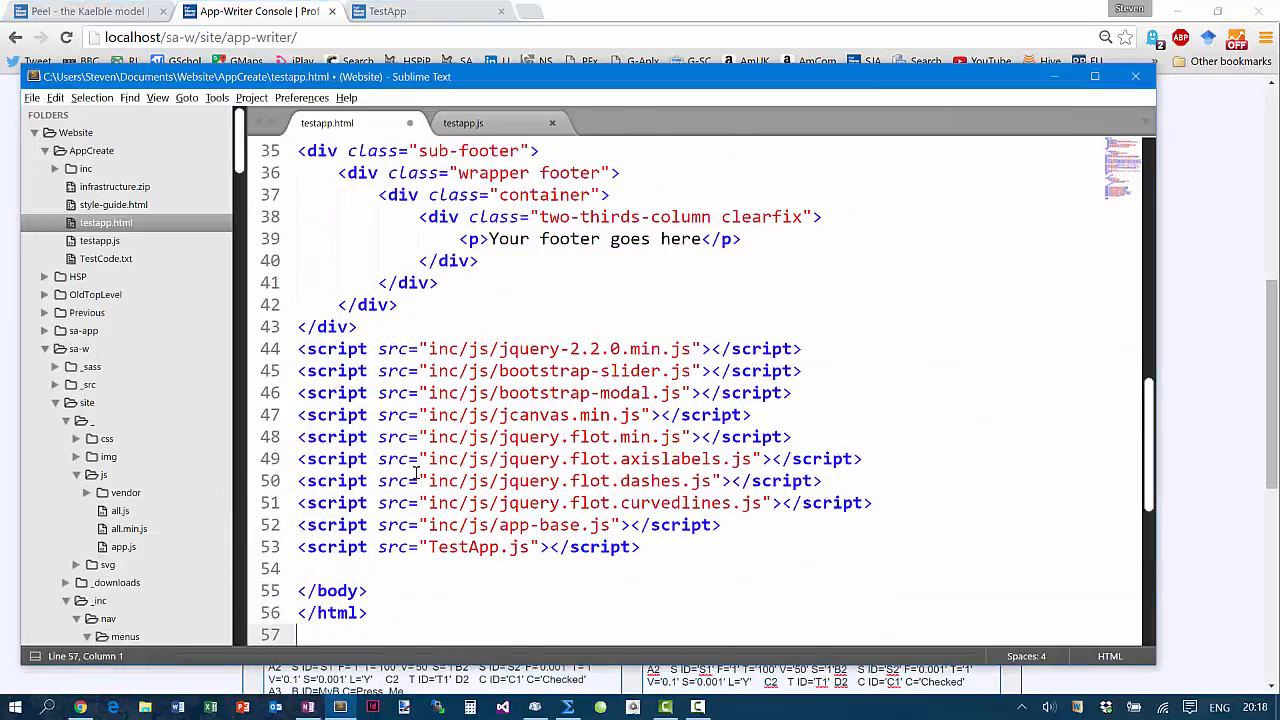
{"action": "key", "text": "ctrl+s"}
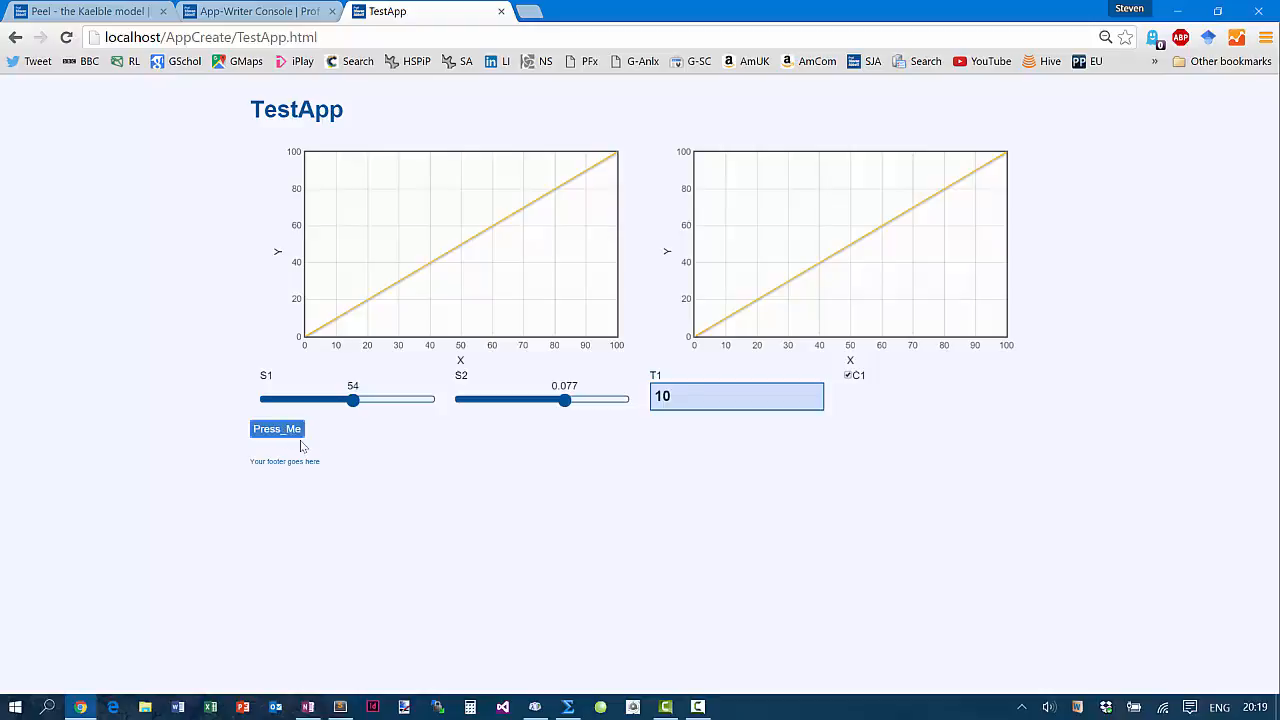
{"action": "mouse_move", "coordinate": [406, 302]}
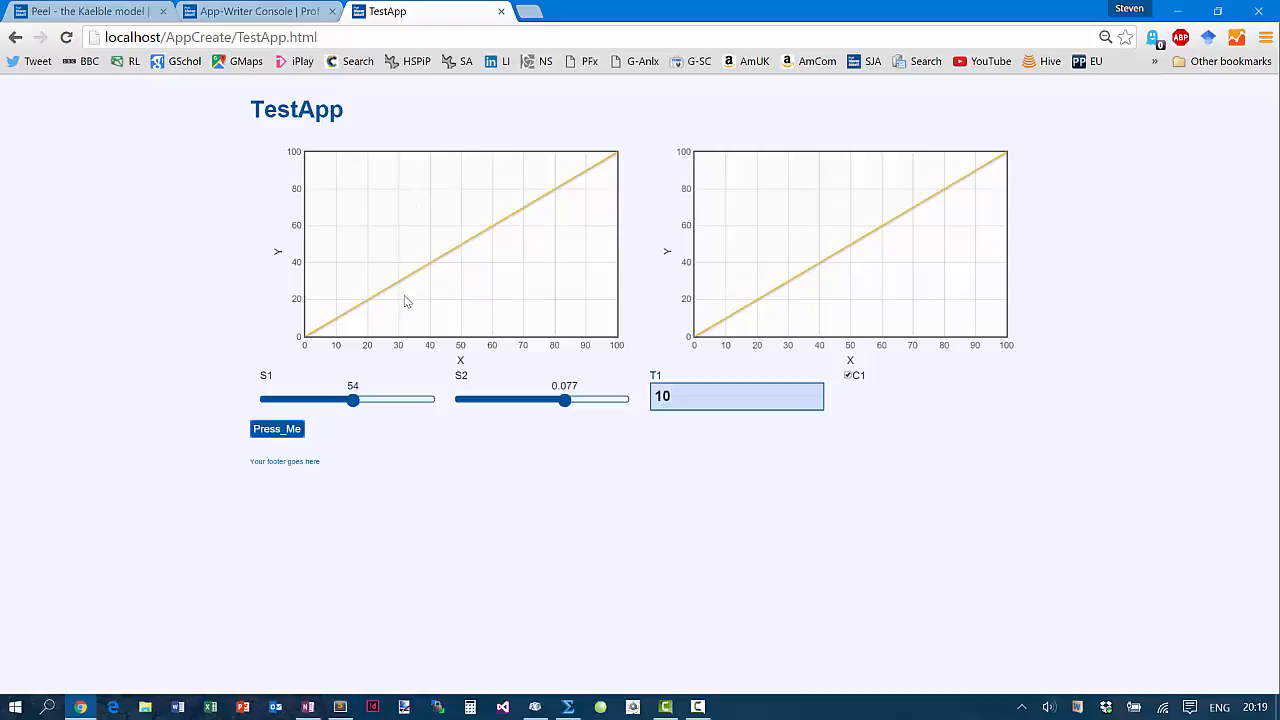
{"action": "mouse_move", "coordinate": [530, 390]}
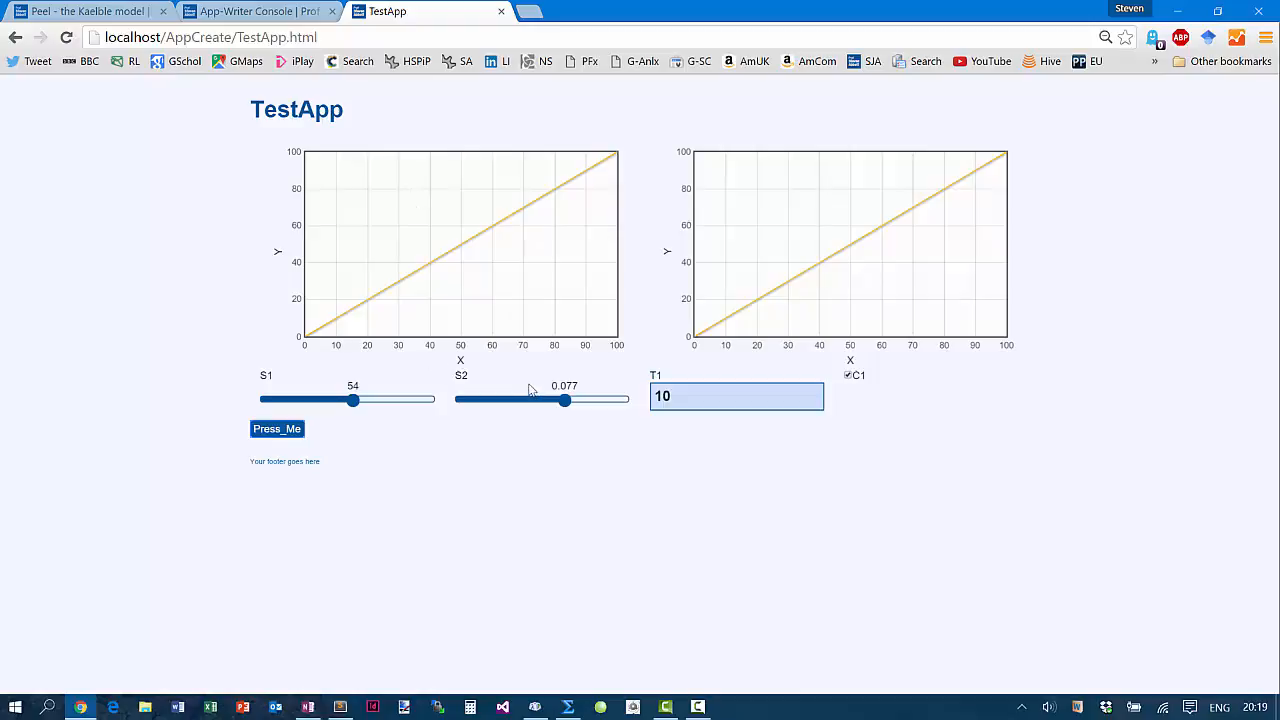
{"action": "mouse_move", "coordinate": [495, 353]}
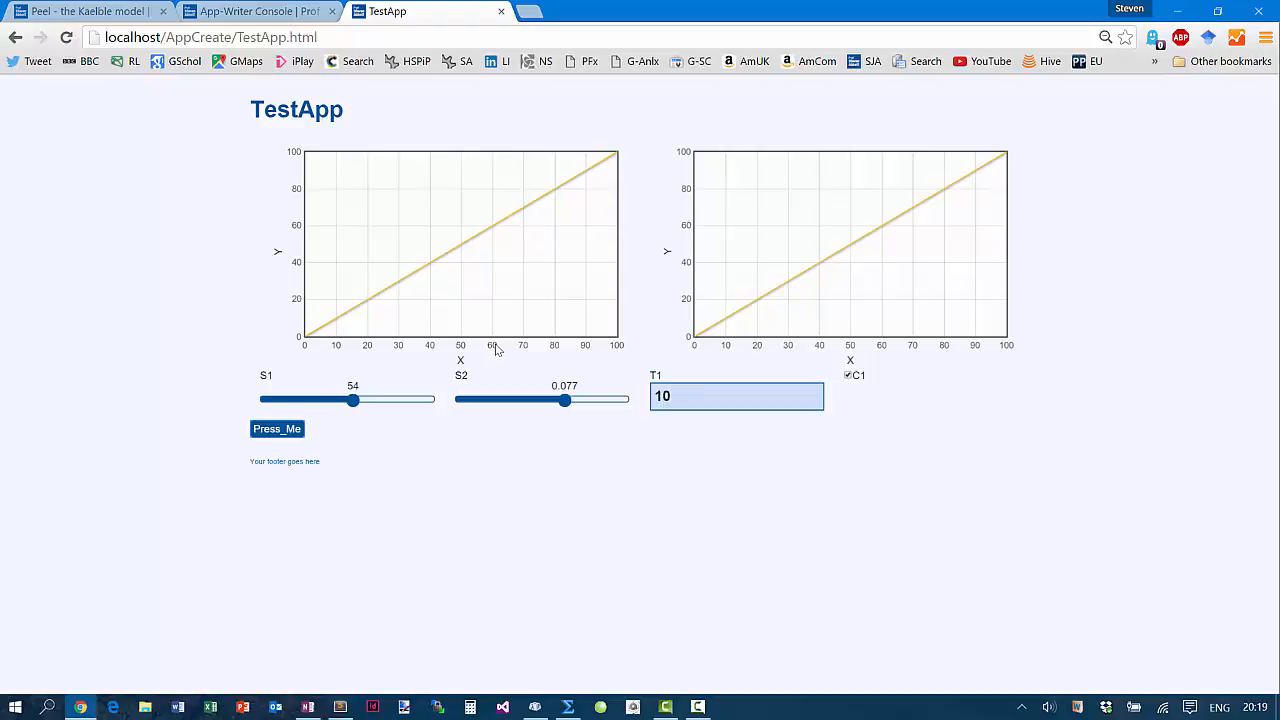
{"action": "mouse_move", "coordinate": [452, 348]}
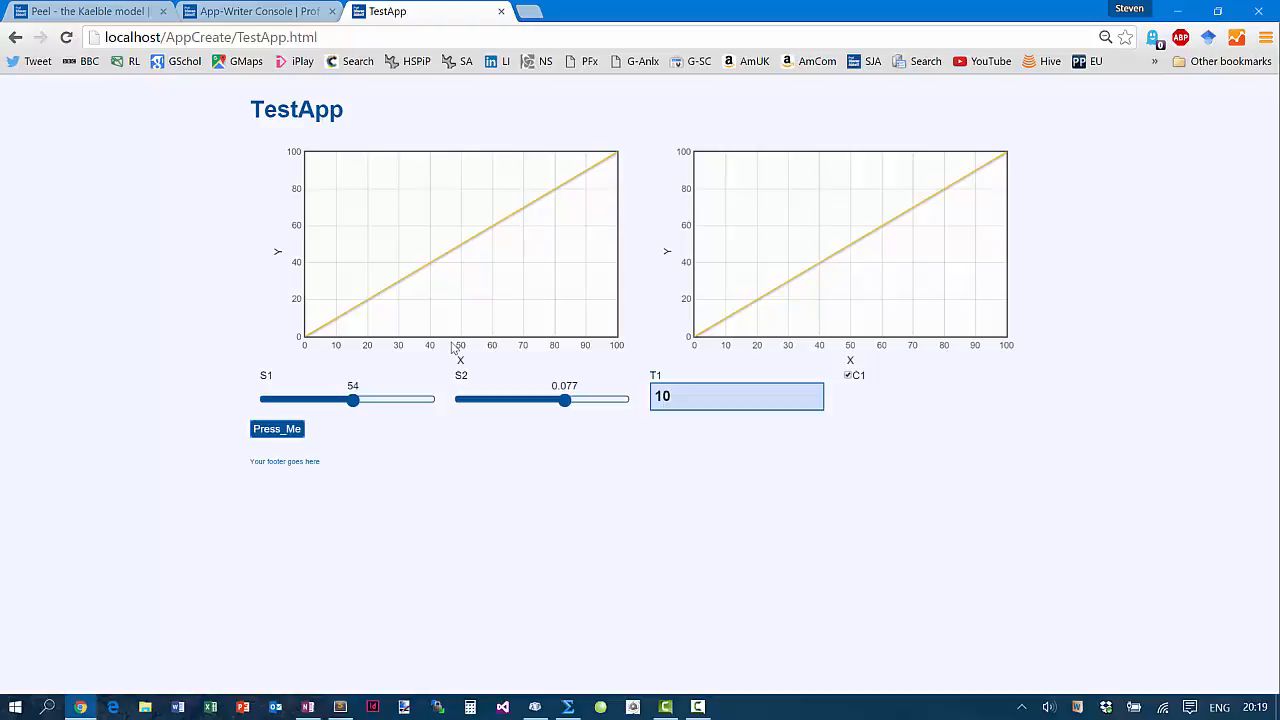
{"action": "mouse_move", "coordinate": [250, 318]}
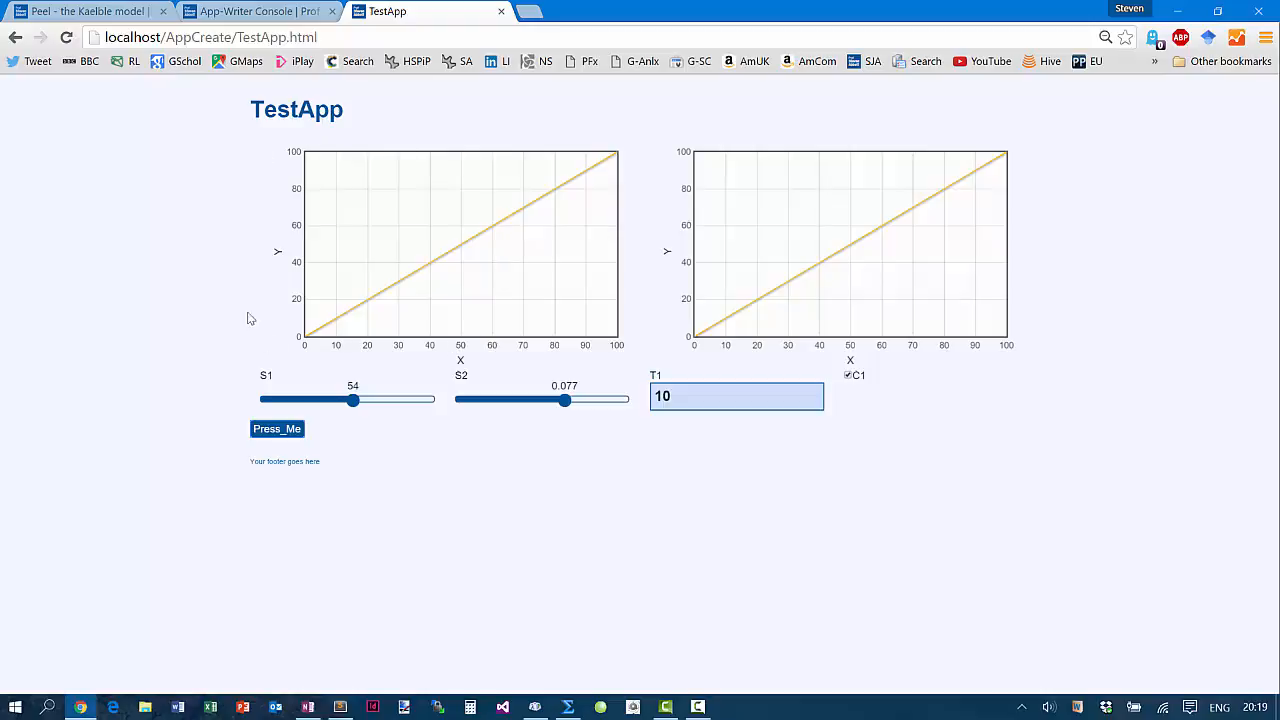
{"action": "mouse_move", "coordinate": [510, 431]}
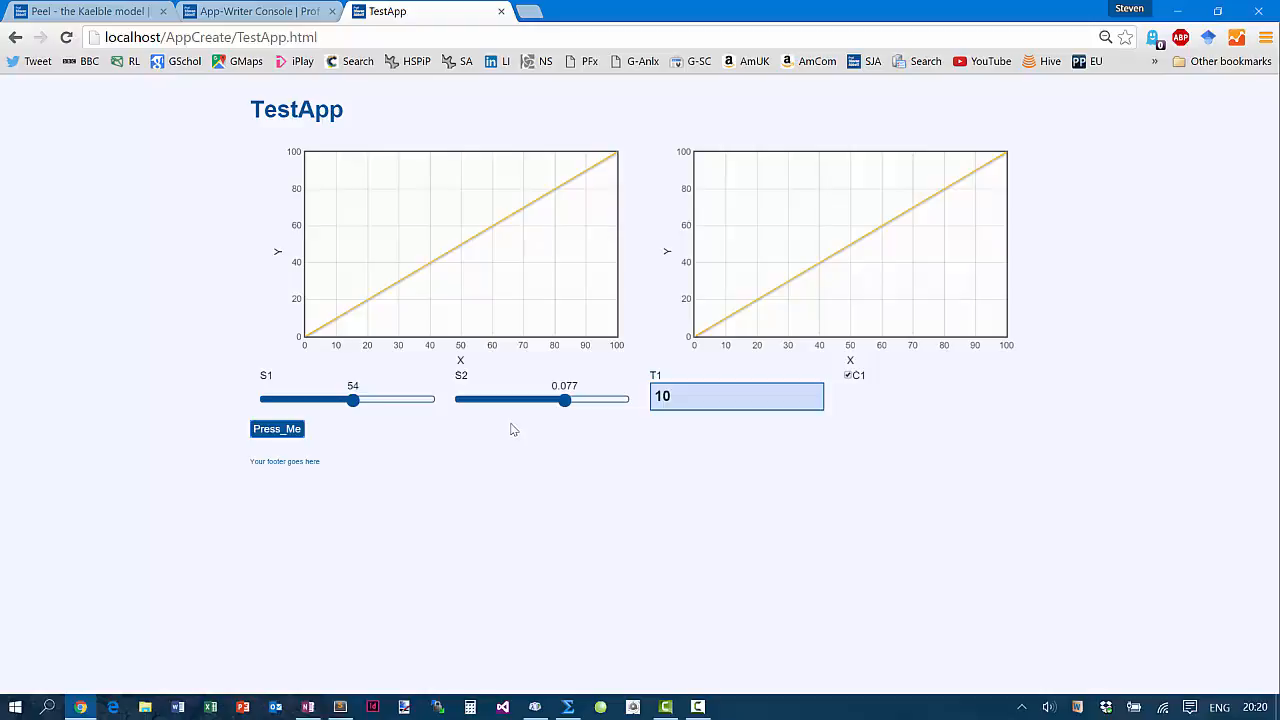
{"action": "mouse_move", "coordinate": [490, 435]}
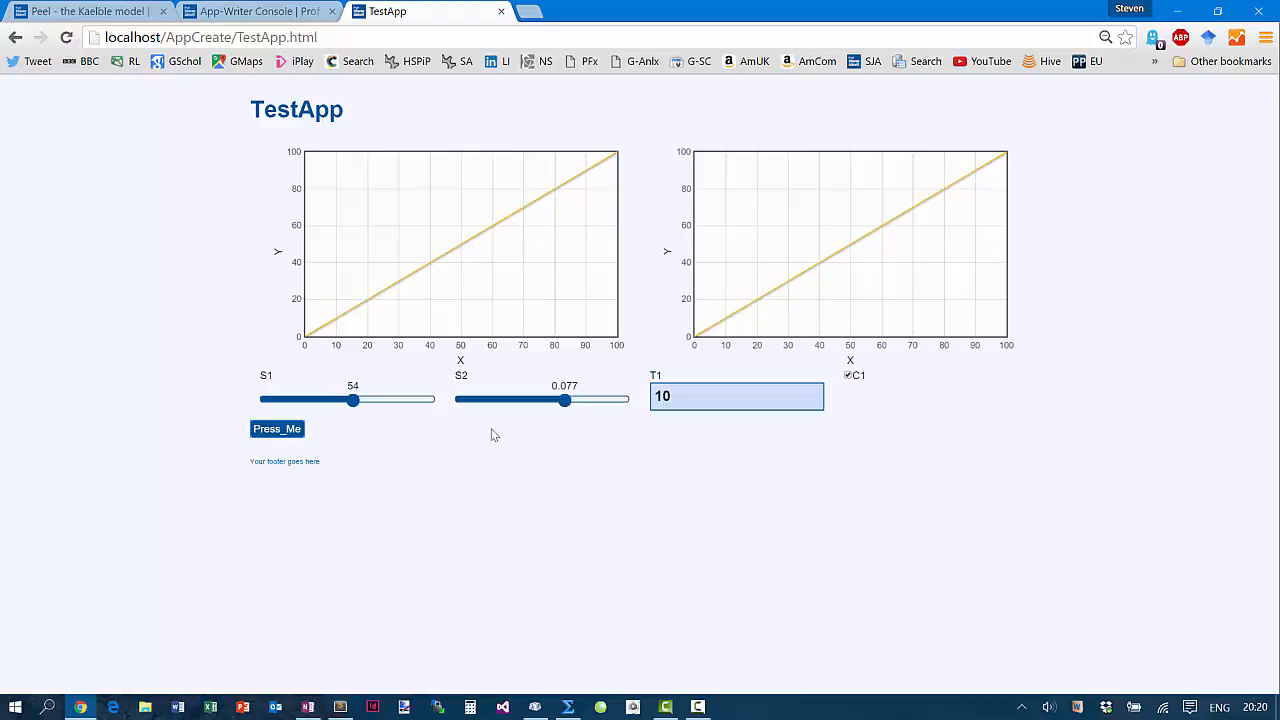
{"action": "mouse_move", "coordinate": [239, 126]}
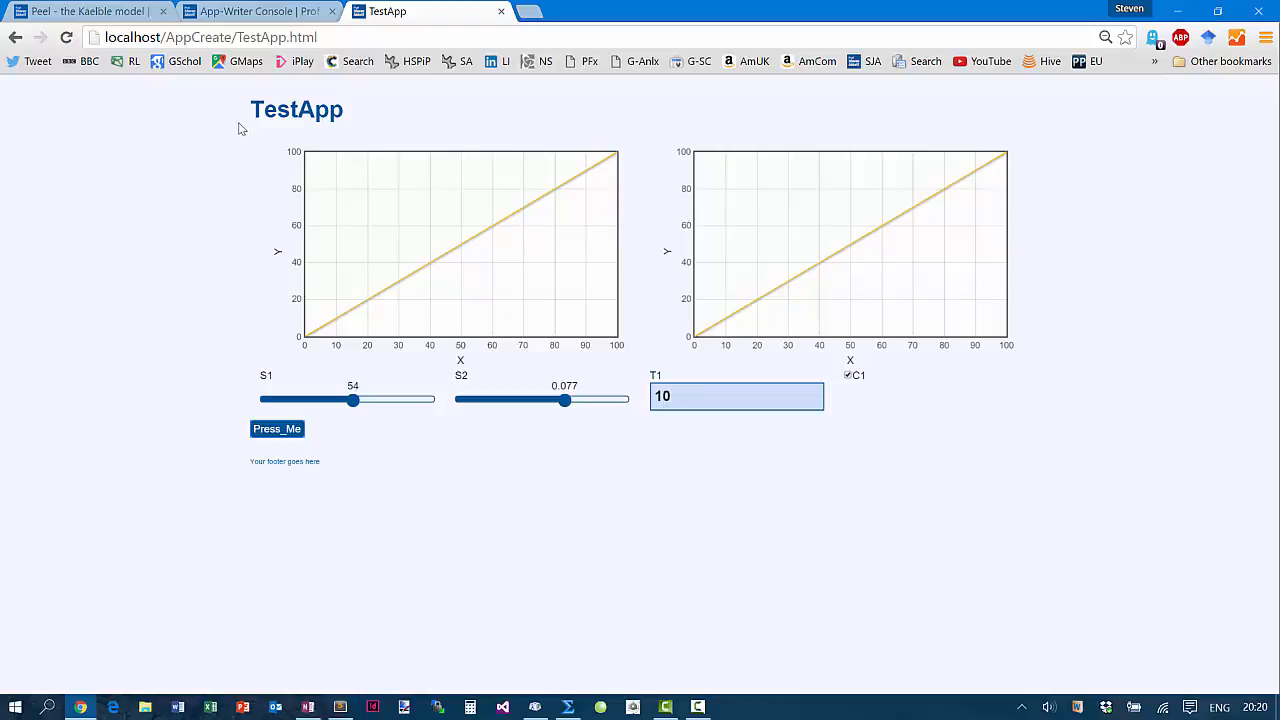
Return to the App-Writer Console tab
{"action": "left_click", "coordinate": [255, 11]}
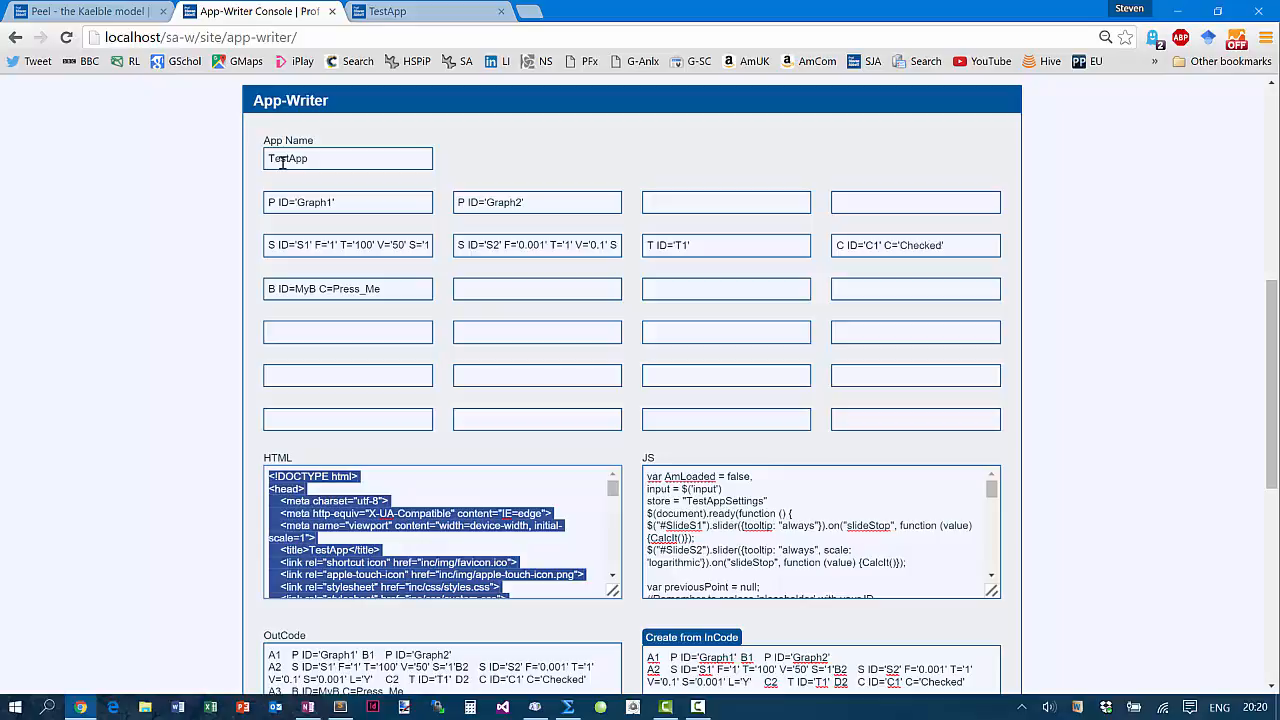
Choose App-Writer User's Guide from the App-Writer site menu to reach the app-coding guide
{"action": "scroll", "scroll_direction": "up", "scroll_amount": 3}
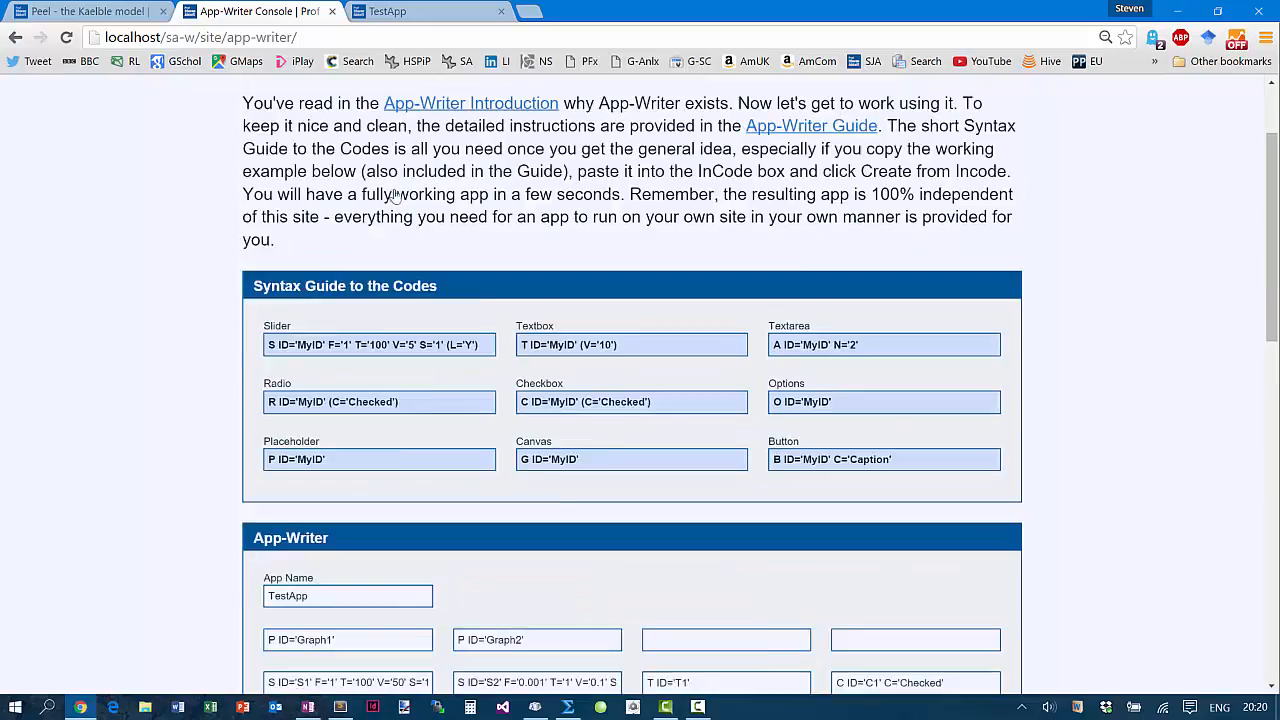
{"action": "left_click", "coordinate": [586, 140]}
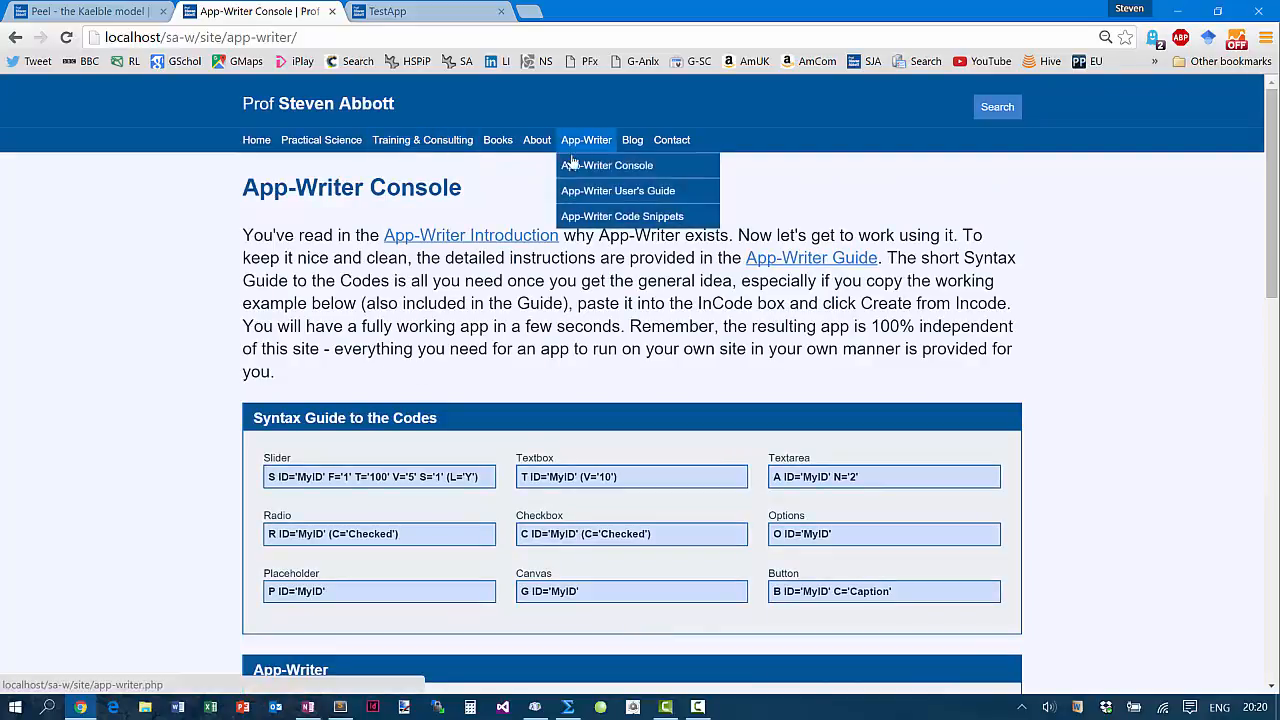
{"action": "left_click", "coordinate": [618, 190]}
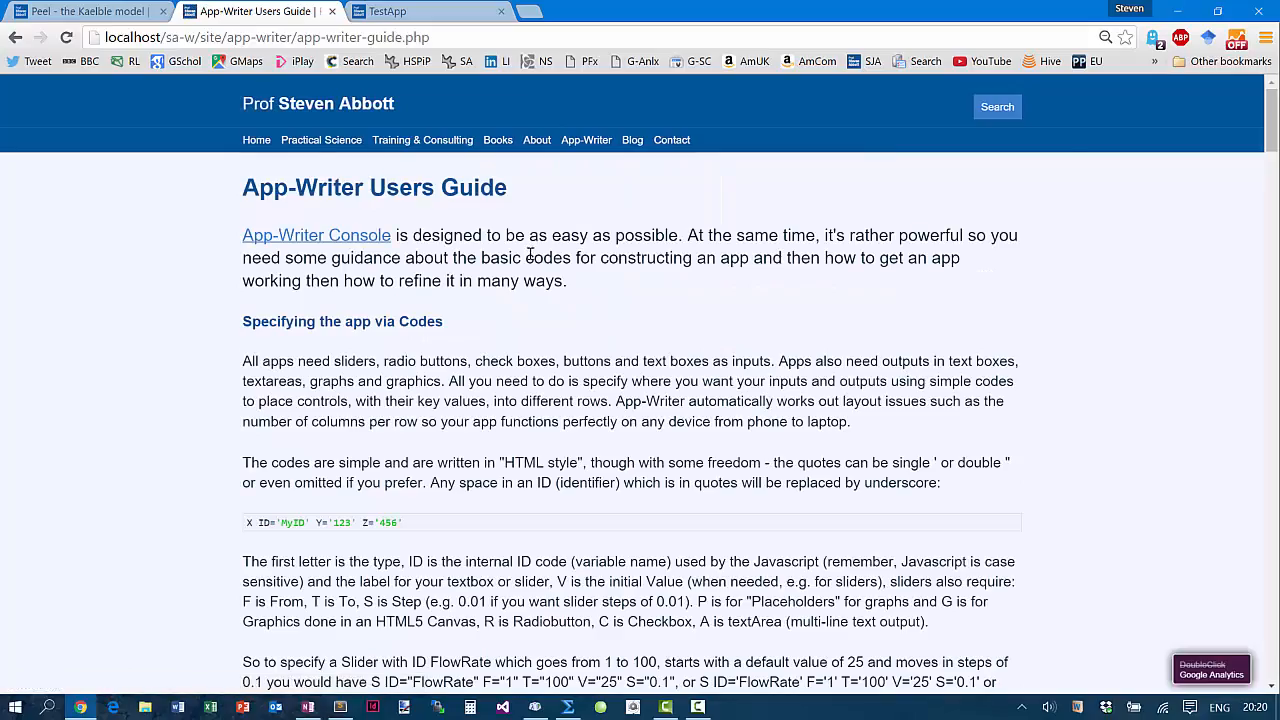
Skim the User's Guide, then switch to the App-Writer Code Snippets page of inputs and outputs examples
{"action": "scroll", "scroll_direction": "down", "scroll_amount": 3}
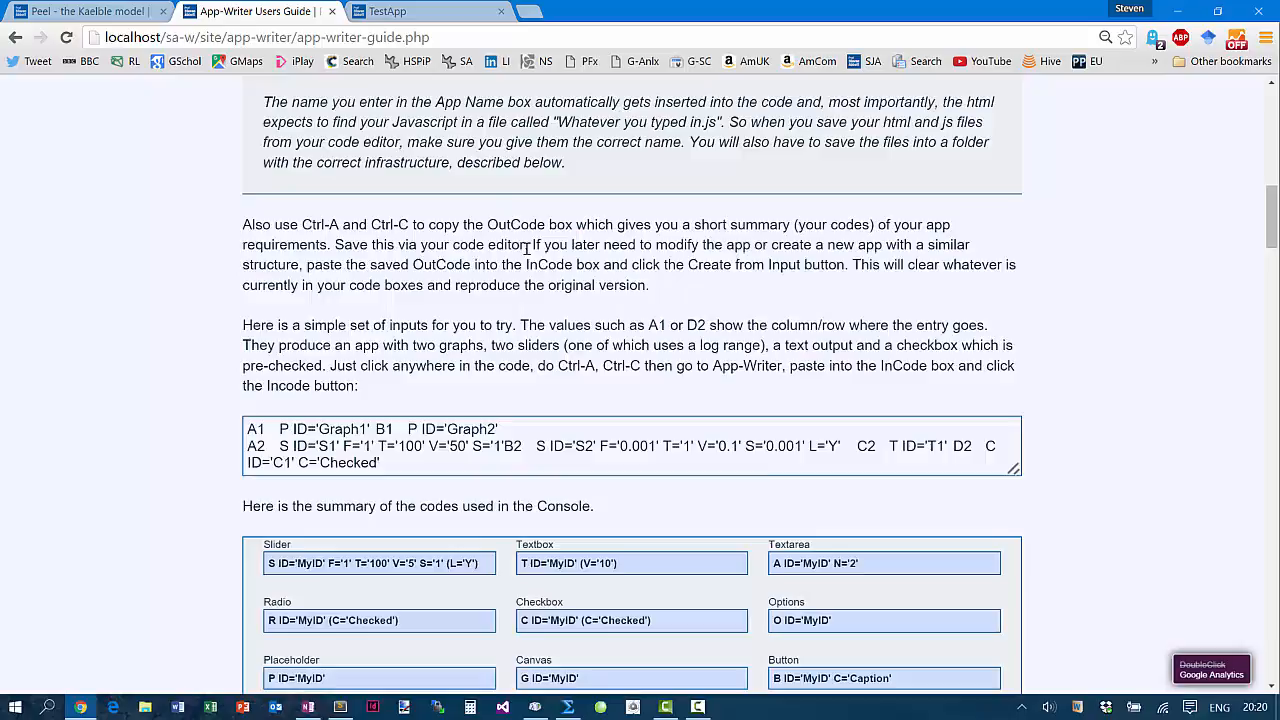
{"action": "scroll", "scroll_direction": "up", "scroll_amount": 3}
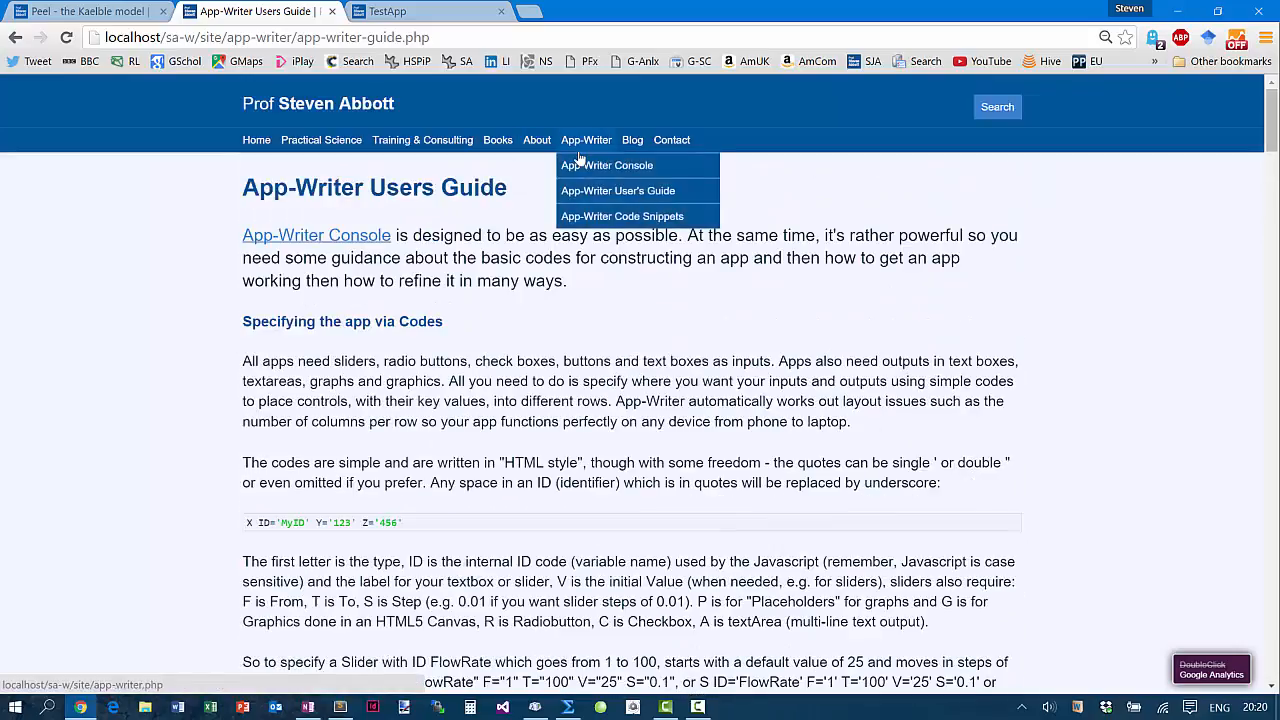
{"action": "left_click", "coordinate": [622, 216]}
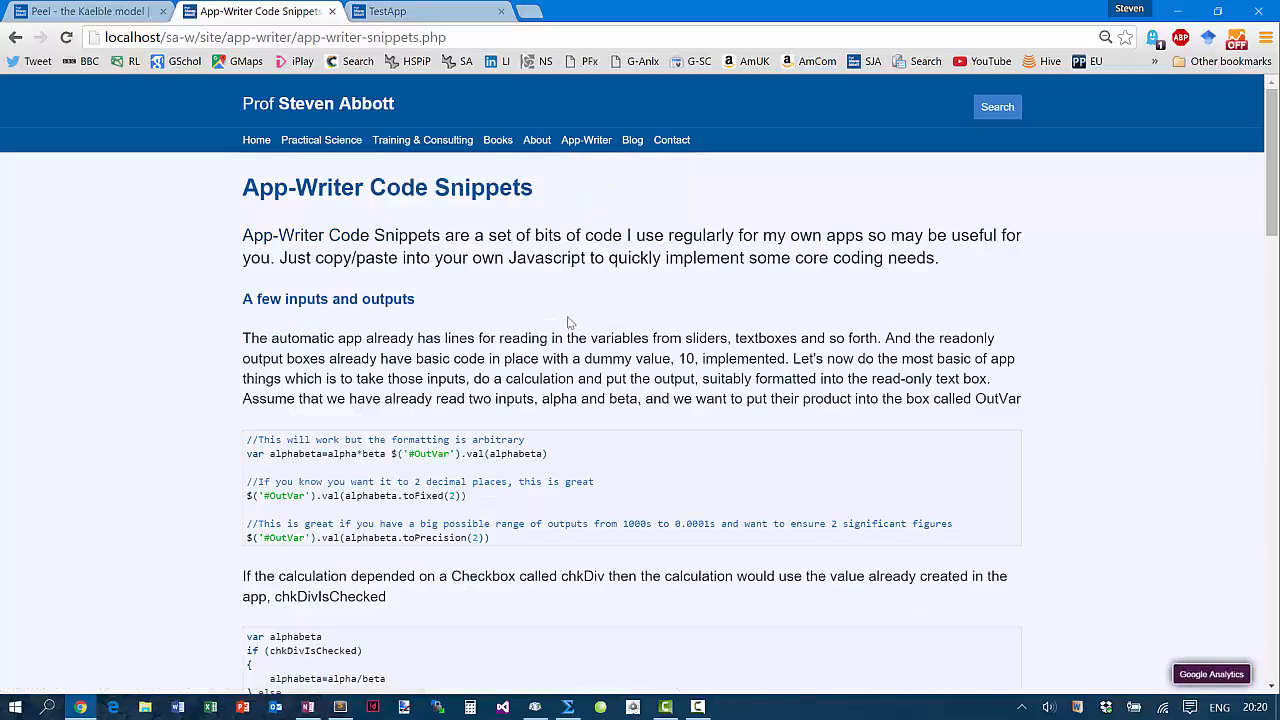
Scroll through the Code Snippets examples, then return to App-Writer Console via the App-Writer menu
{"action": "scroll", "scroll_direction": "down", "scroll_amount": 3}
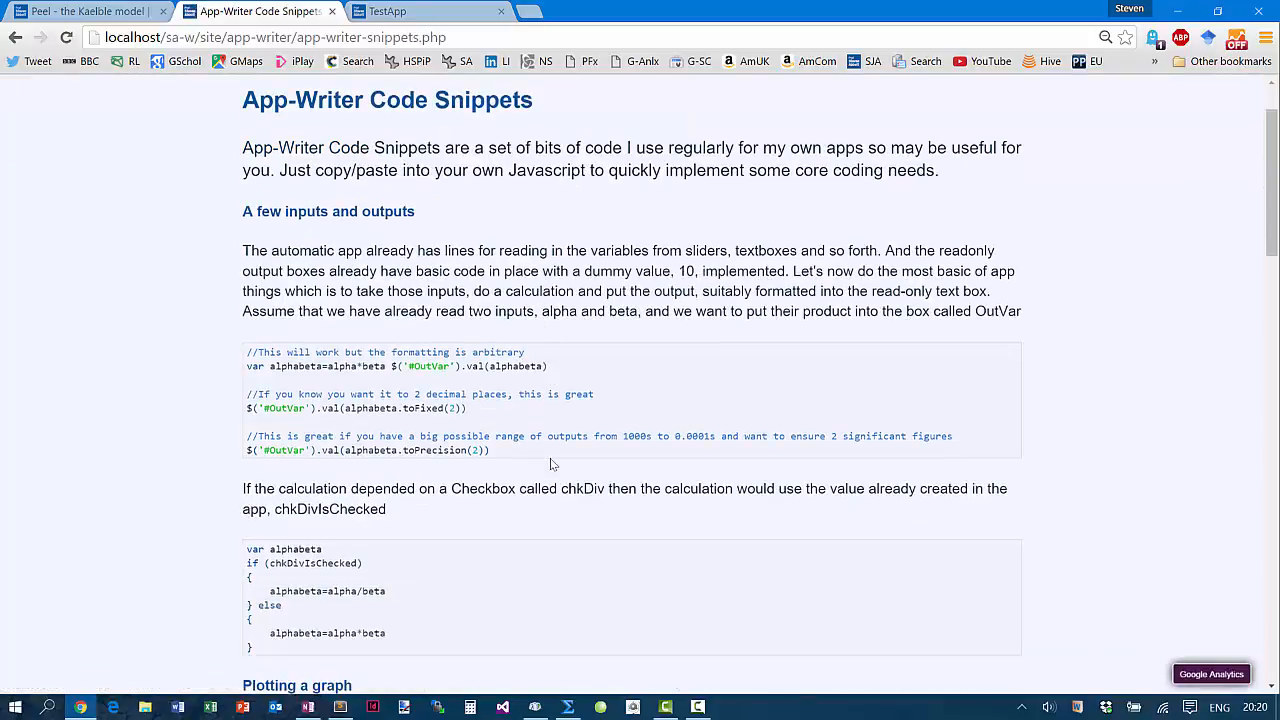
{"action": "scroll", "scroll_direction": "down", "scroll_amount": 3}
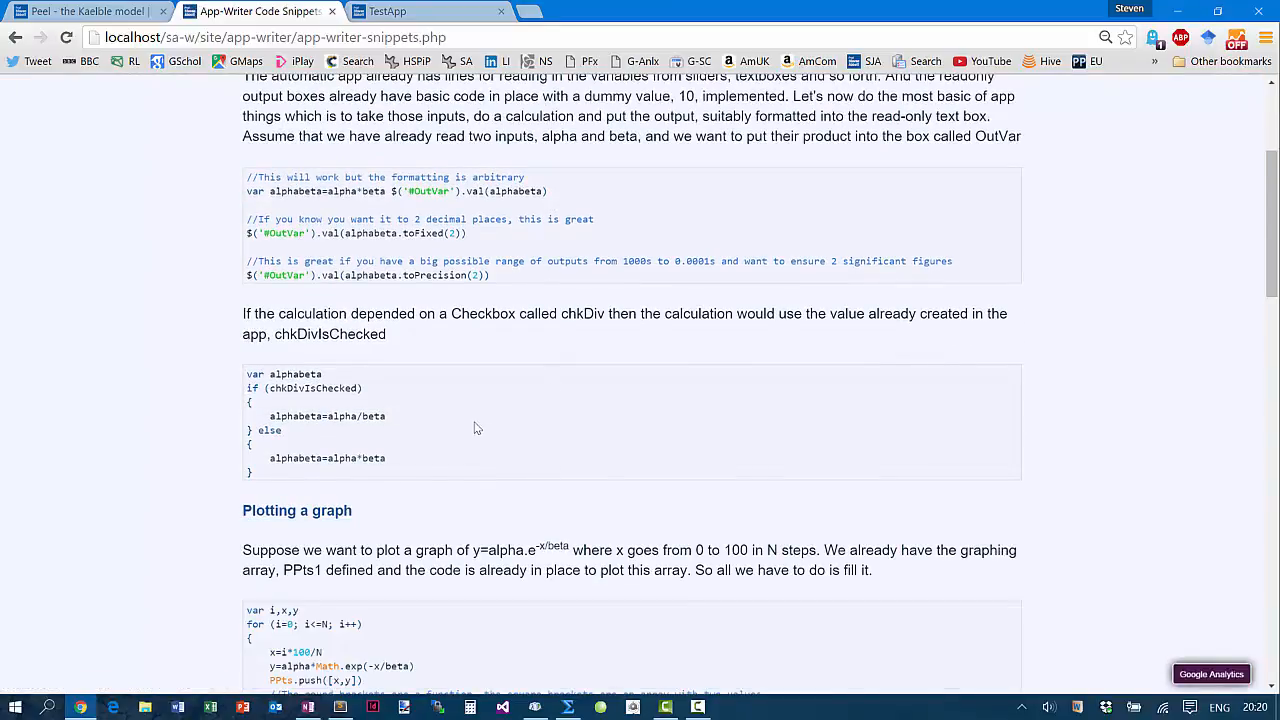
{"action": "scroll", "scroll_direction": "down", "scroll_amount": 3}
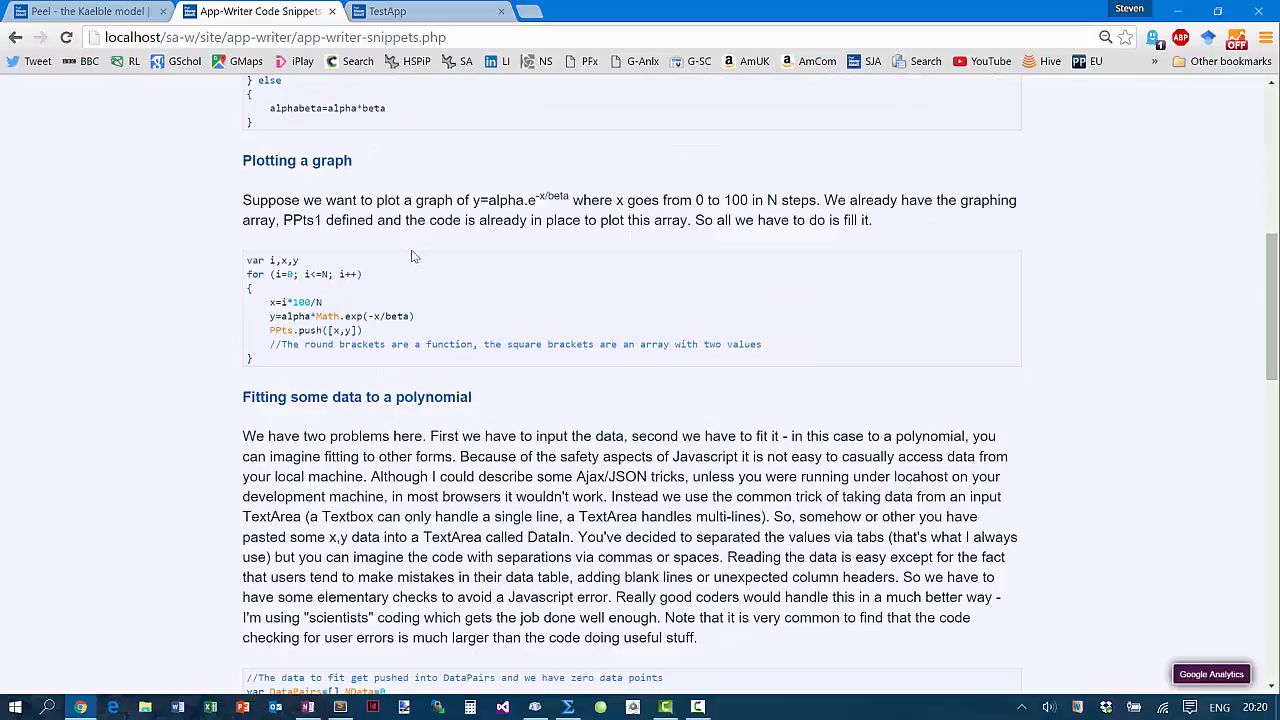
{"action": "scroll", "scroll_direction": "down", "scroll_amount": 3}
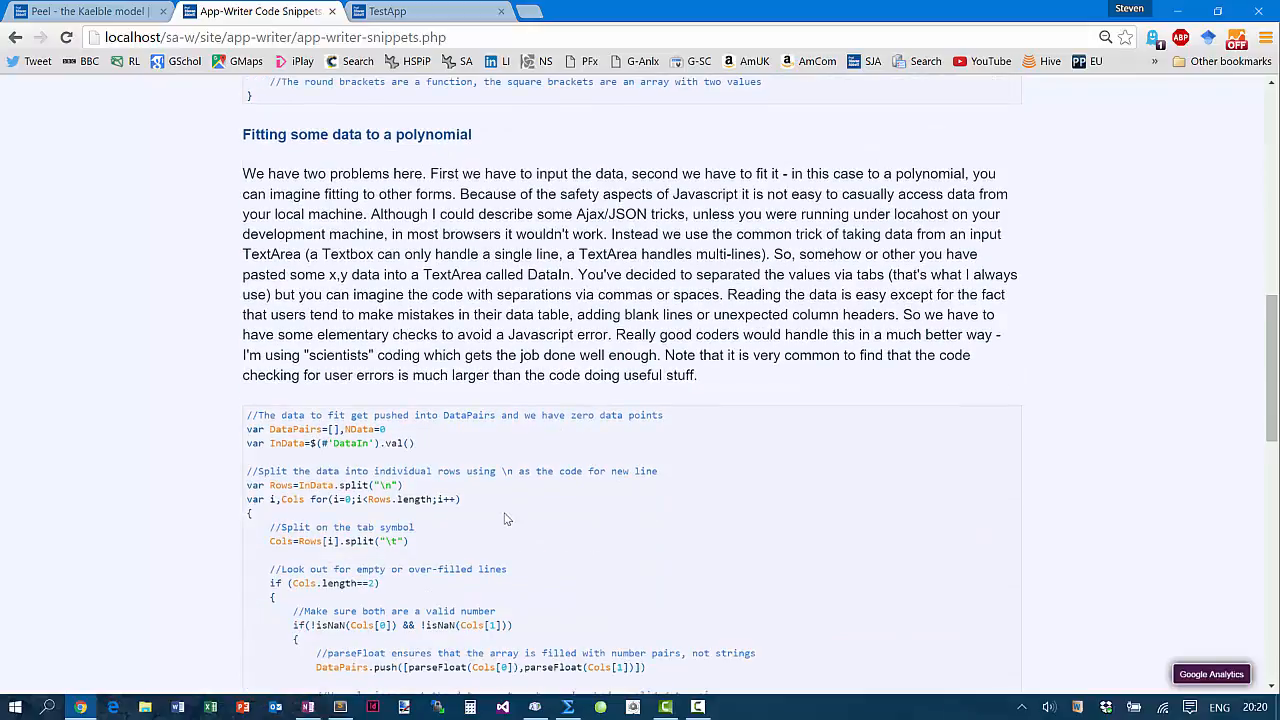
{"action": "scroll", "scroll_direction": "down", "scroll_amount": 3}
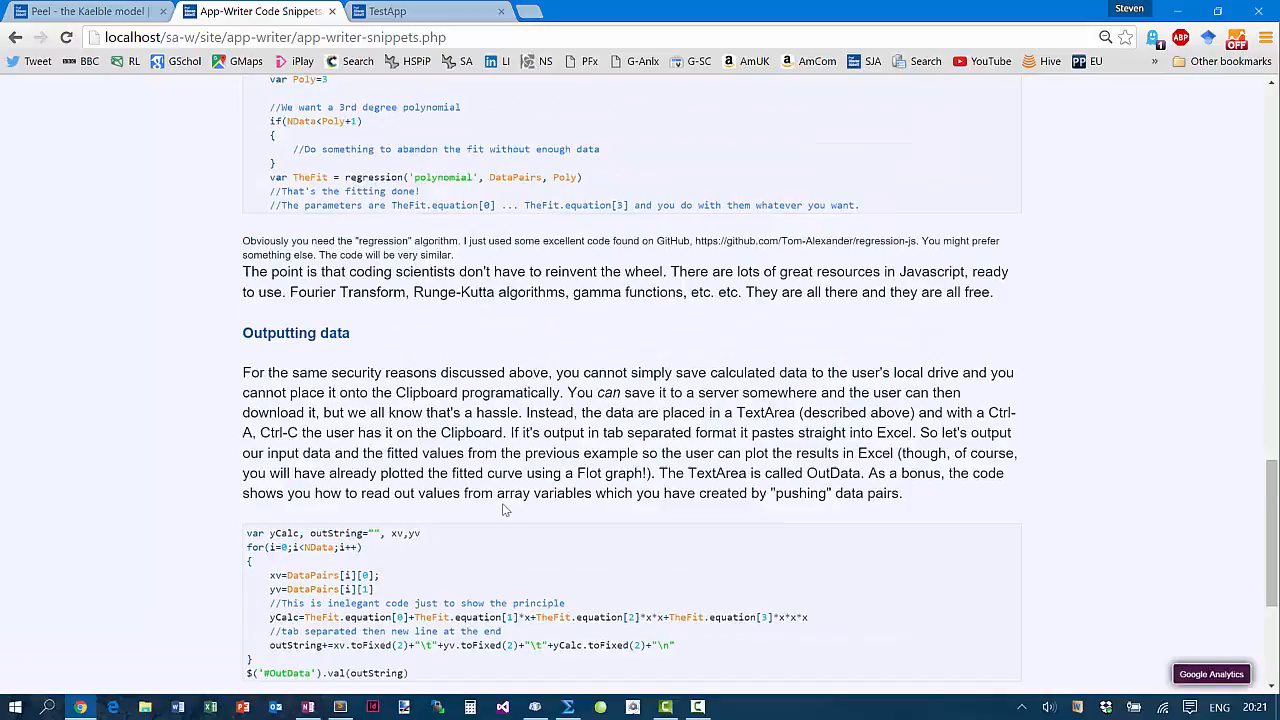
{"action": "scroll", "scroll_direction": "up", "scroll_amount": 3}
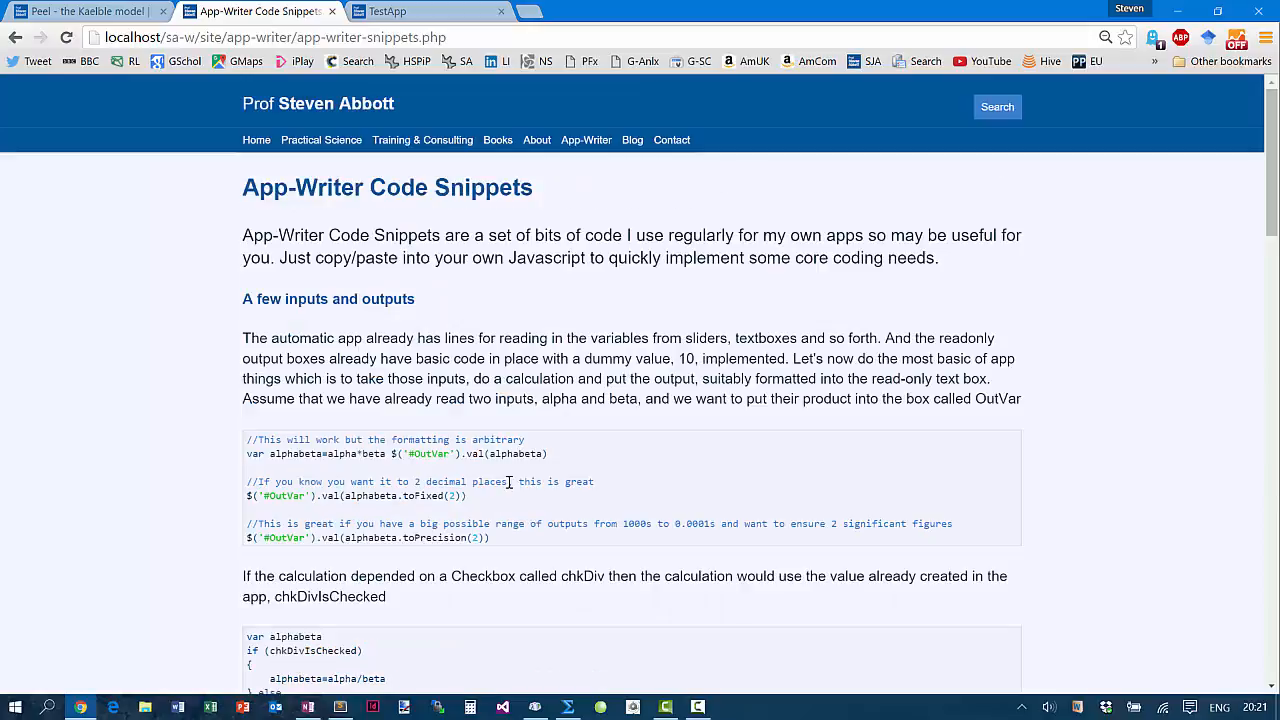
{"action": "left_click", "coordinate": [586, 140]}
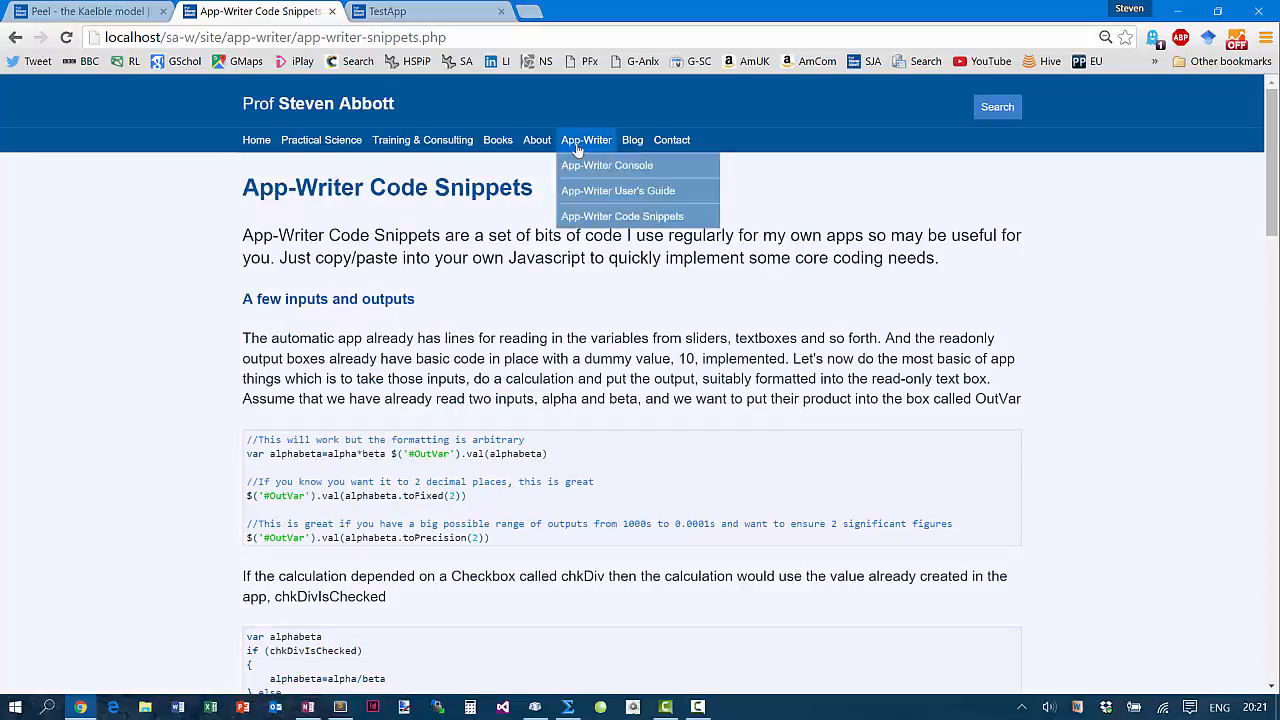
{"action": "left_click", "coordinate": [607, 165]}
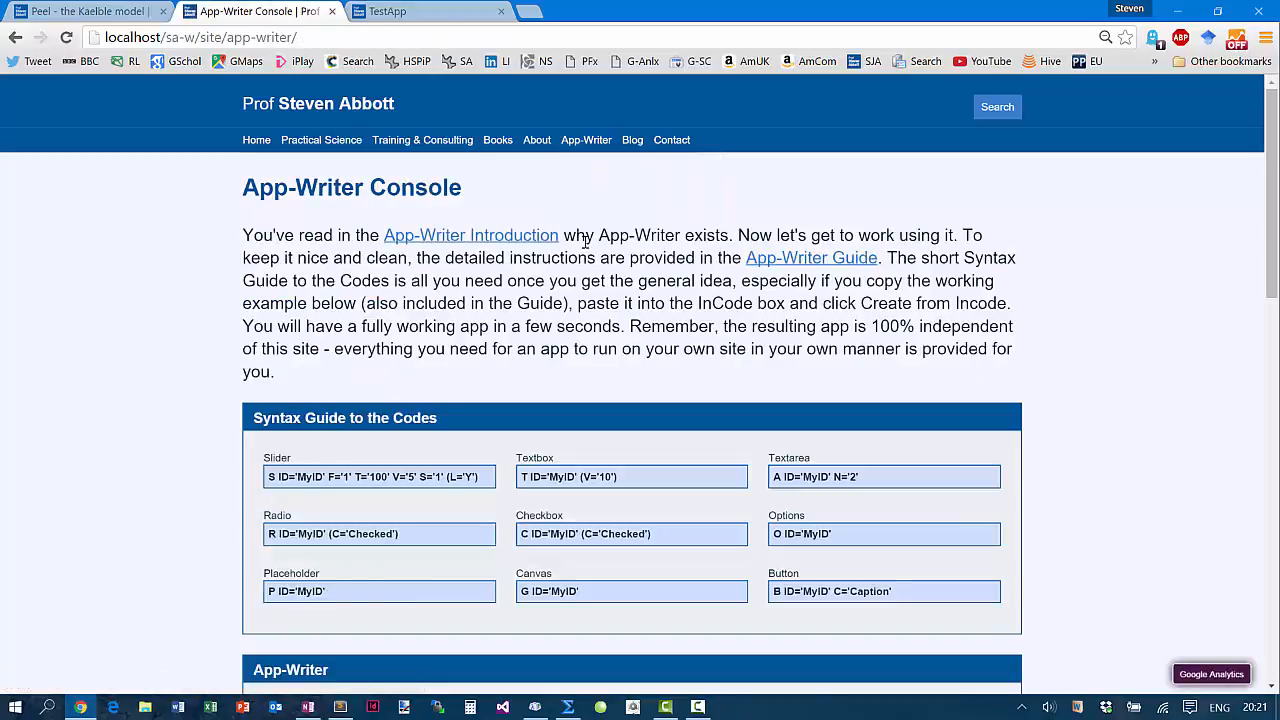